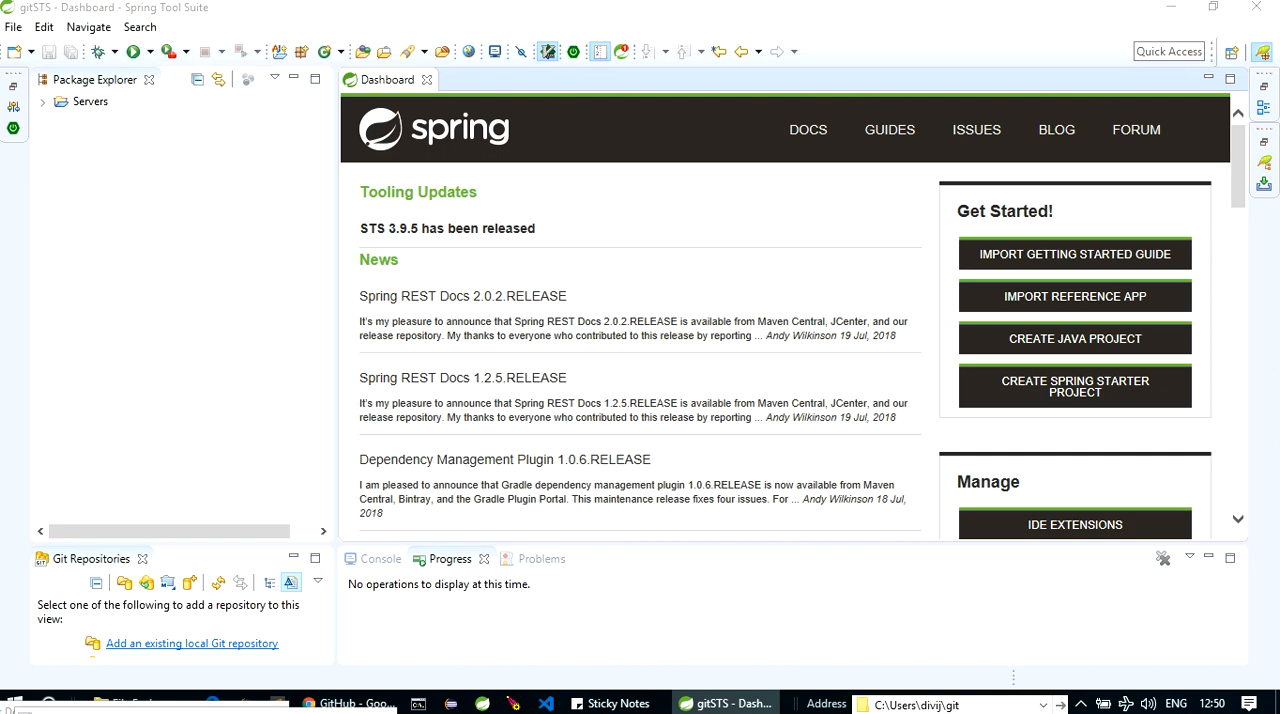
Step: Create a Maven project with Artifact Id STSGithubProject from the maven-archetype-quickstart archetype
click(13, 27)
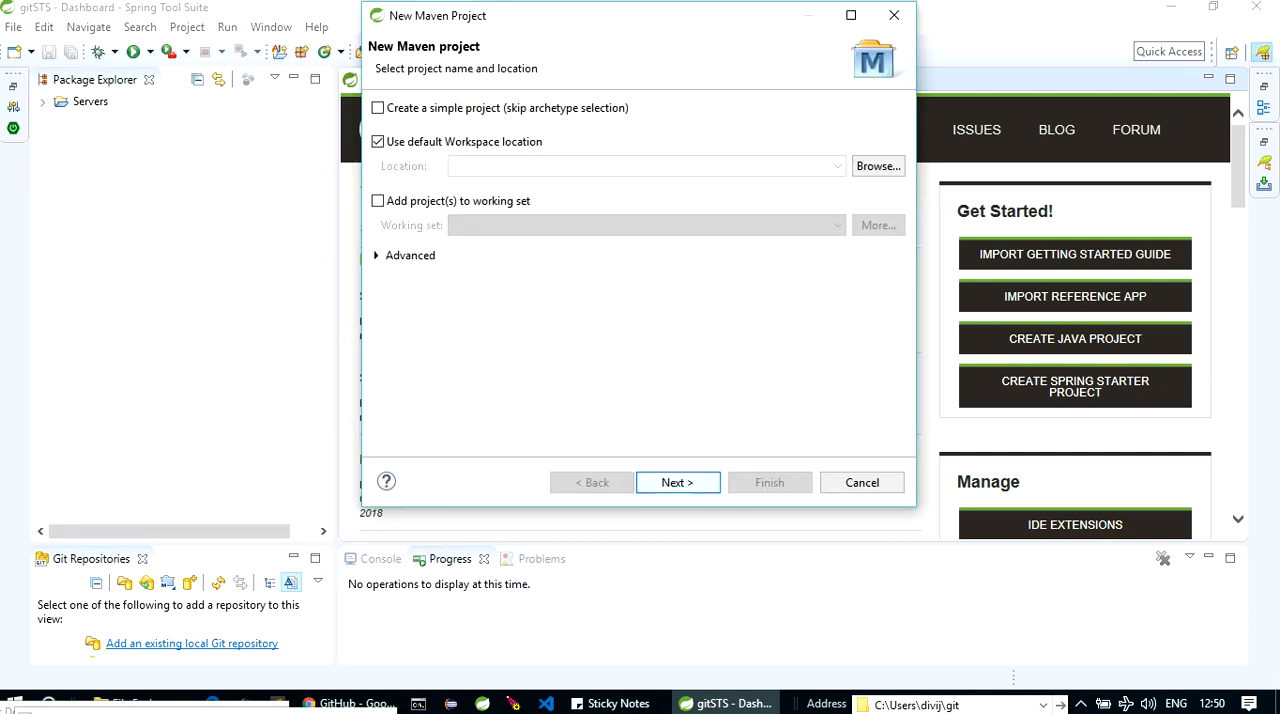
click(677, 482)
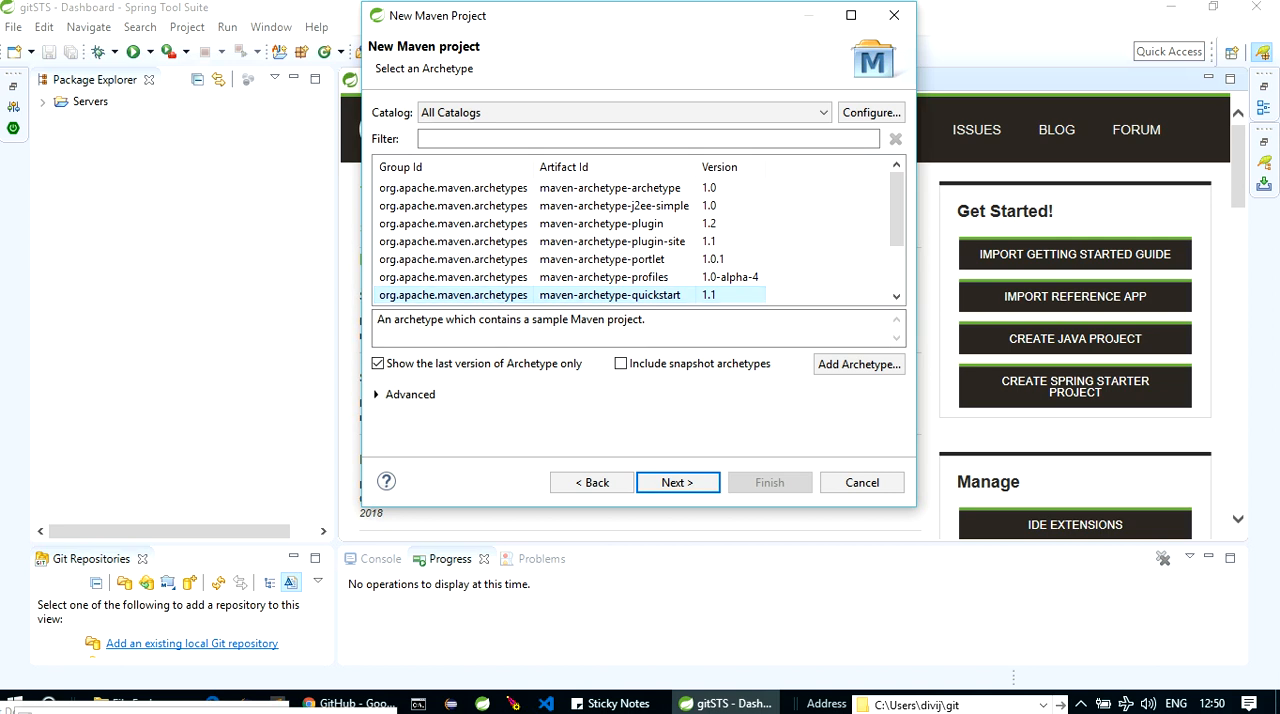
click(677, 482)
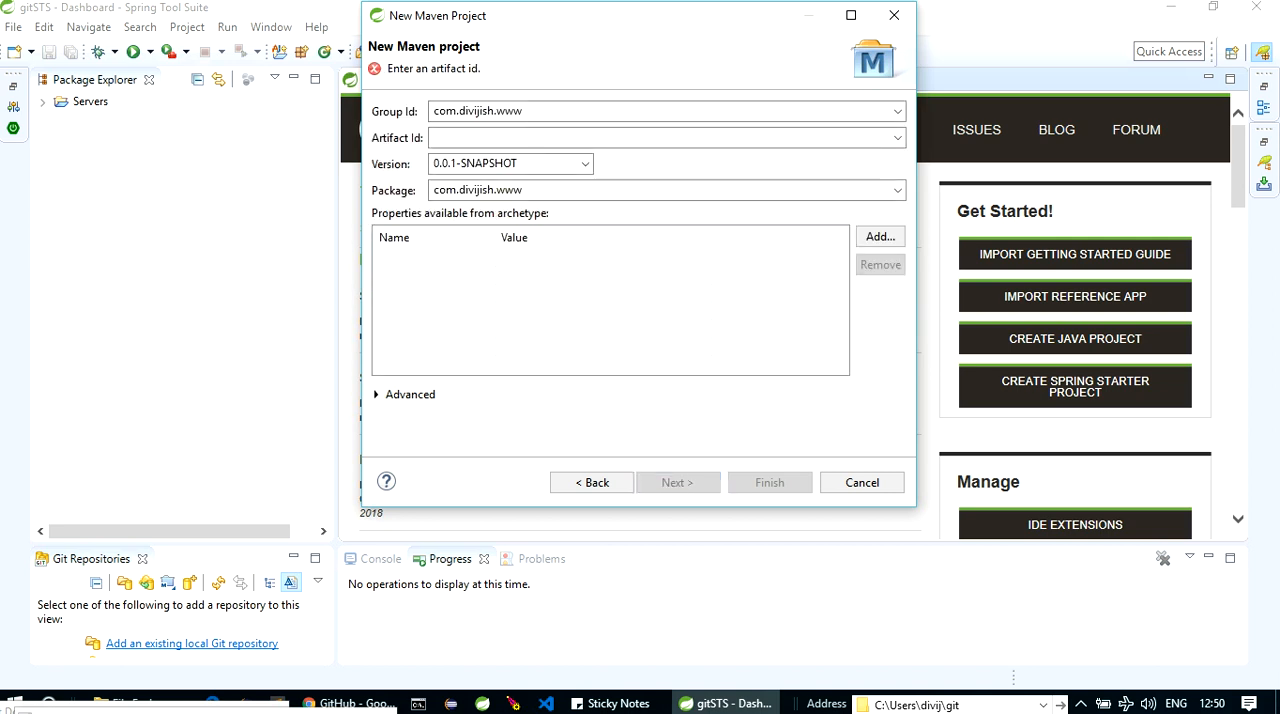
click(660, 138)
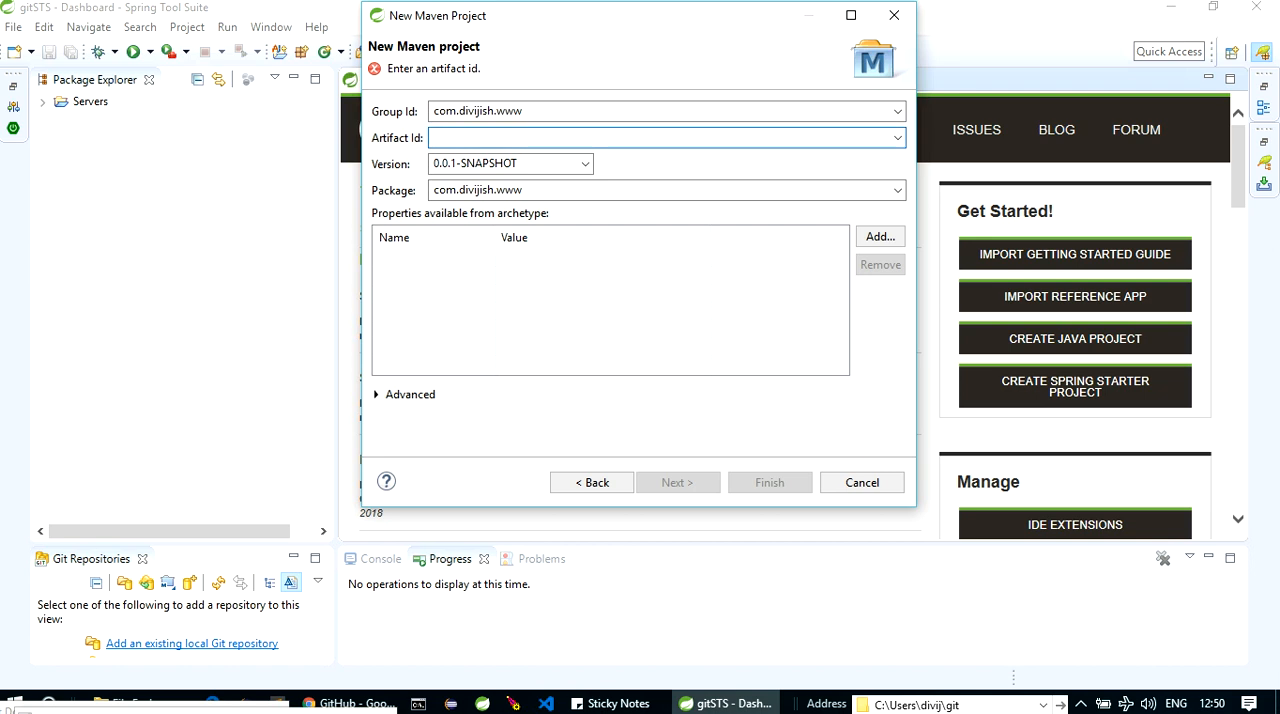
text(STS)
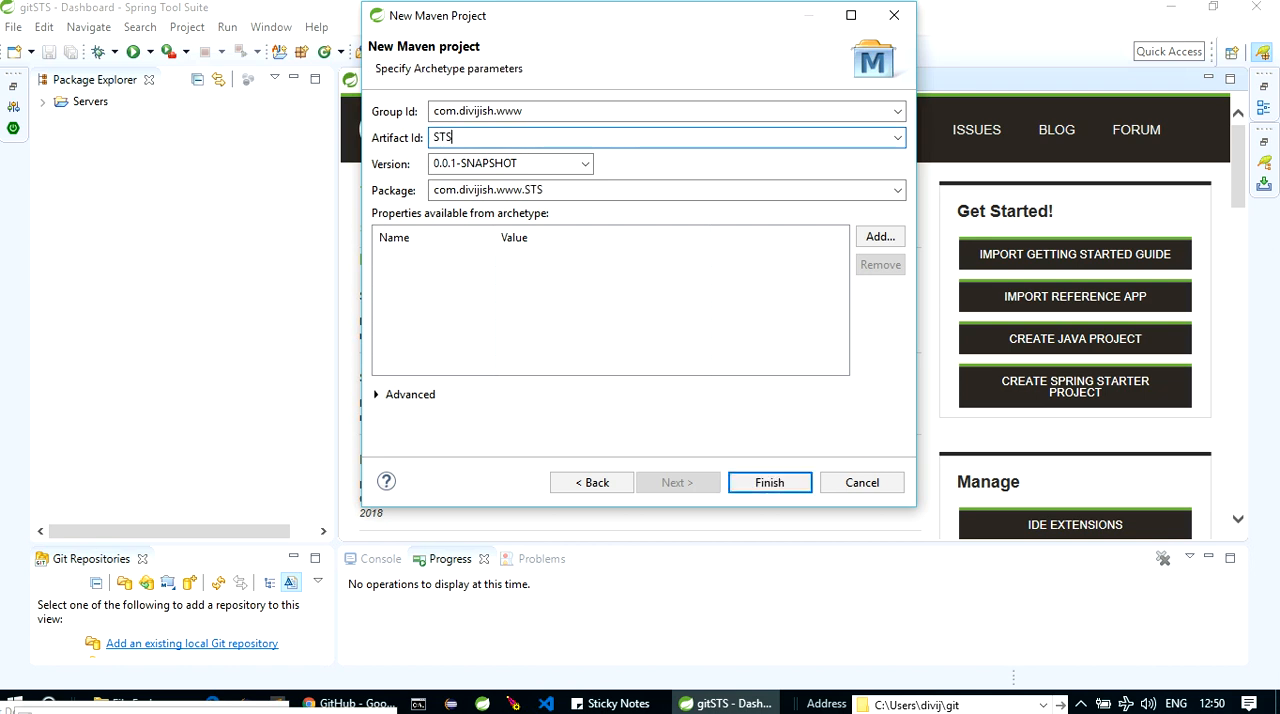
text(GithubProject)
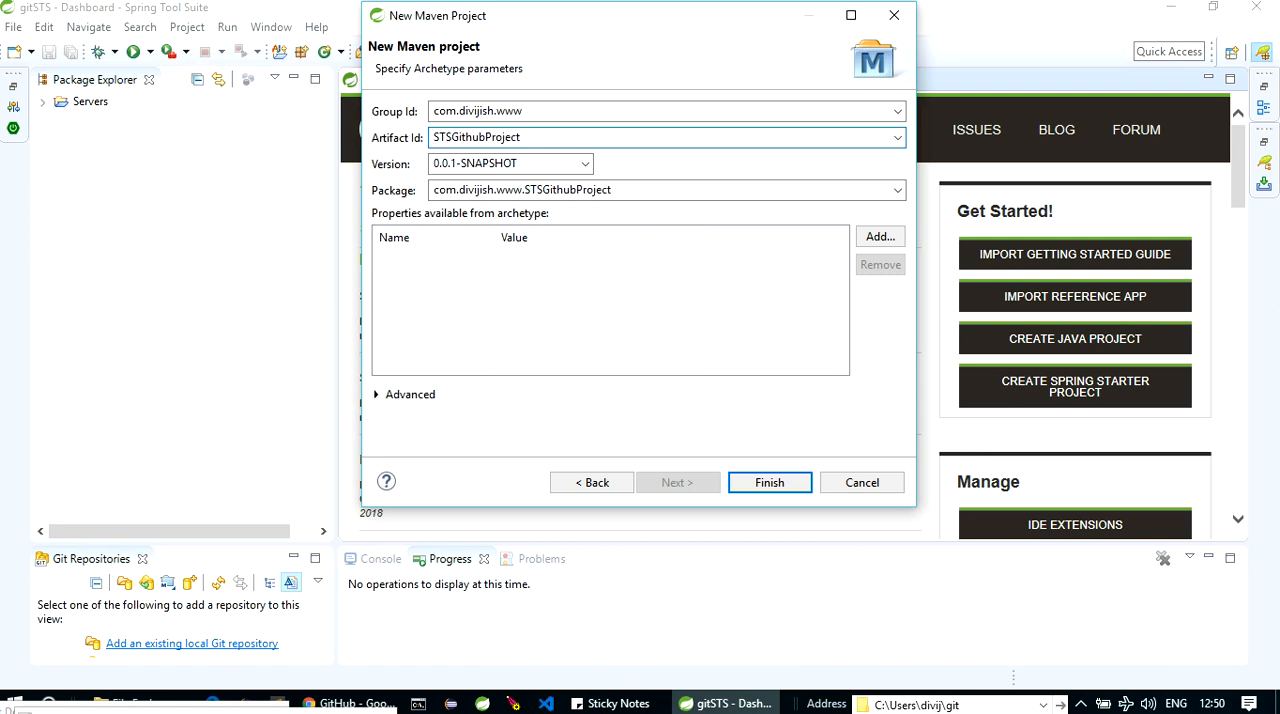
click(769, 482)
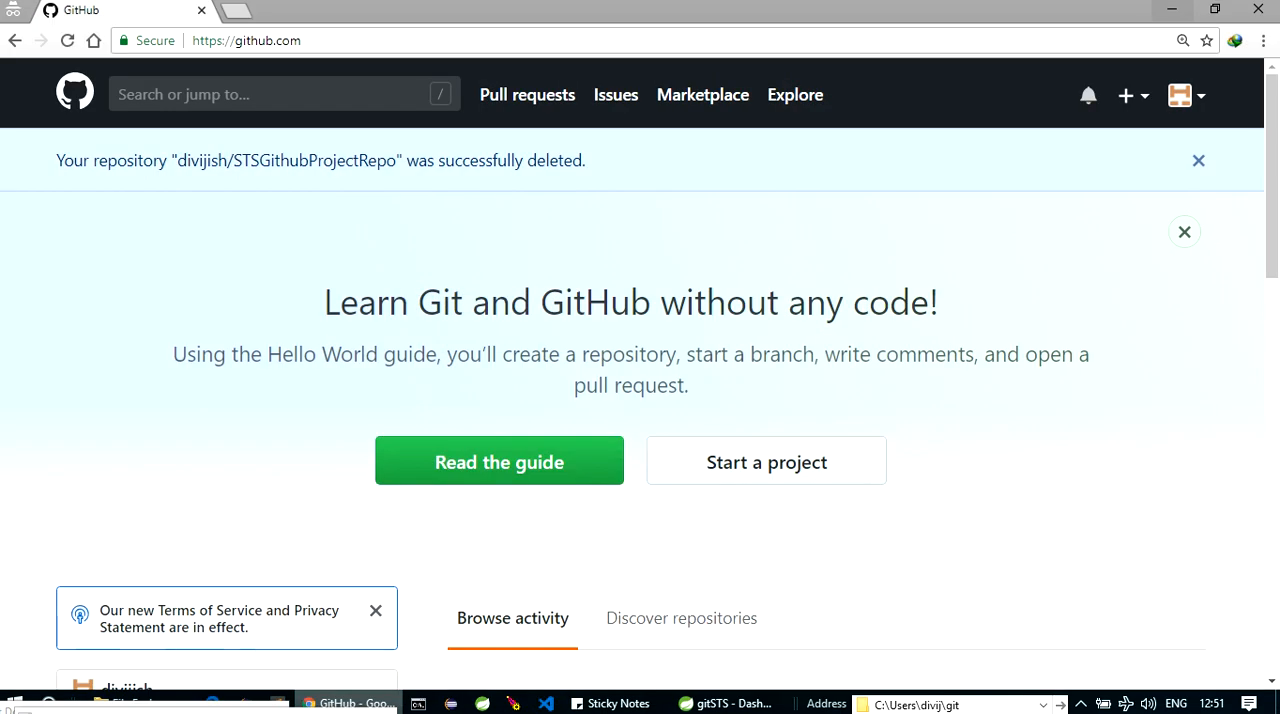
Step: Create the public GitHub repository STSGithubProject with 'Initialize this repository with a README' ticked
scroll(down, 3)
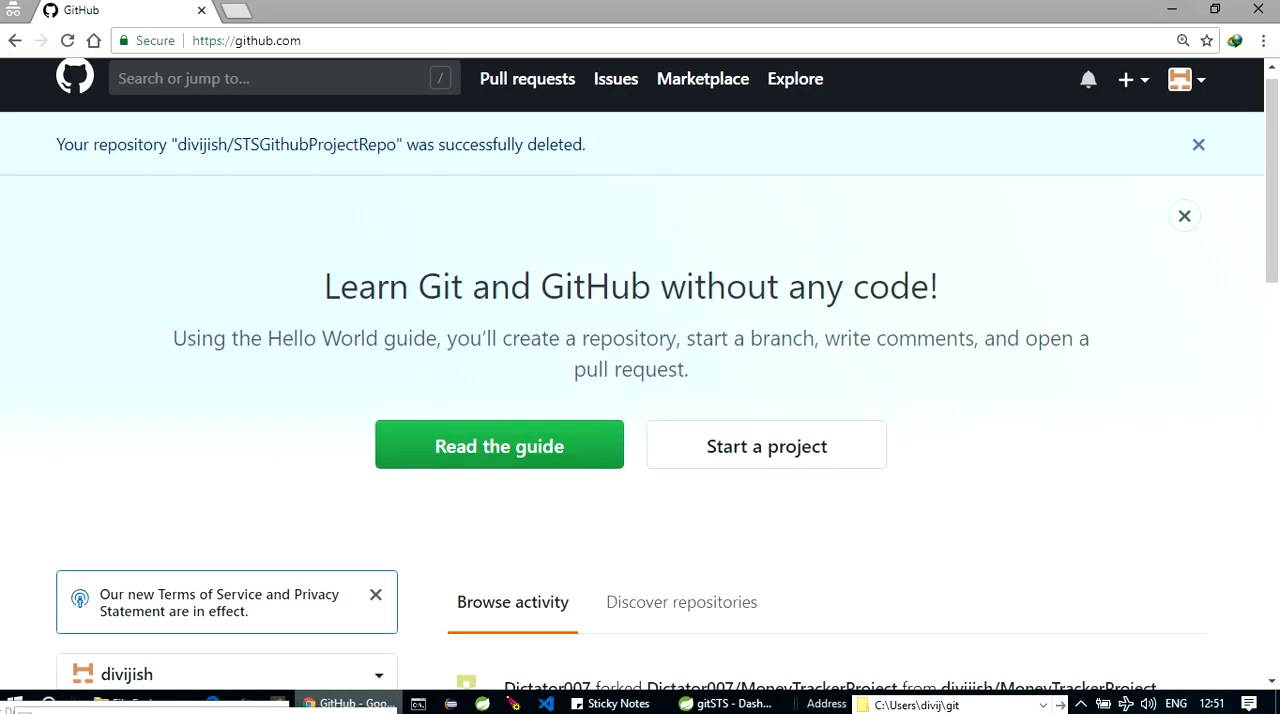
scroll(down, 3)
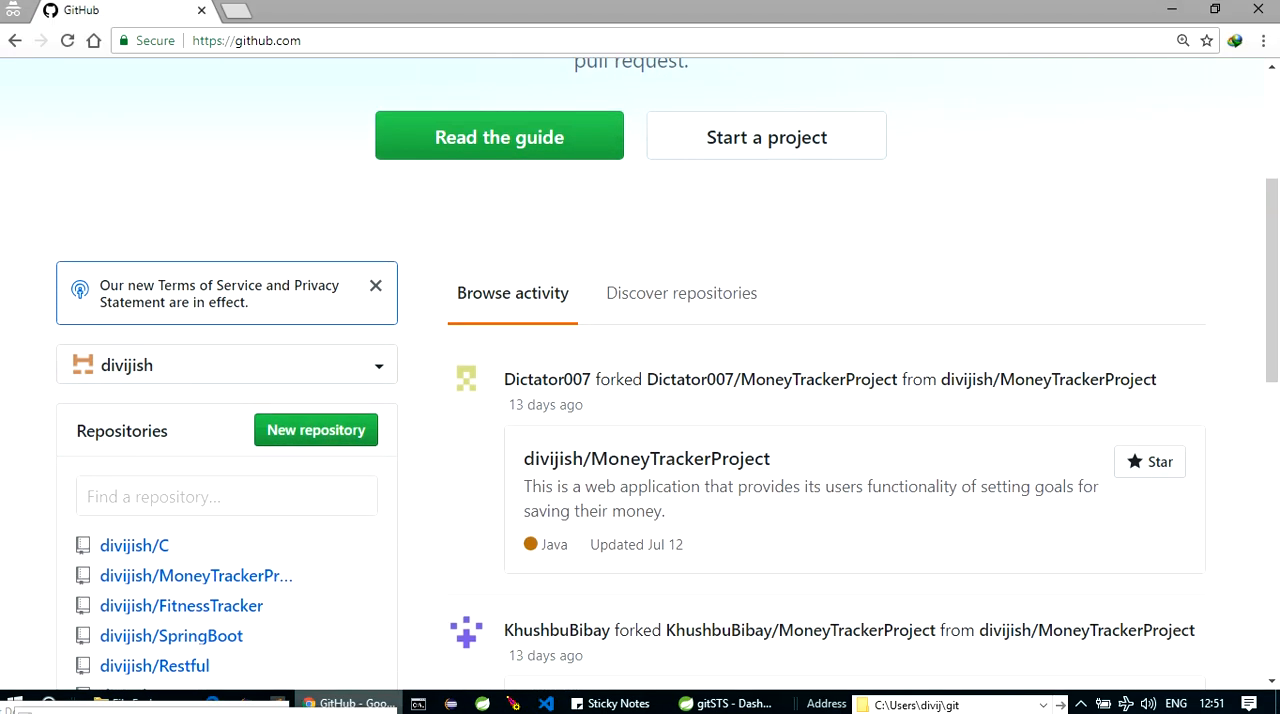
click(315, 429)
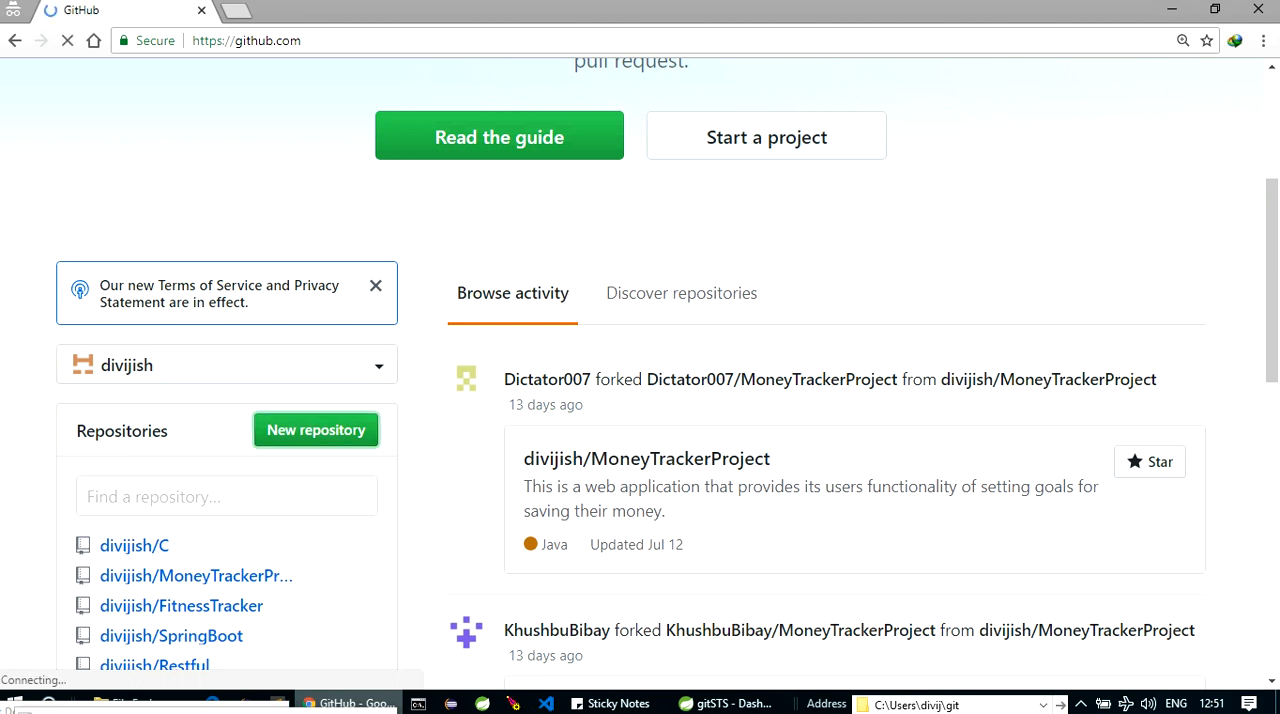
click(315, 429)
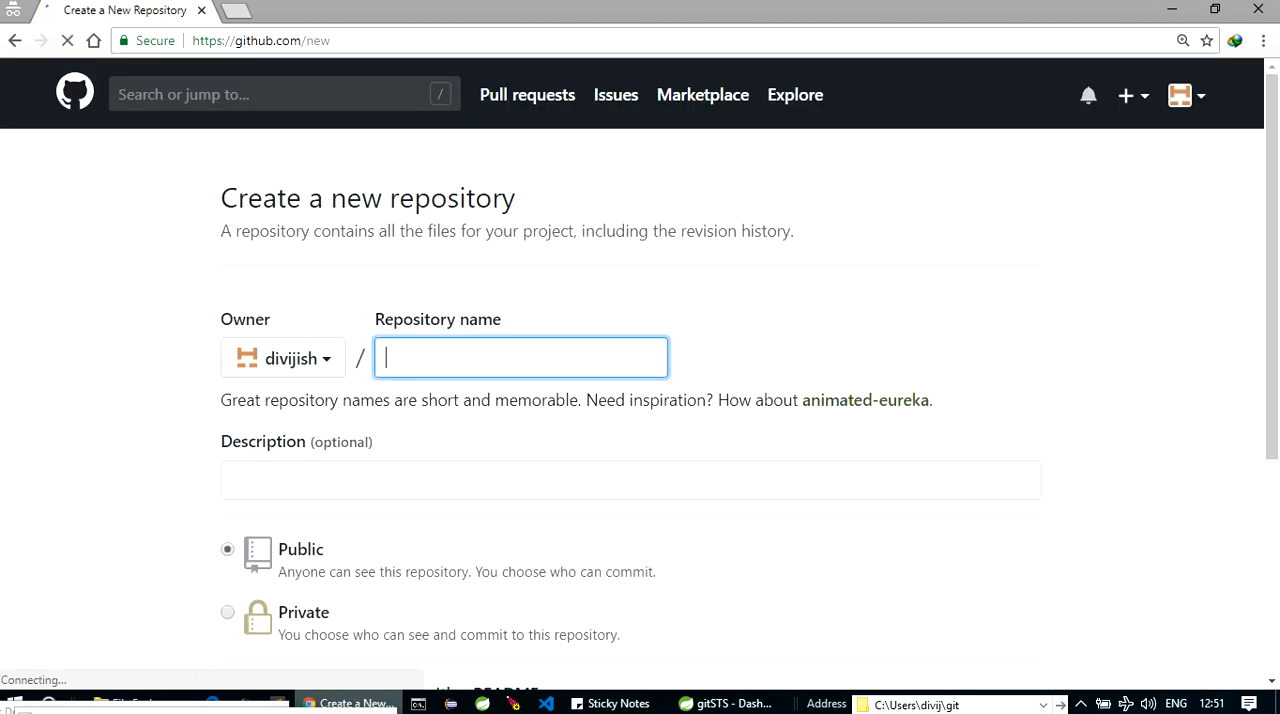
click(520, 357)
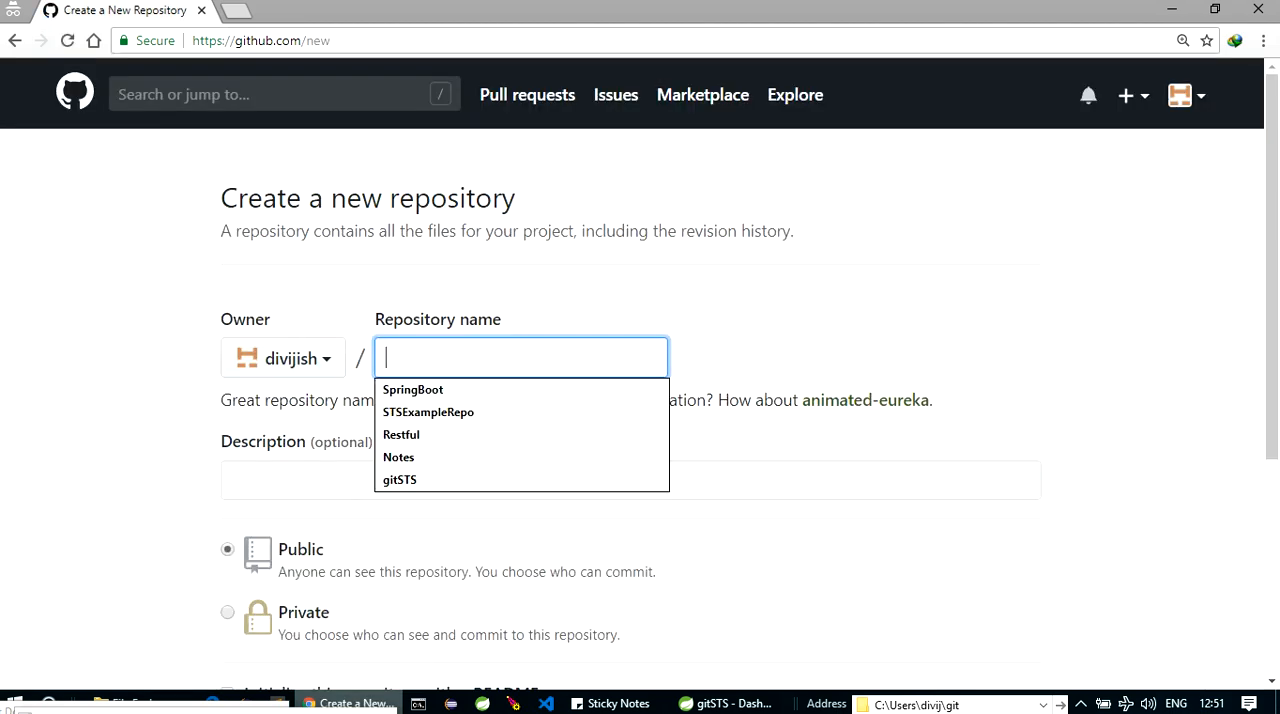
text(STSGithubProj)
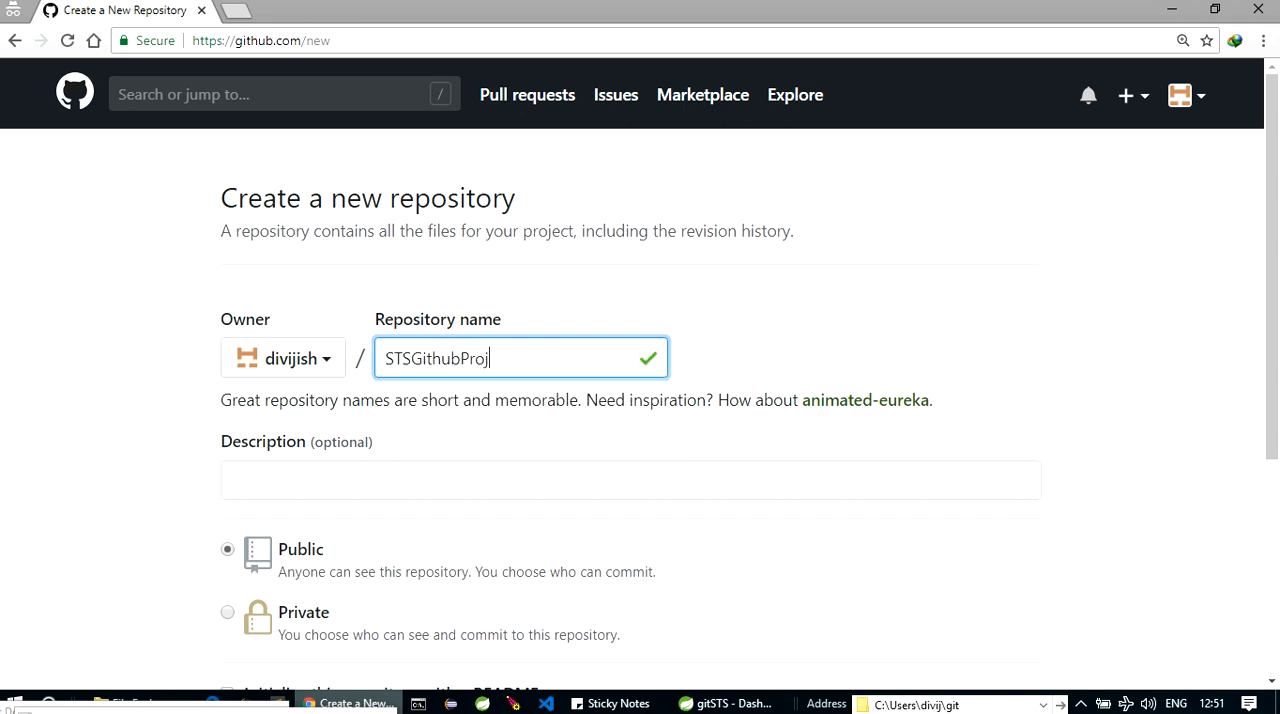
text(ect)
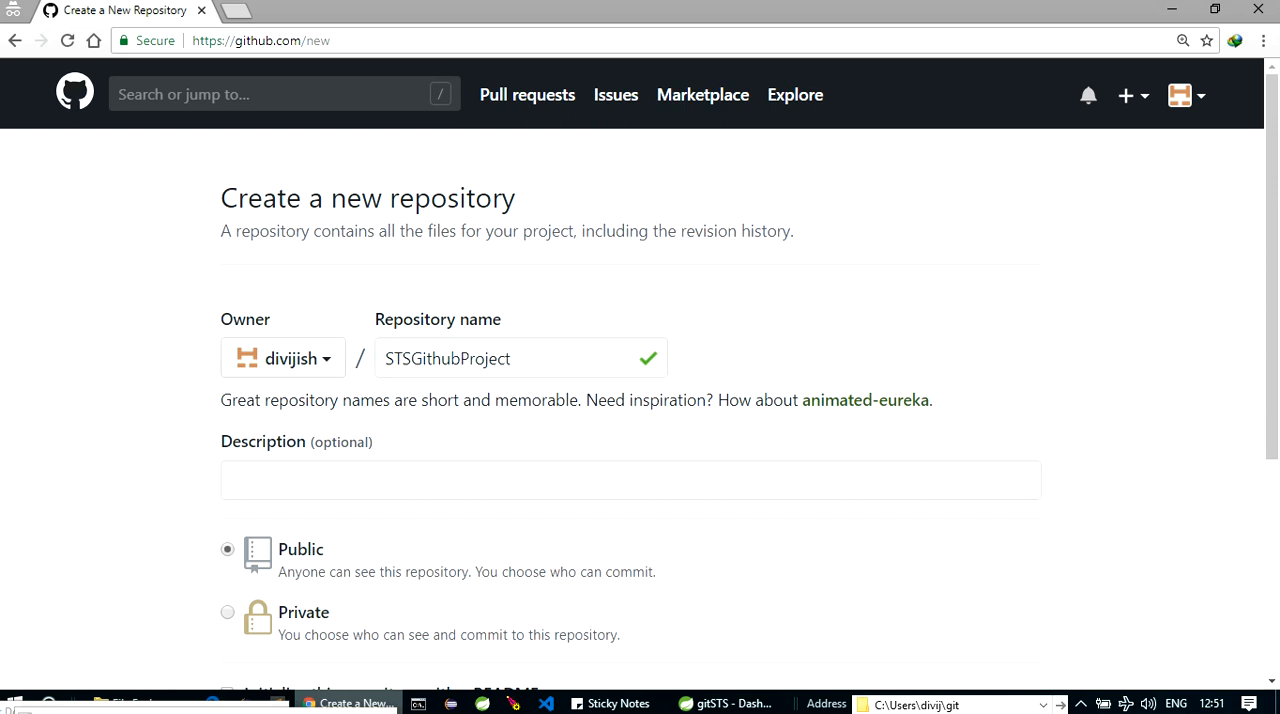
scroll(down, 3)
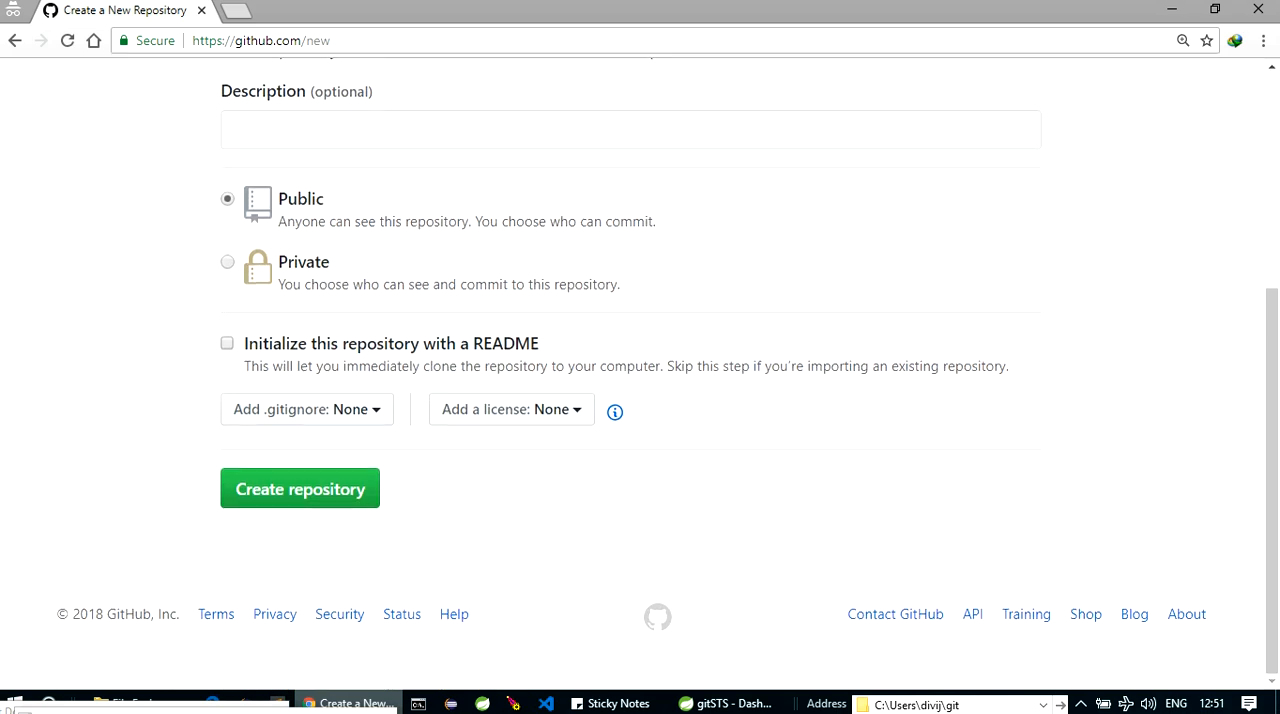
click(227, 343)
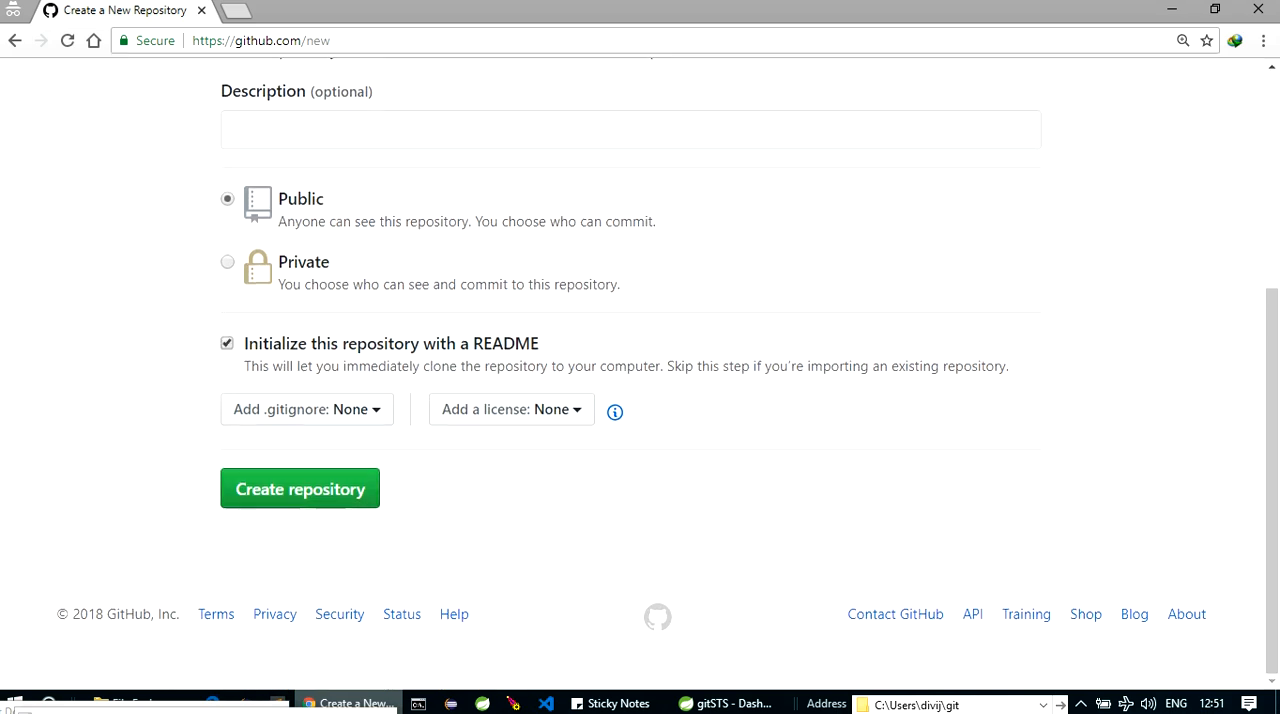
click(299, 488)
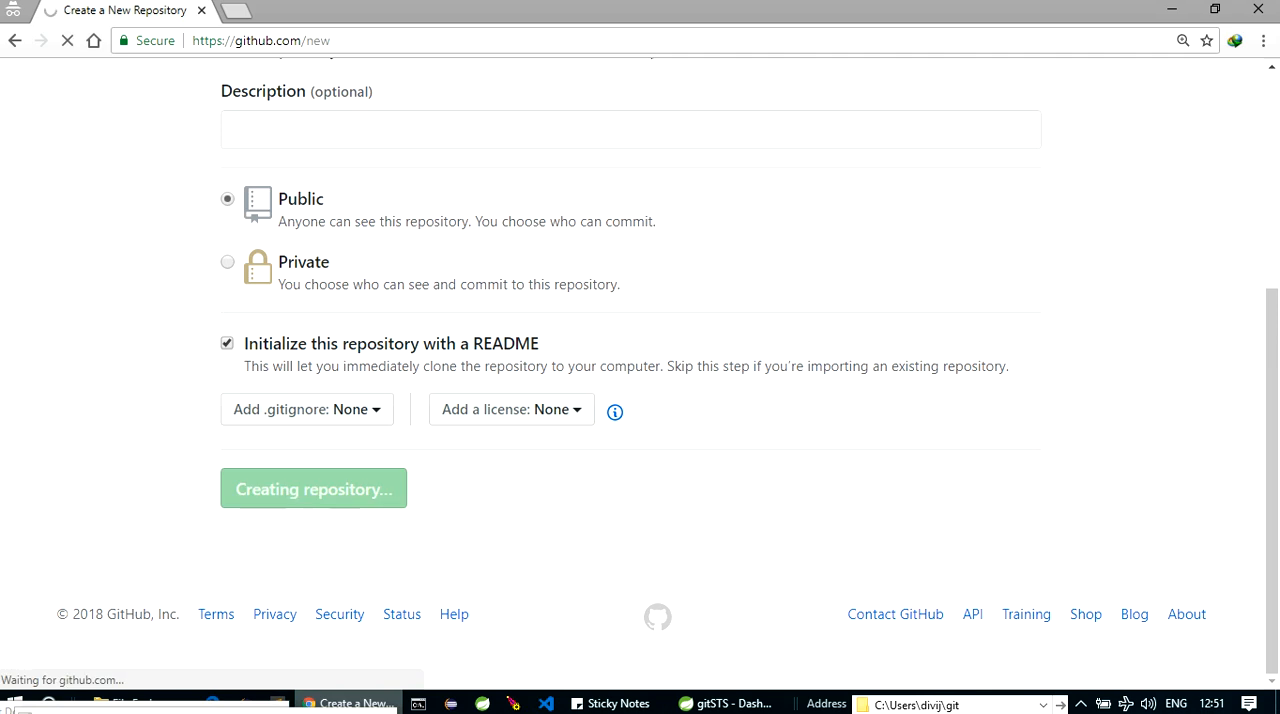
click(313, 489)
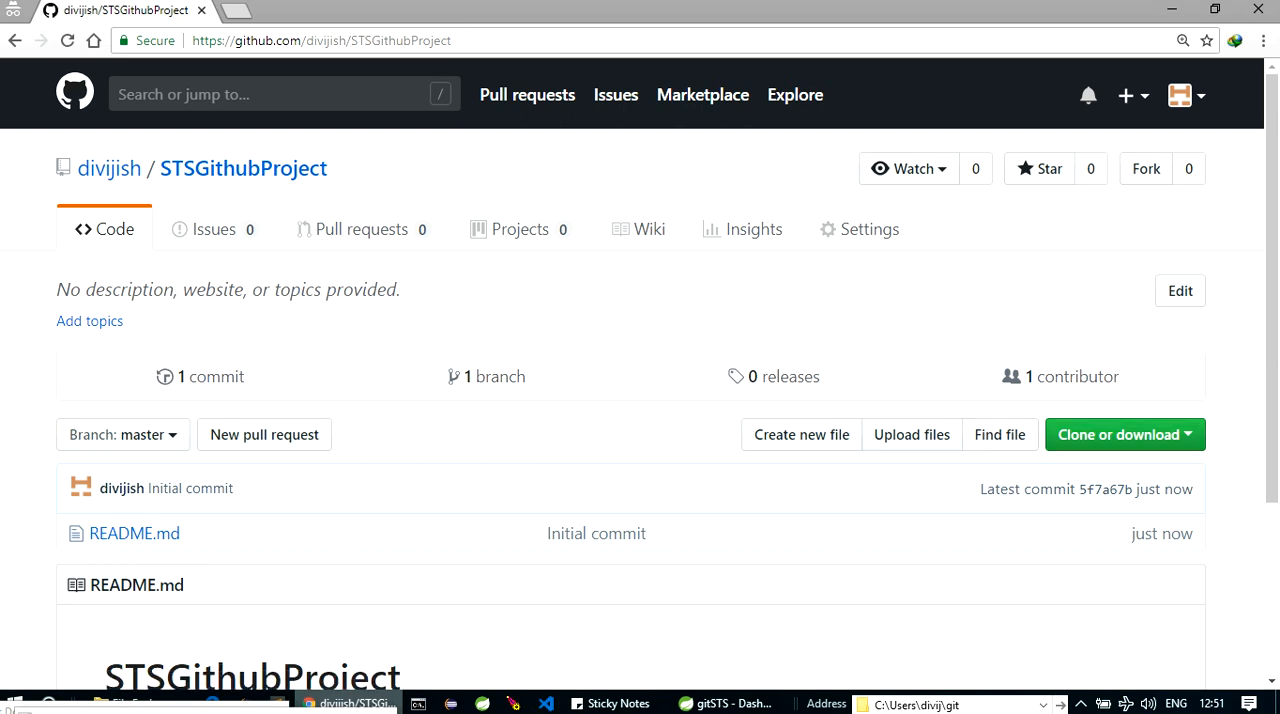
Step: Copy the repository's HTTPS clone URL from Clone or download and return to Spring Tool Suite
click(1123, 434)
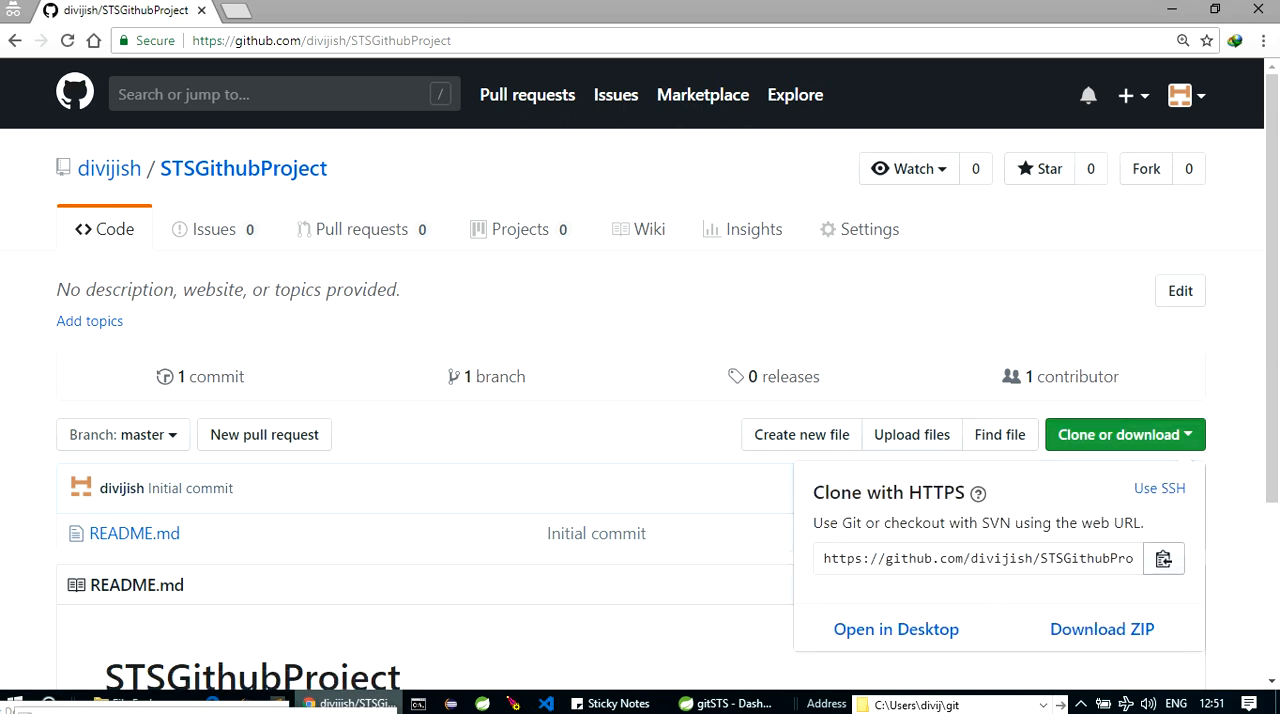
click(975, 558)
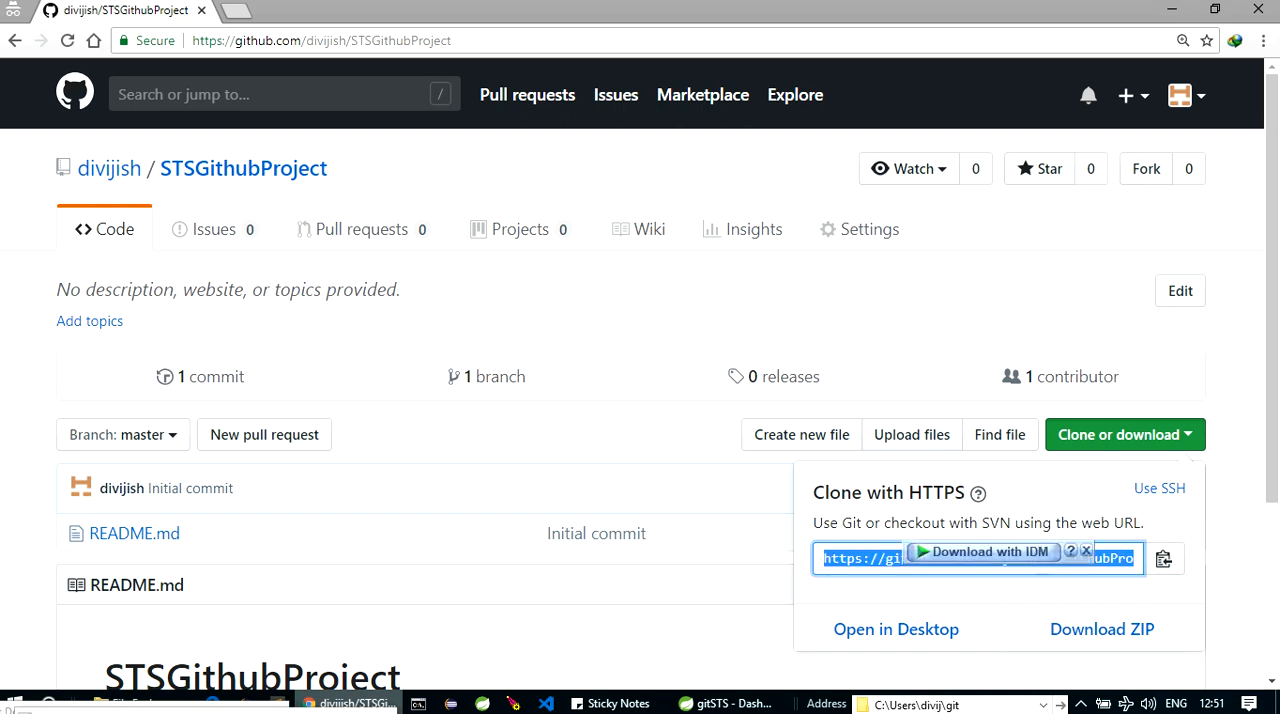
click(1117, 434)
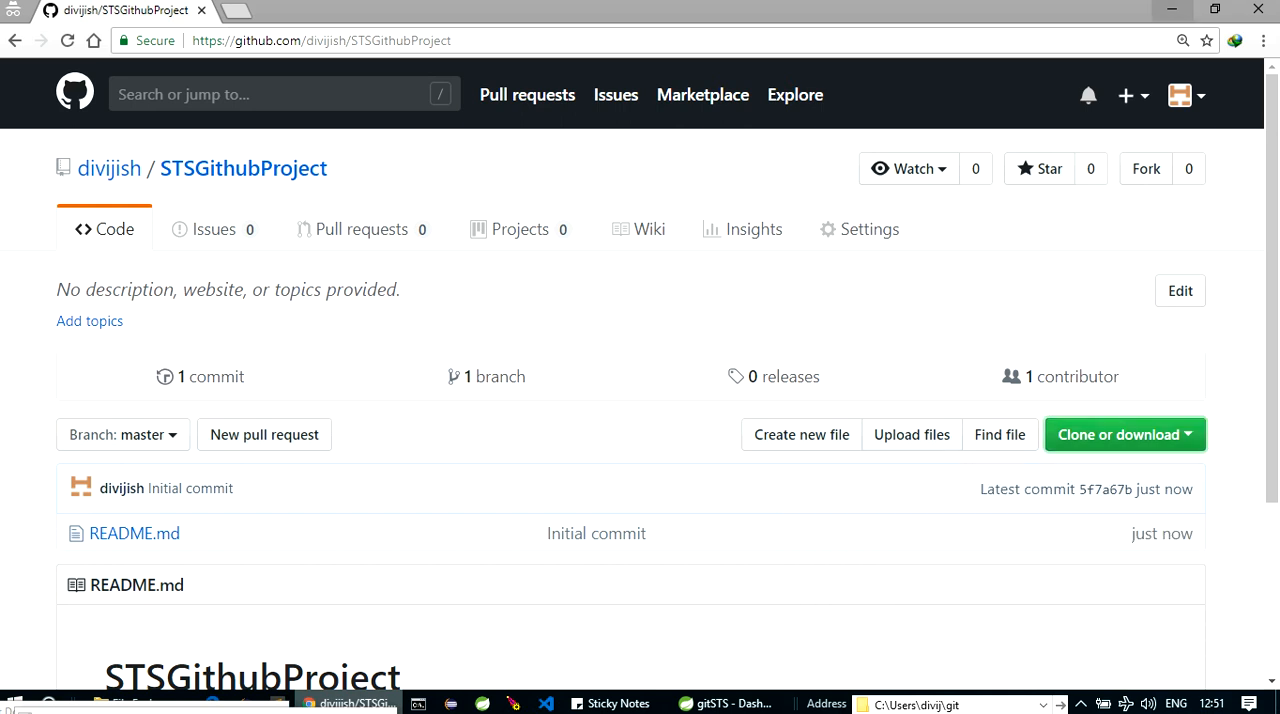
click(725, 703)
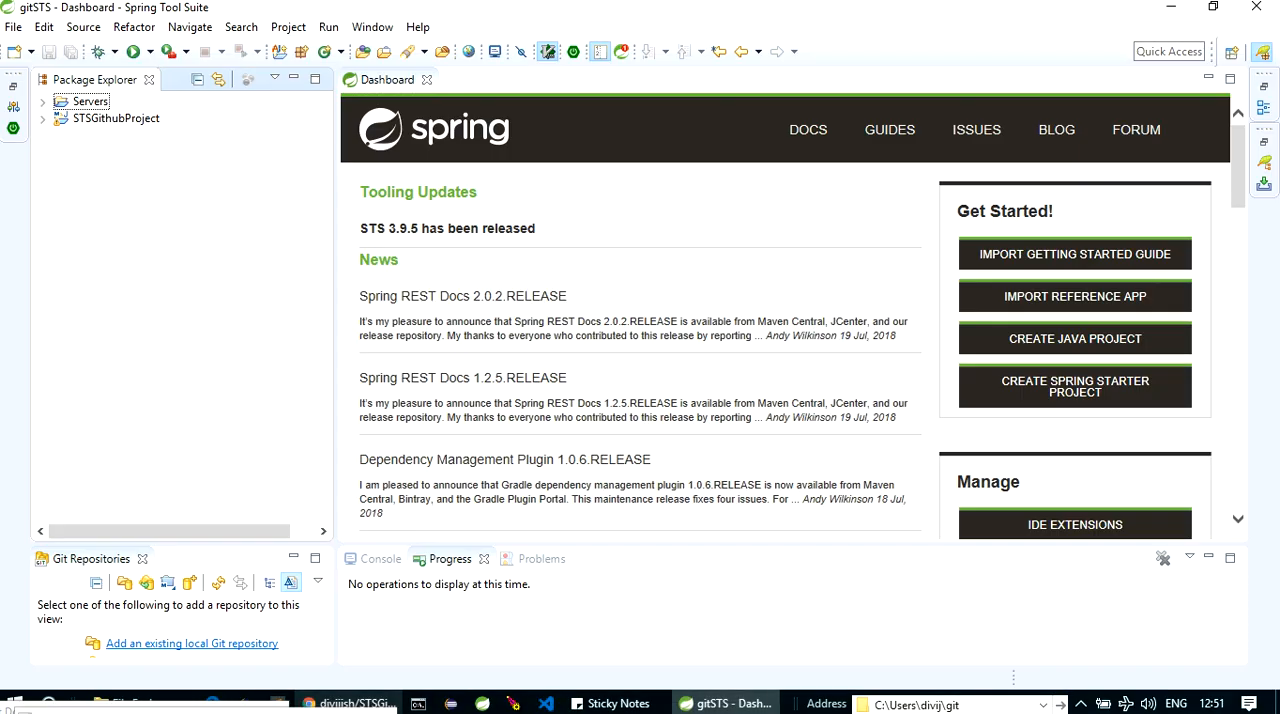
Step: Search 'git' in Quick Access and open the Git repositories perspective
click(1168, 51)
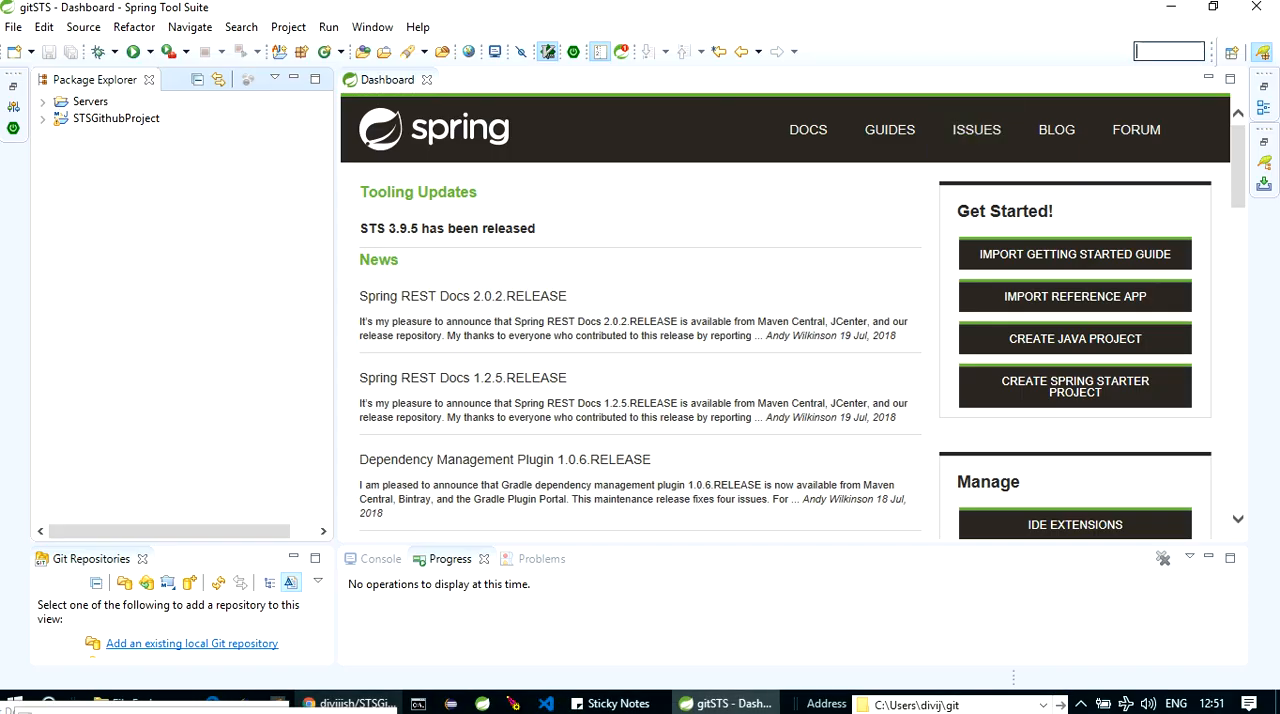
text(git)
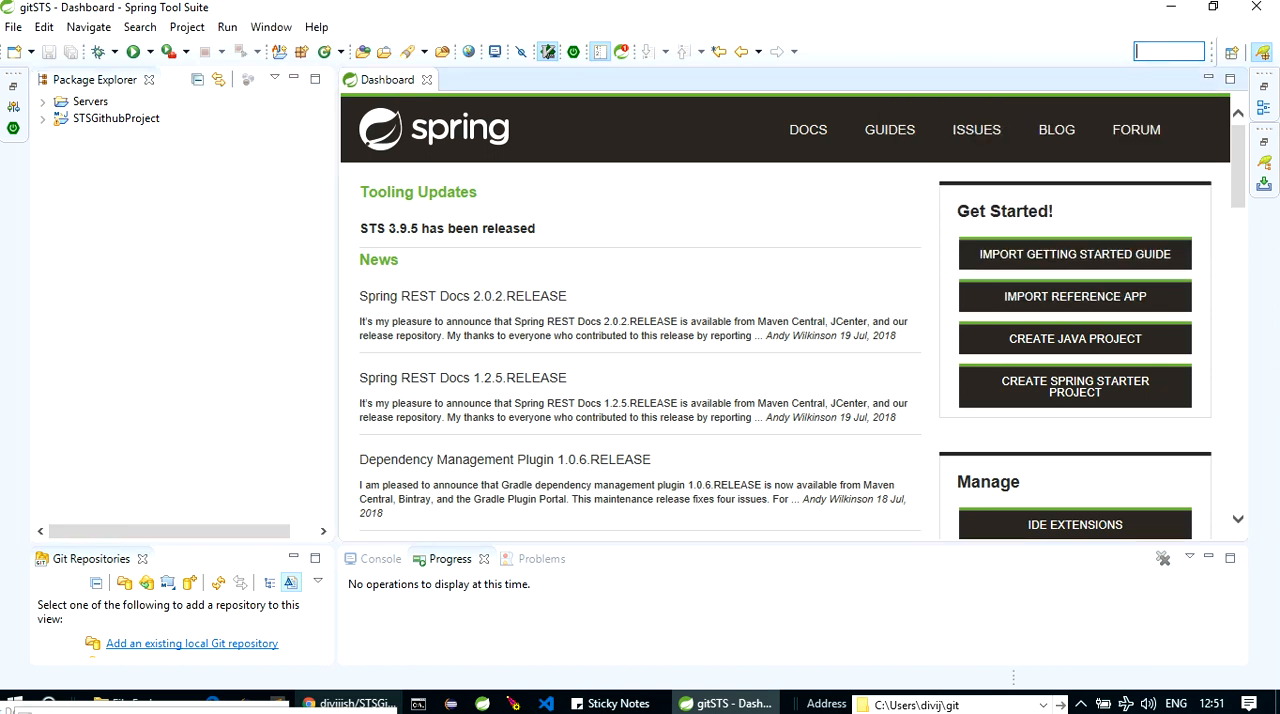
double_click(89, 558)
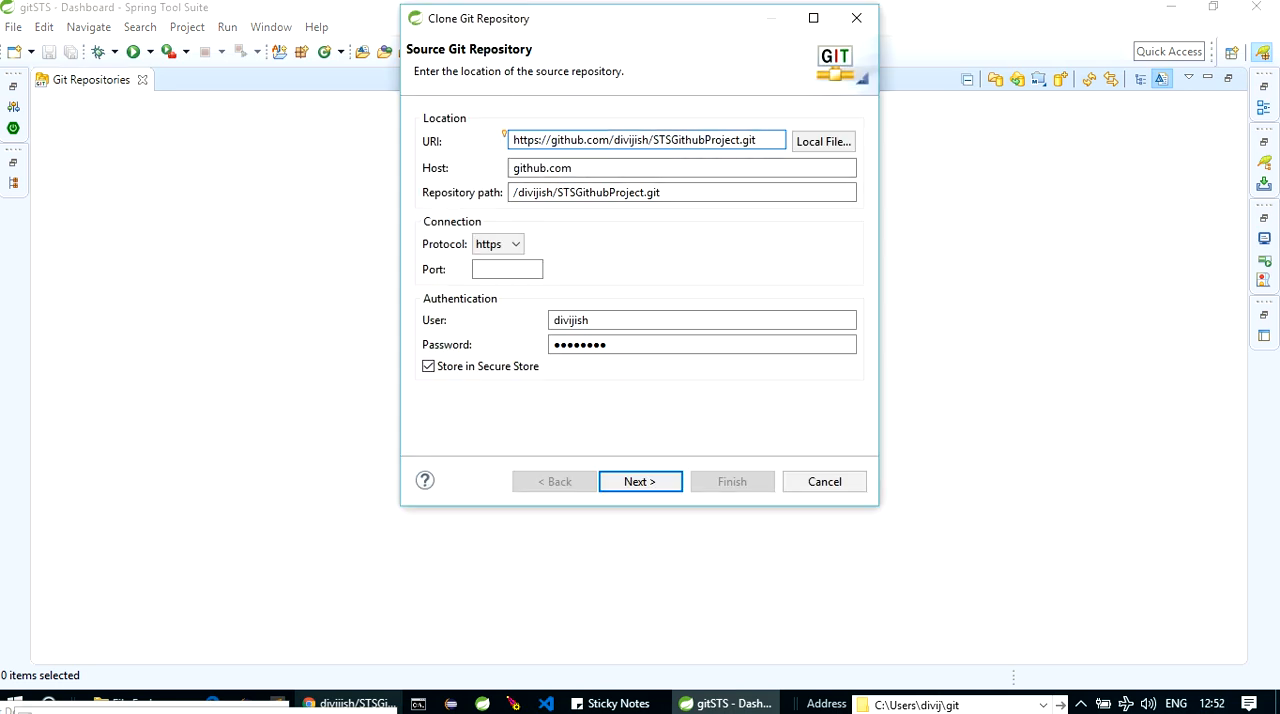
Step: Finish the Clone wizard with master checked and the default local git folder, then return to Project Explorer
click(645, 140)
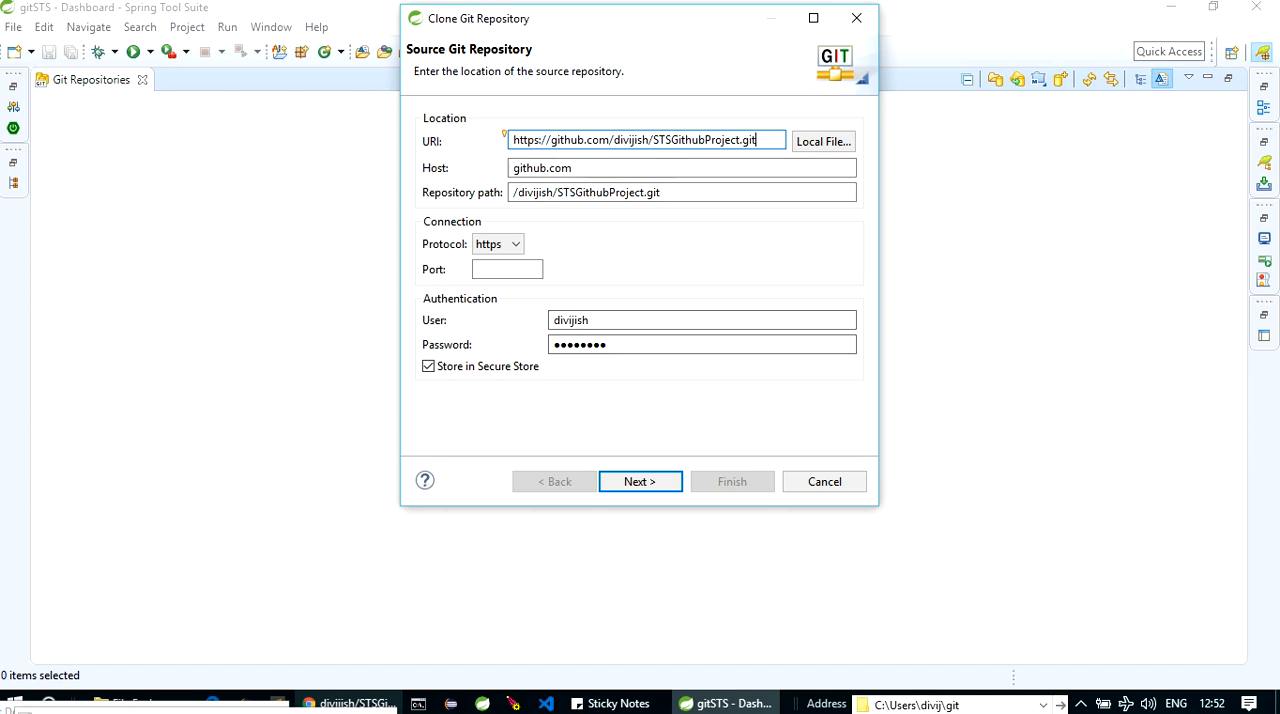
click(639, 481)
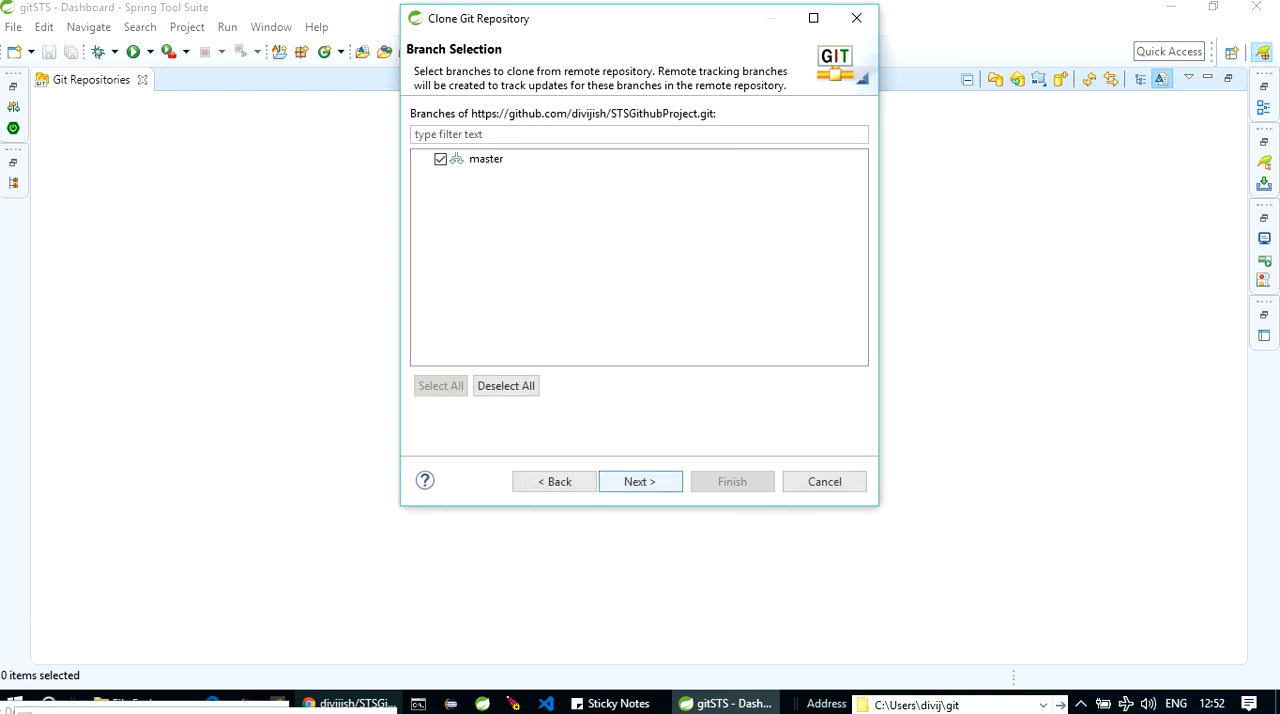
click(639, 481)
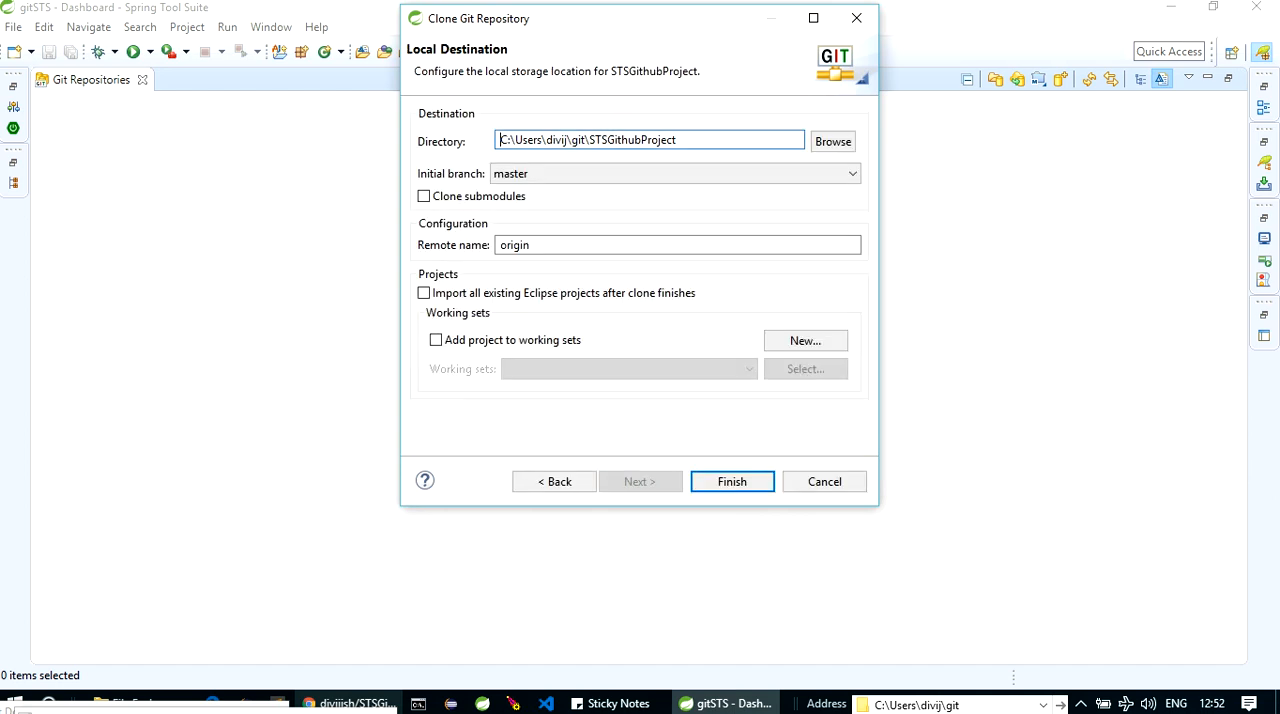
click(554, 481)
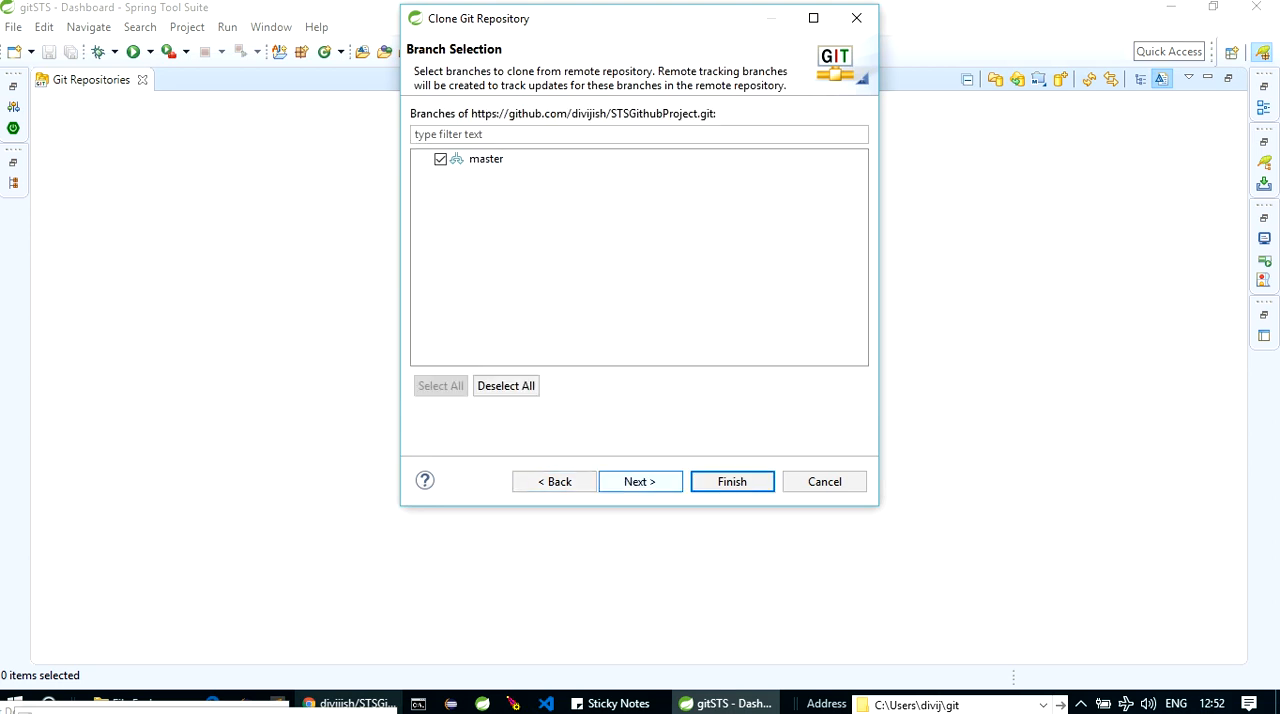
click(639, 481)
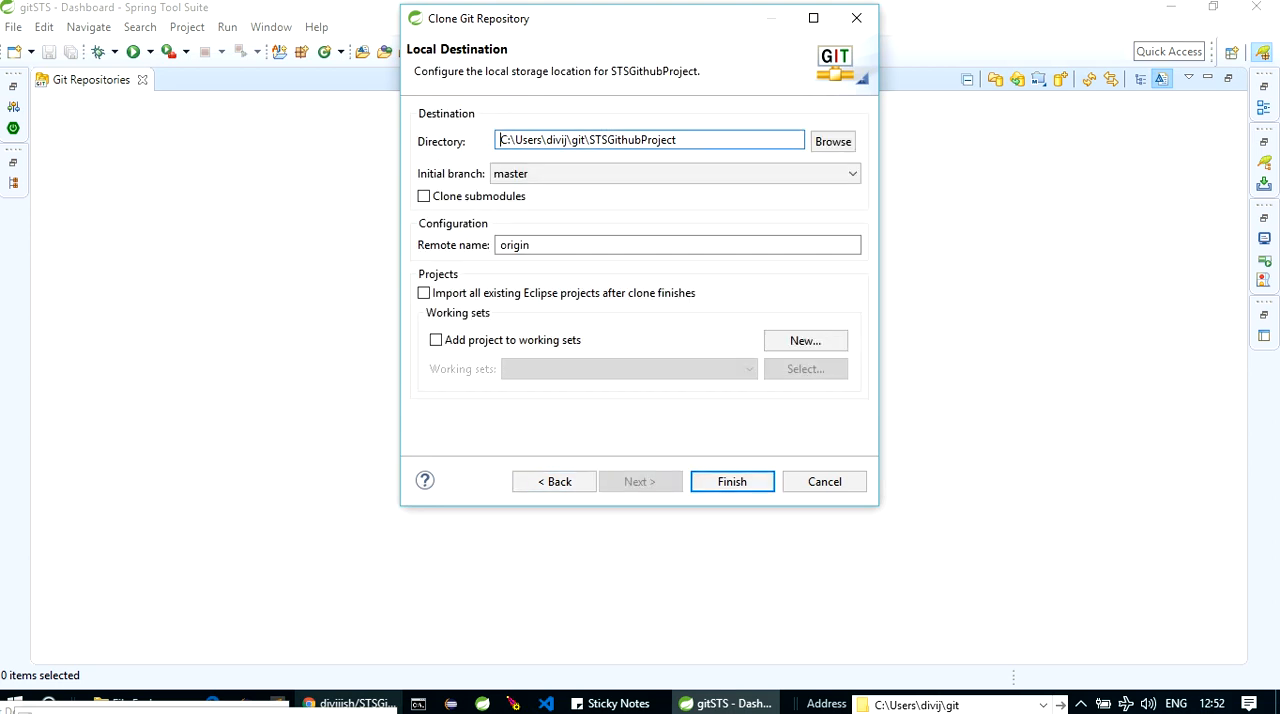
click(731, 481)
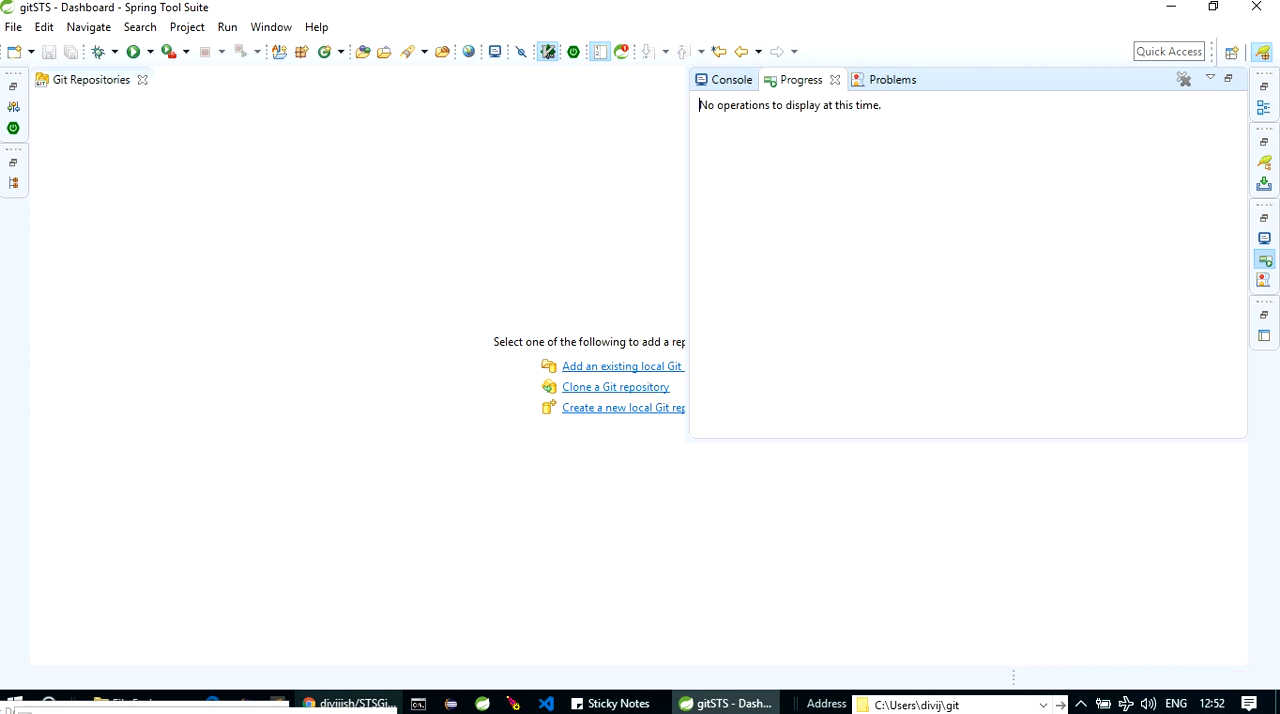
click(622, 366)
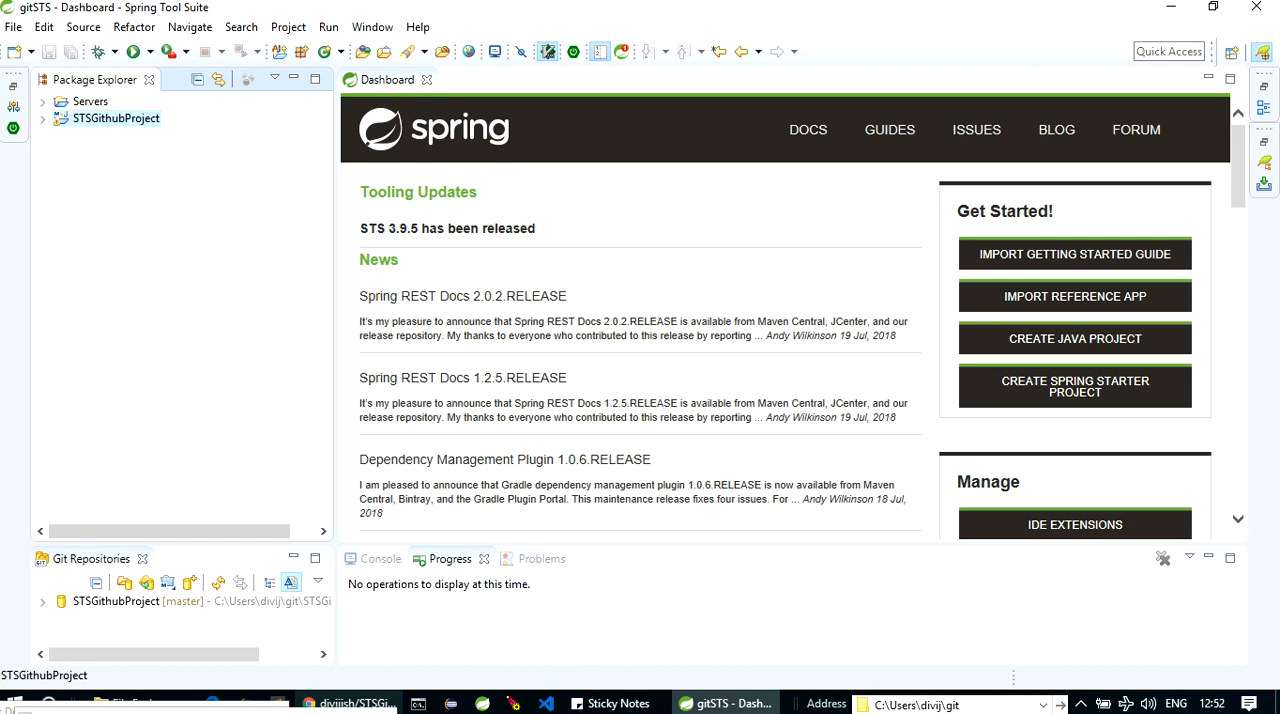
Step: Share the STSGithubProject project through Team > Share Project into the cloned STSGithubProject repository
click(150, 601)
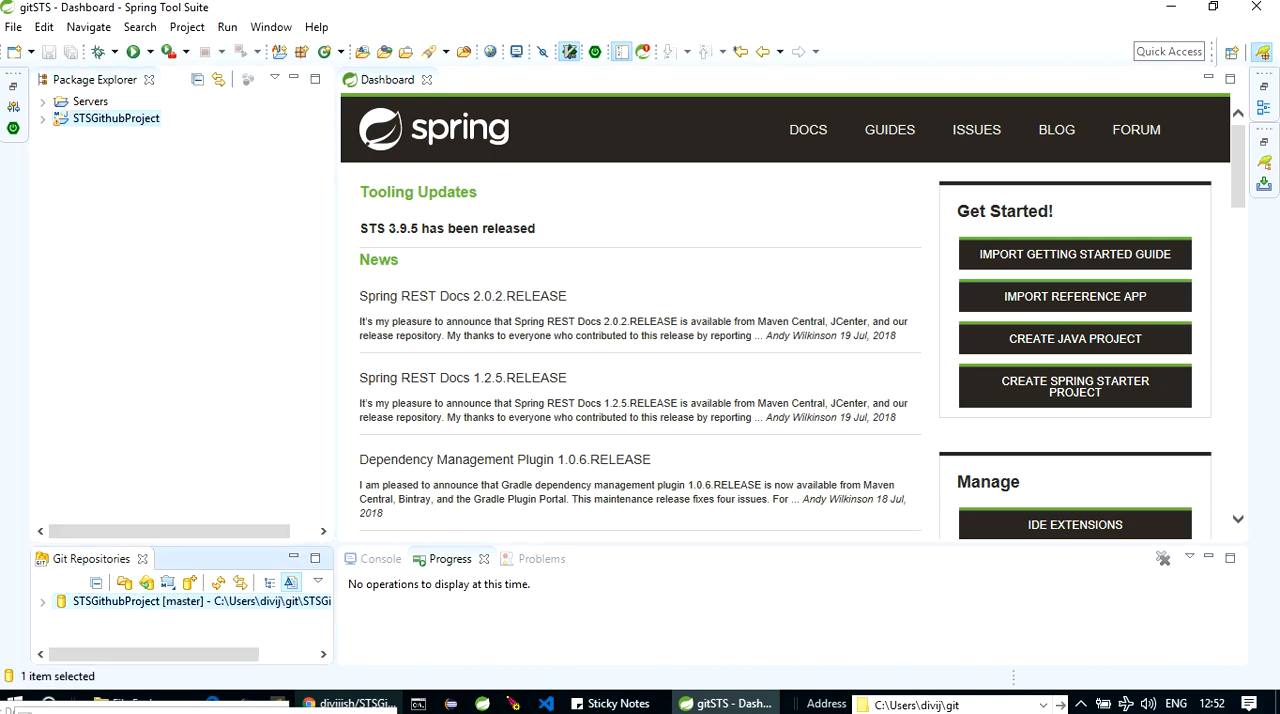
right_click(115, 118)
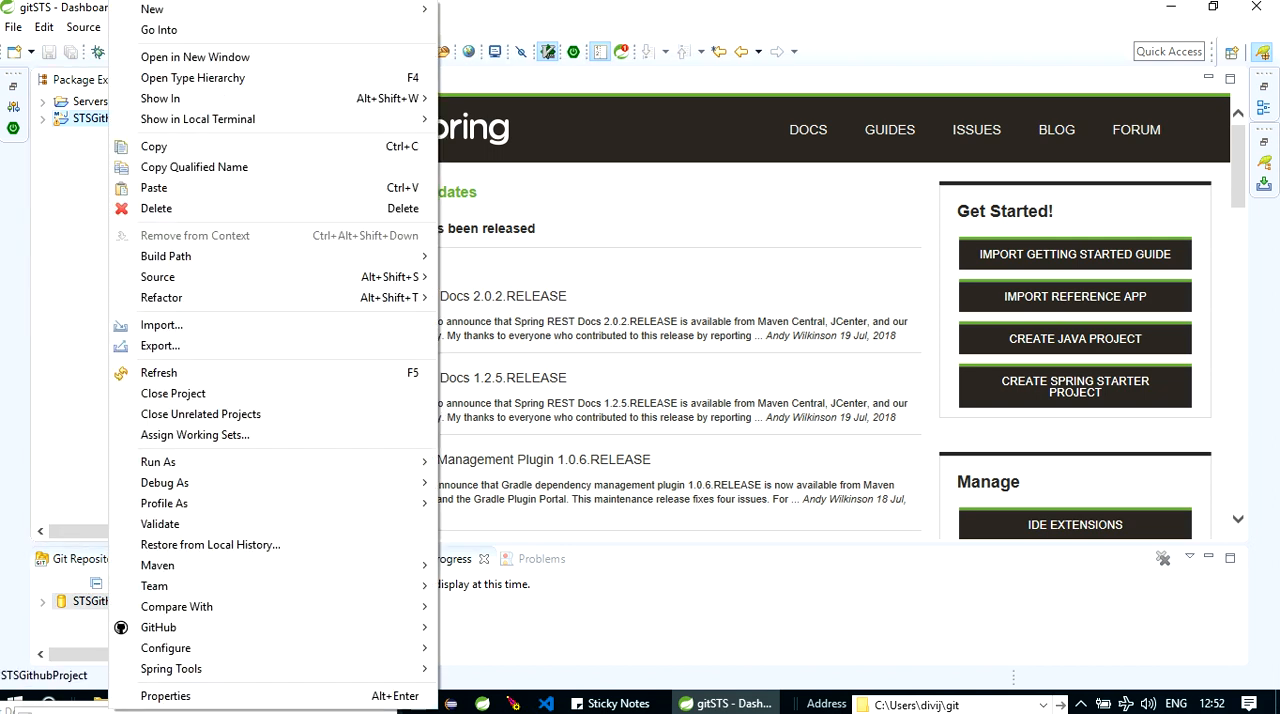
mouse_move(176, 606)
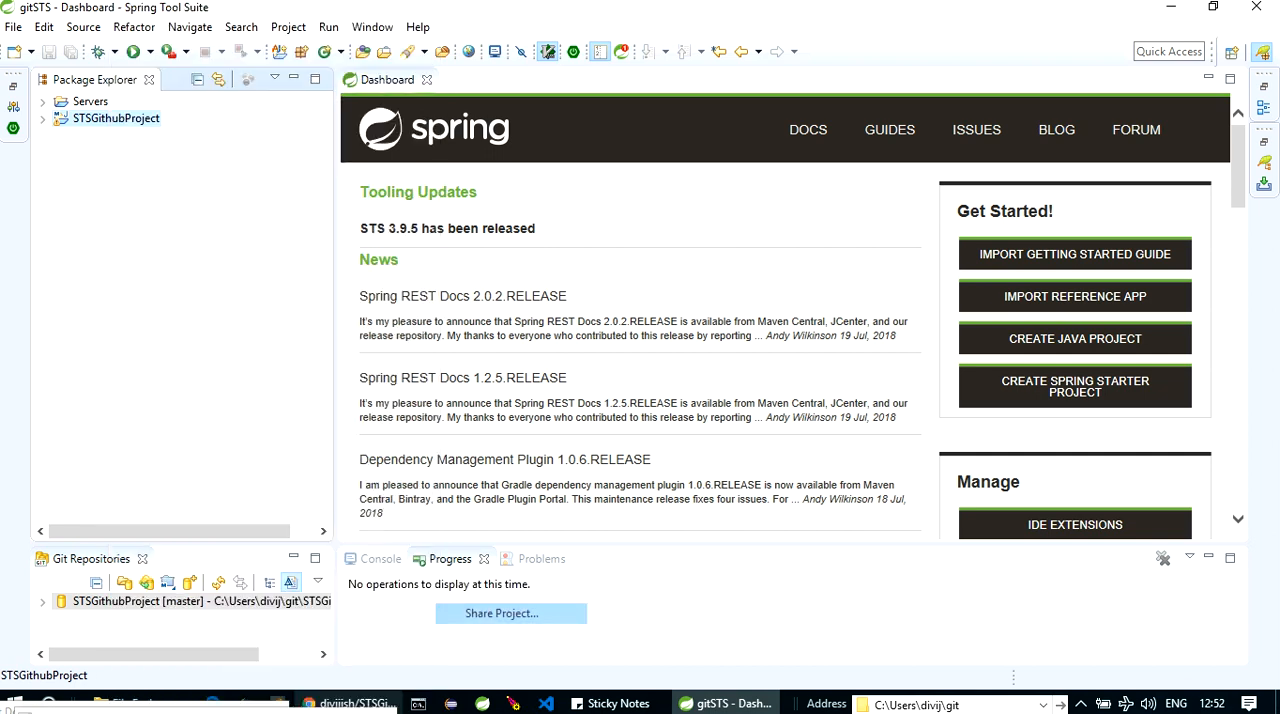
click(501, 613)
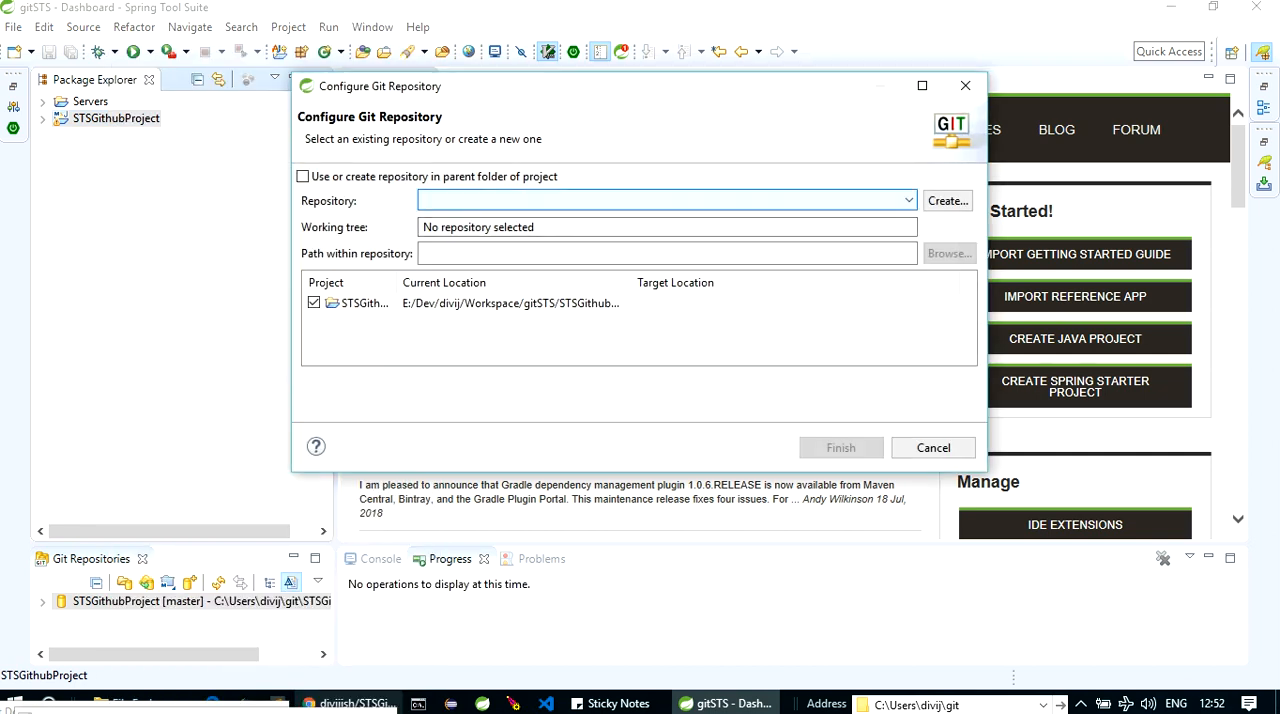
click(906, 200)
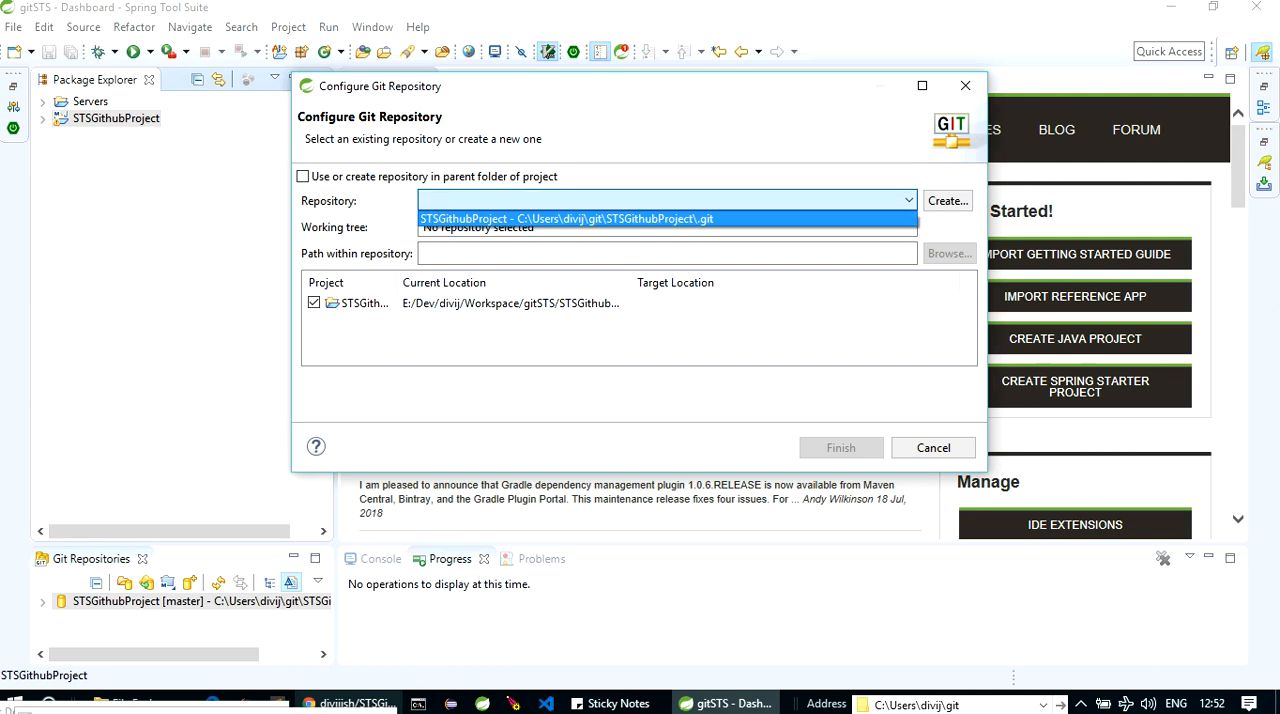
click(565, 218)
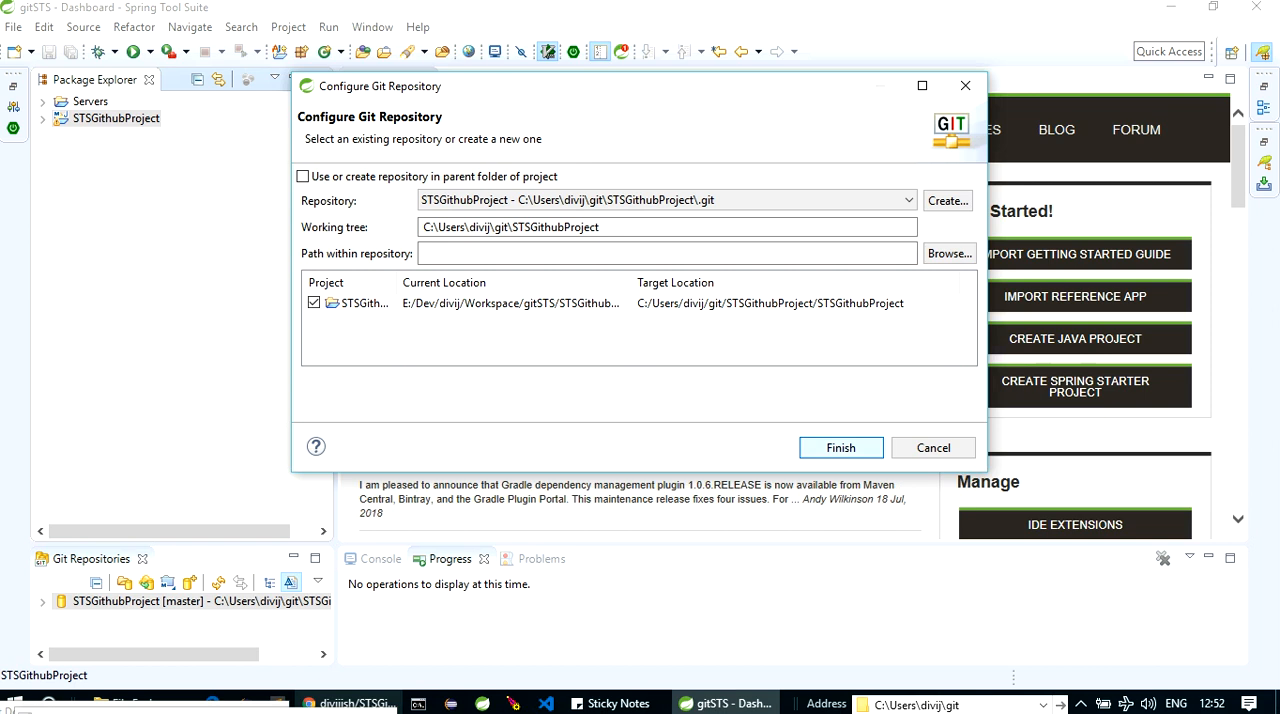
click(840, 447)
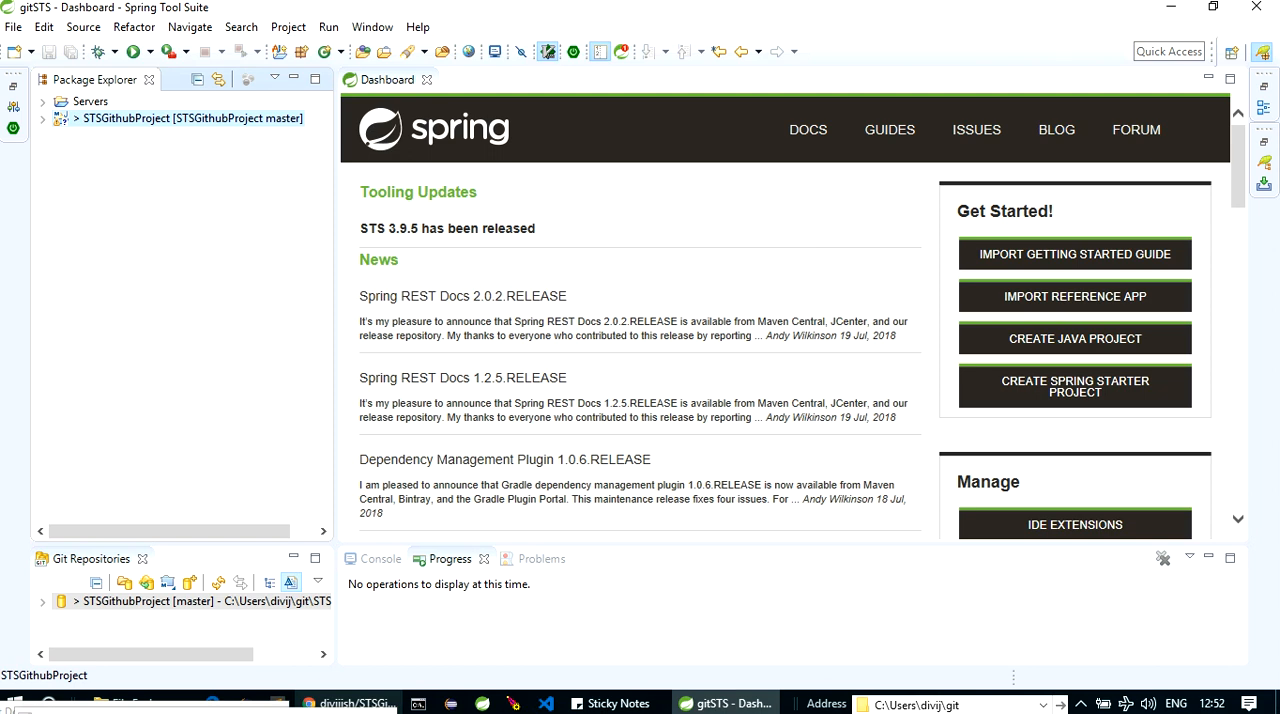
Step: Add all 13 unstaged files to the index and commit them as 'First Commit.'
right_click(190, 118)
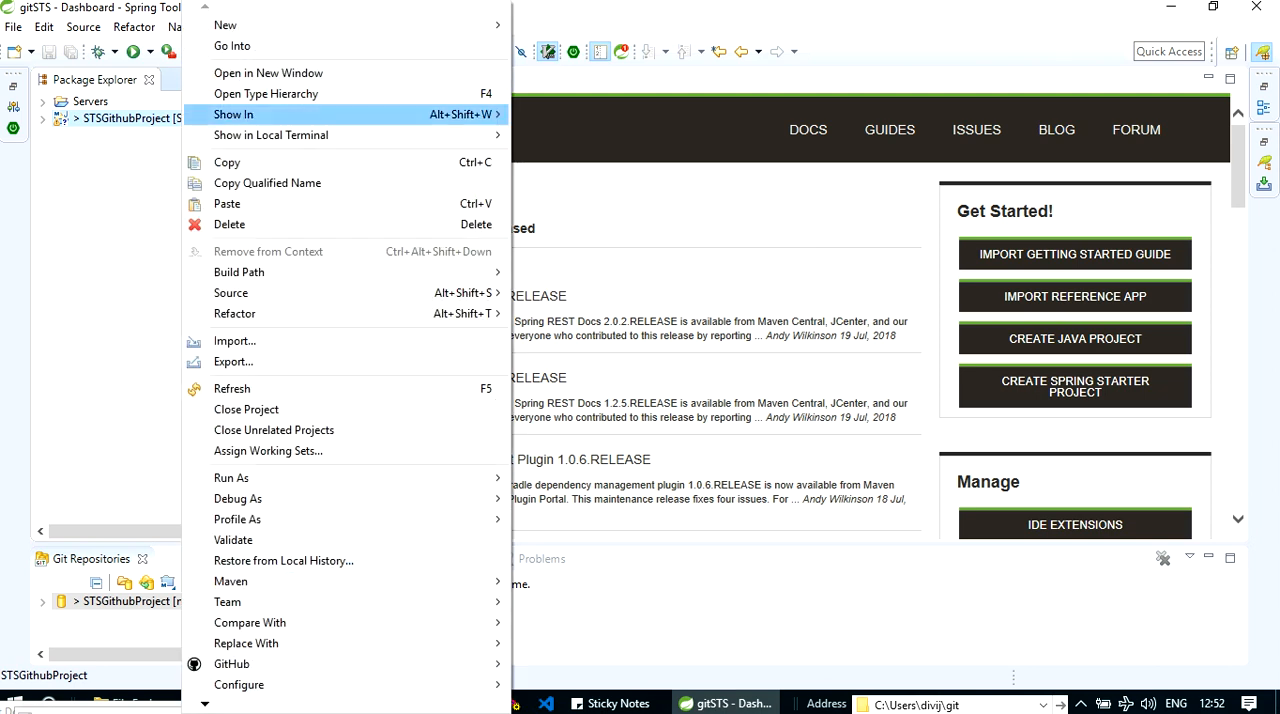
click(227, 601)
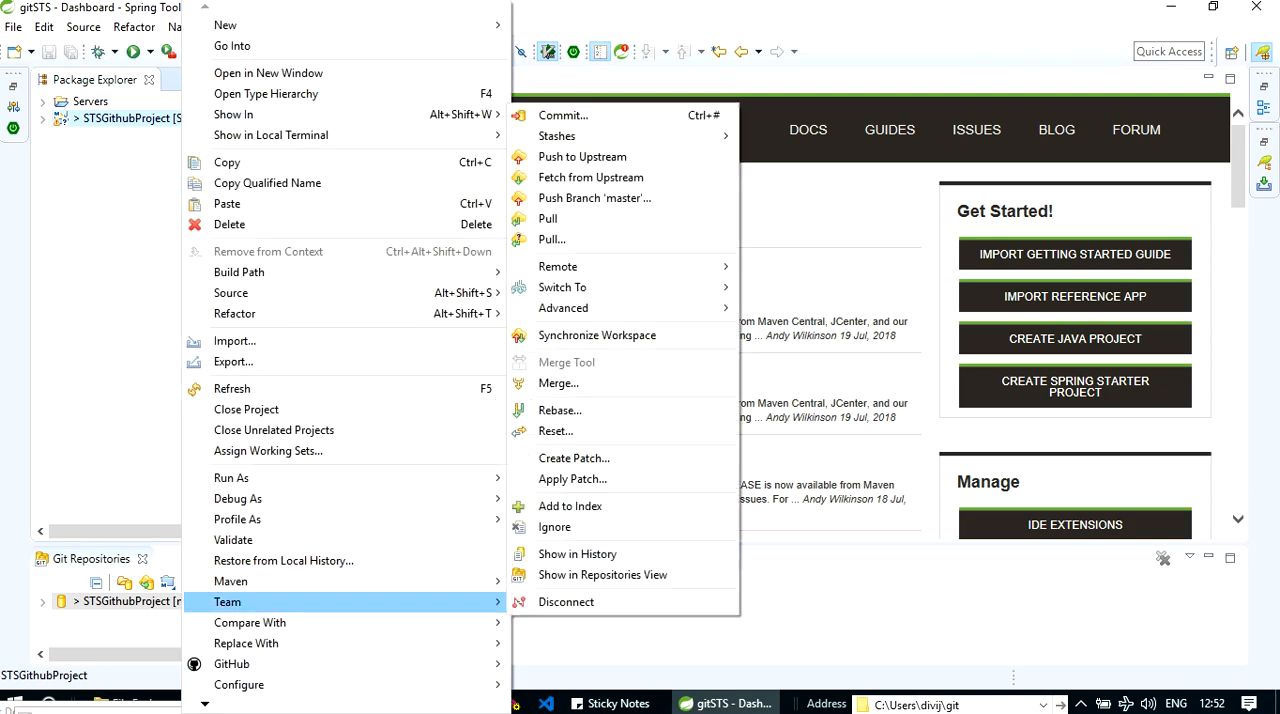
mouse_move(562, 115)
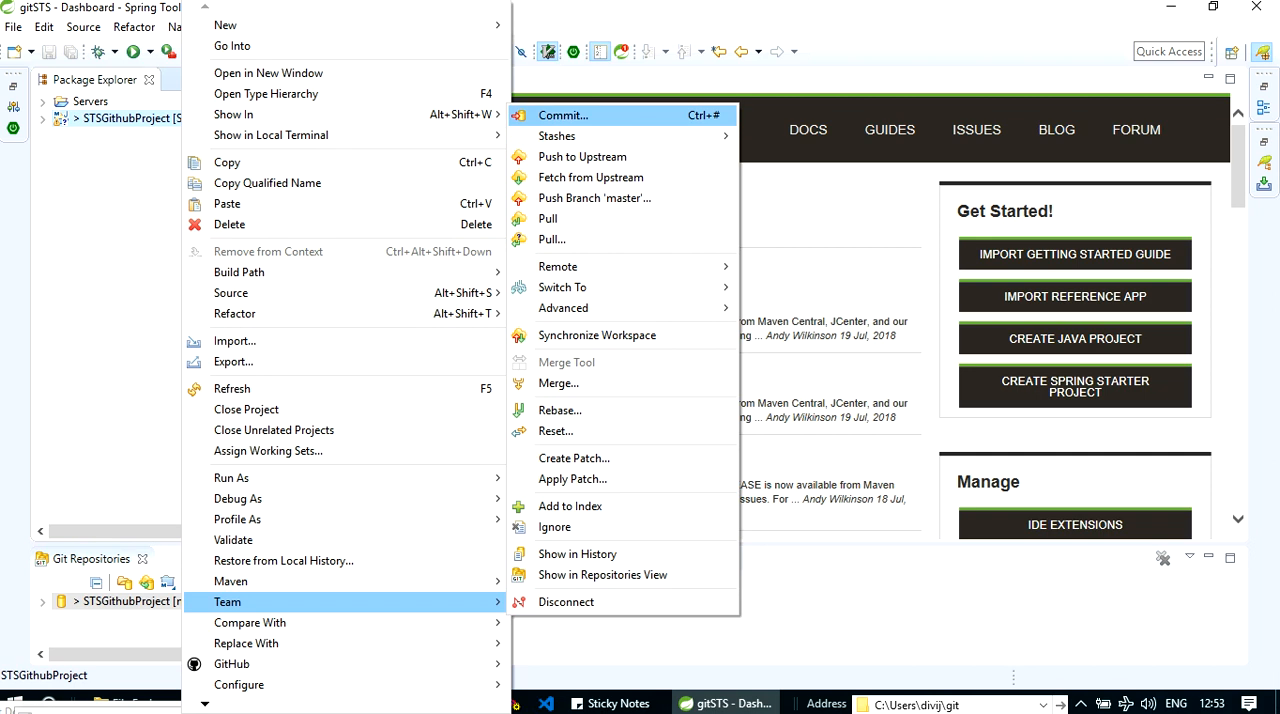
click(562, 115)
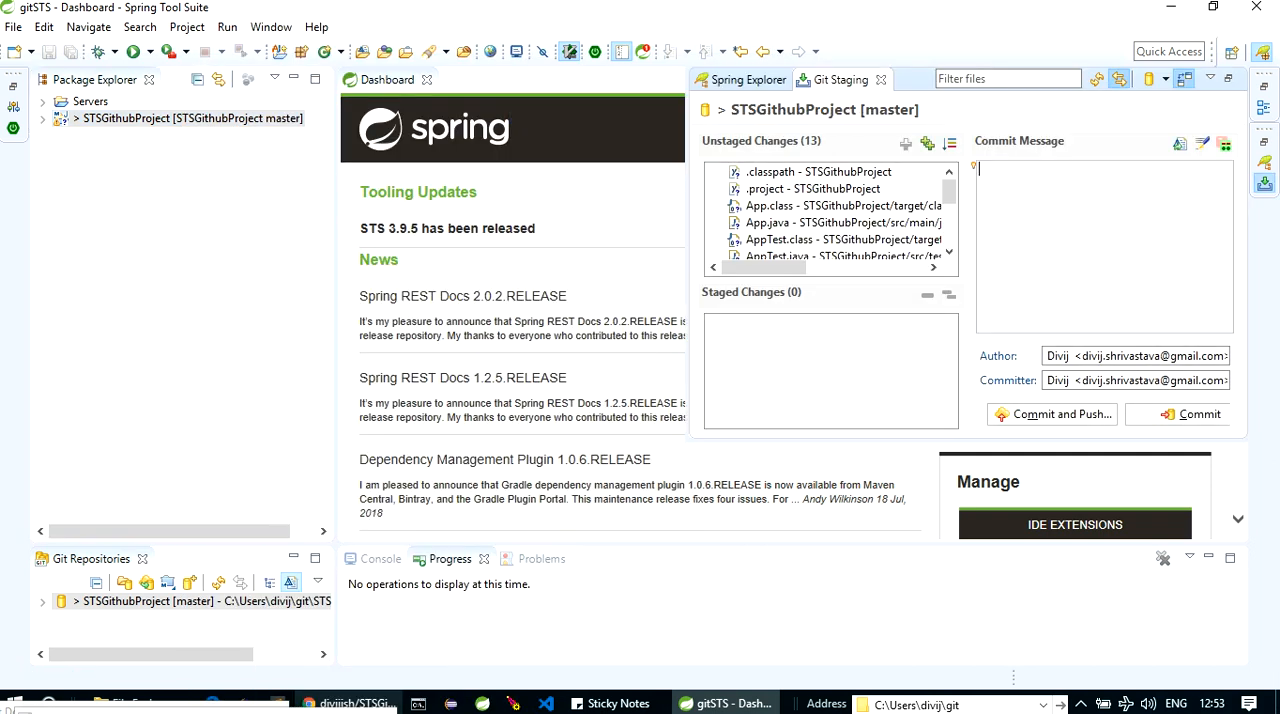
click(926, 143)
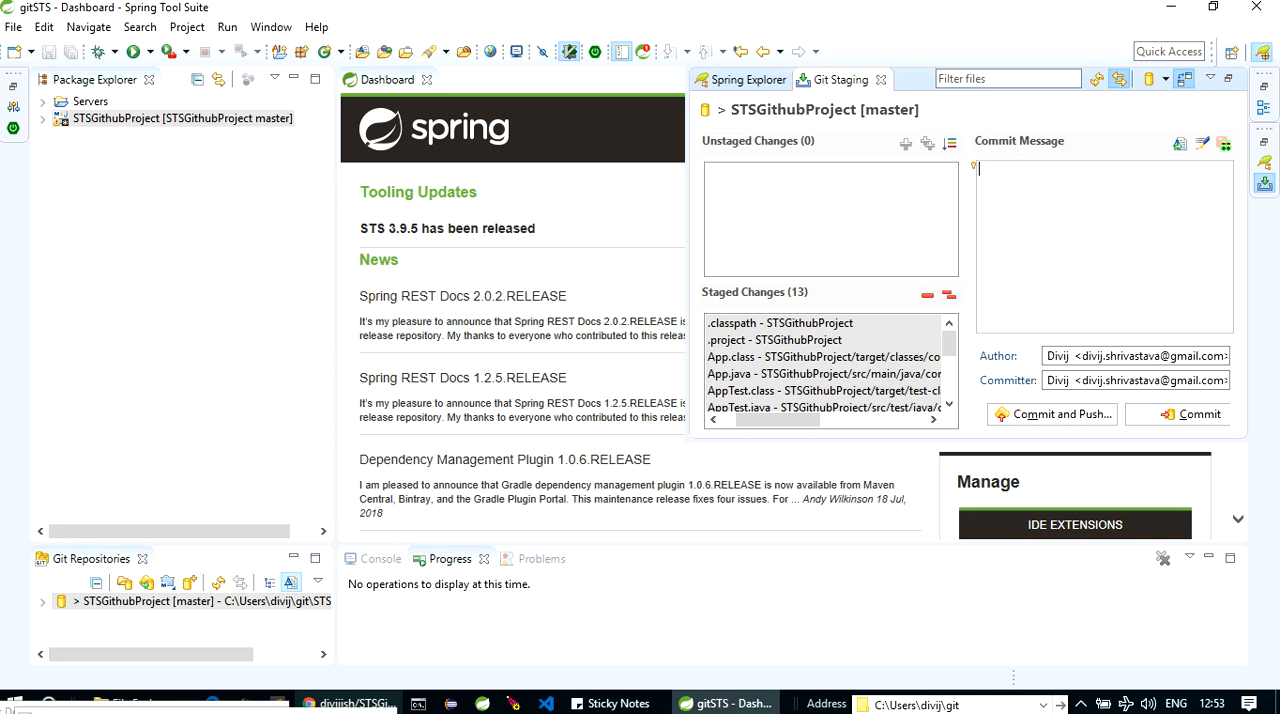
text(First Commit.)
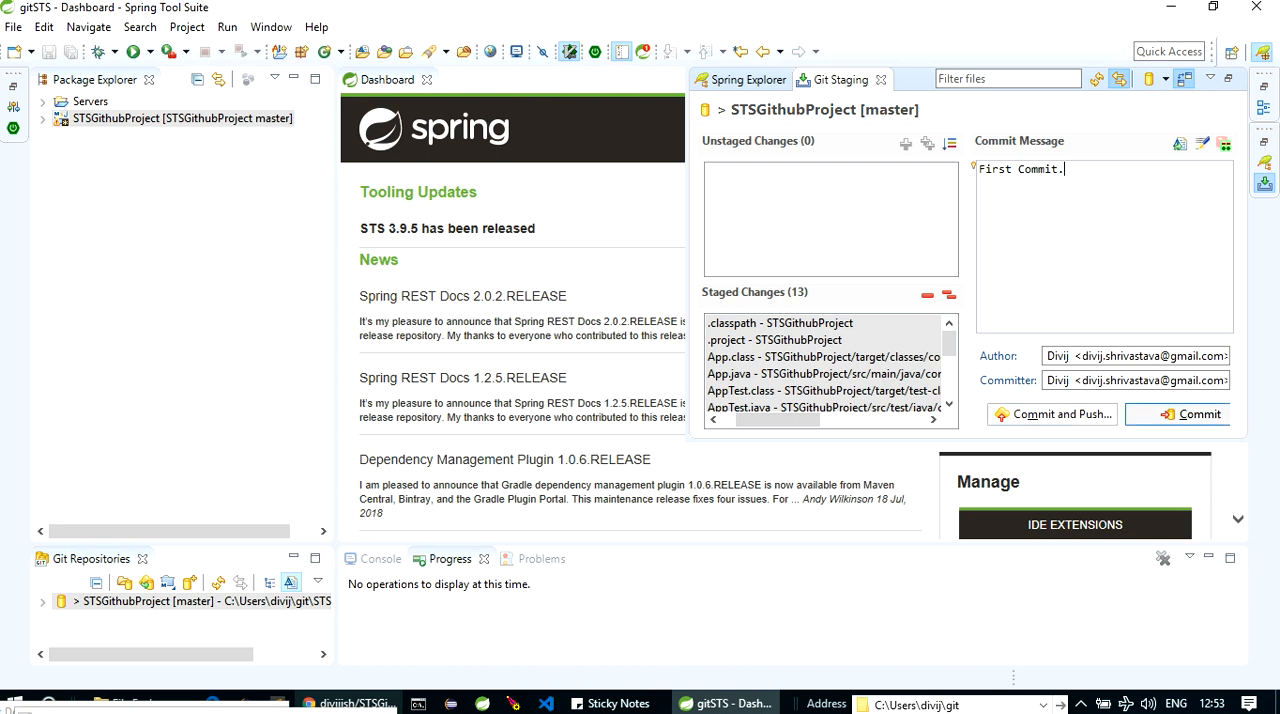
click(1199, 414)
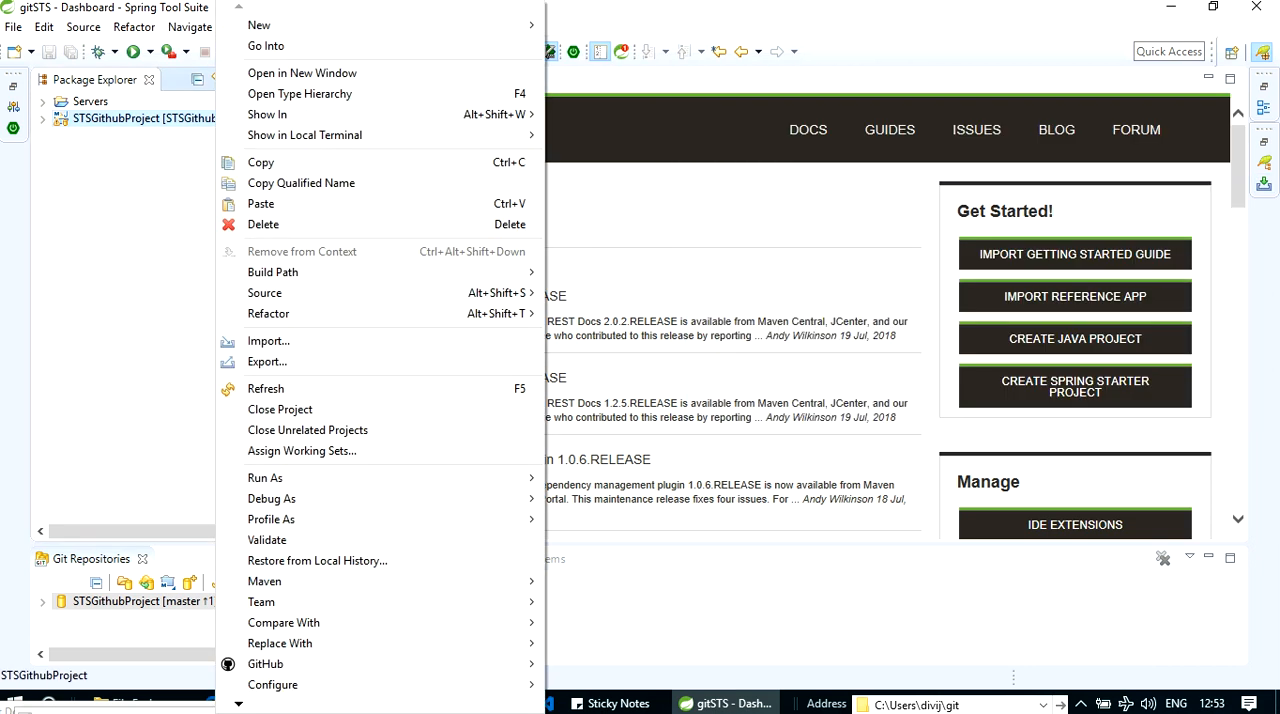
mouse_move(261, 601)
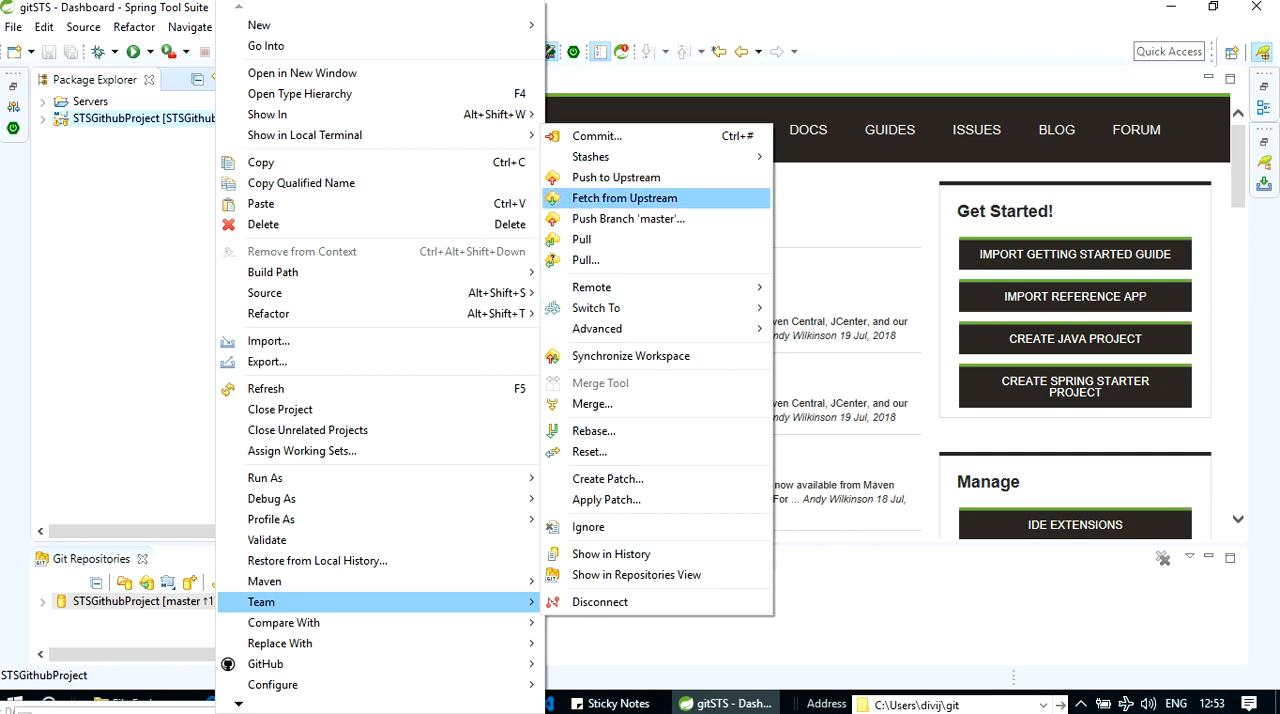
mouse_move(616, 177)
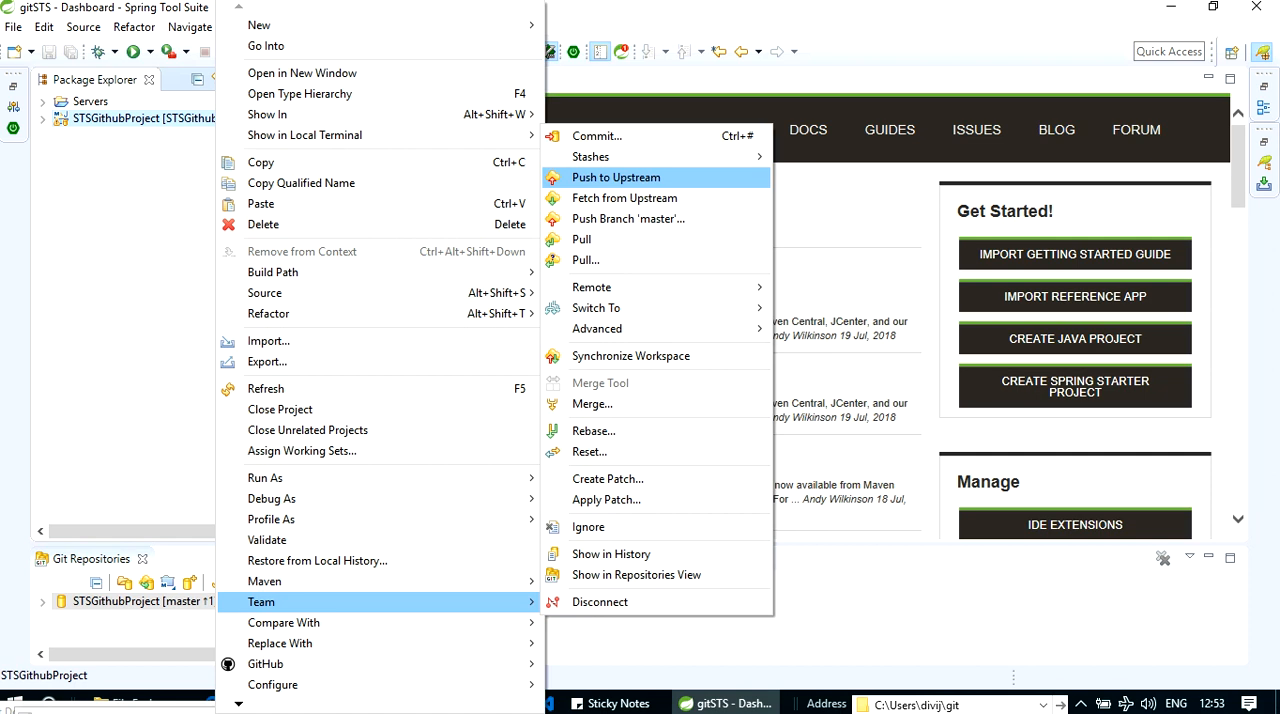
mouse_move(581, 239)
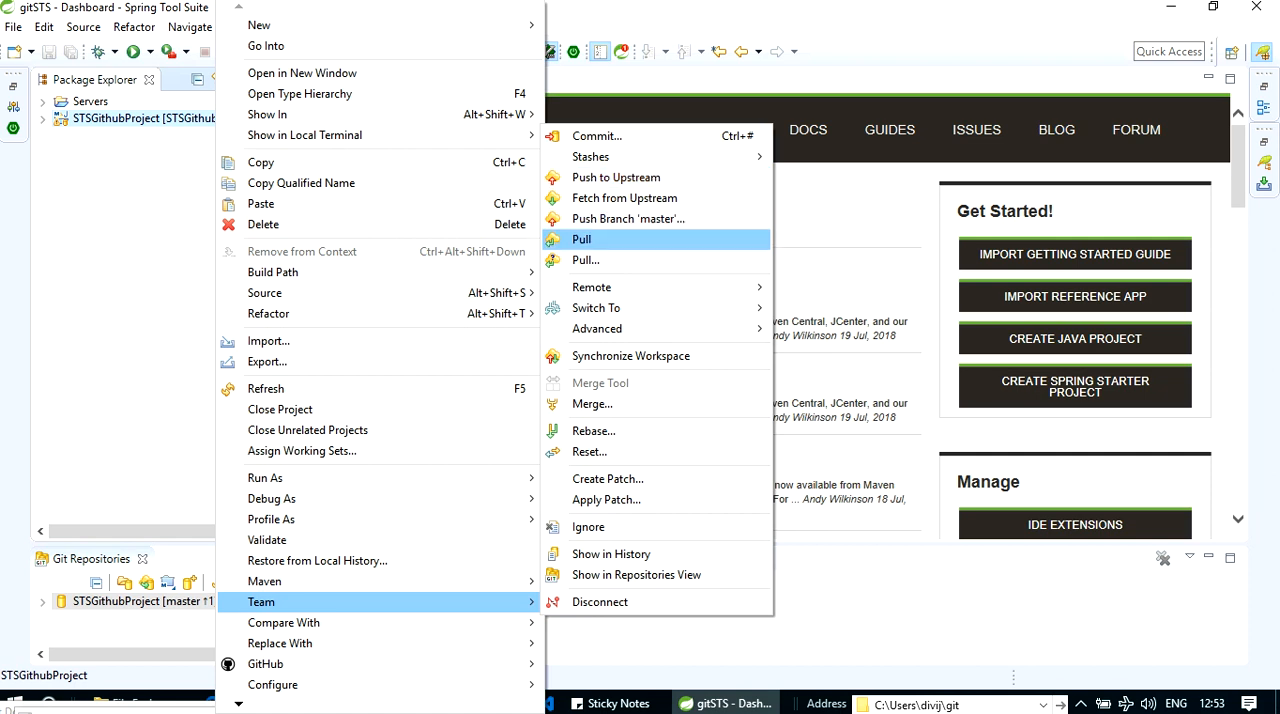
mouse_move(616, 177)
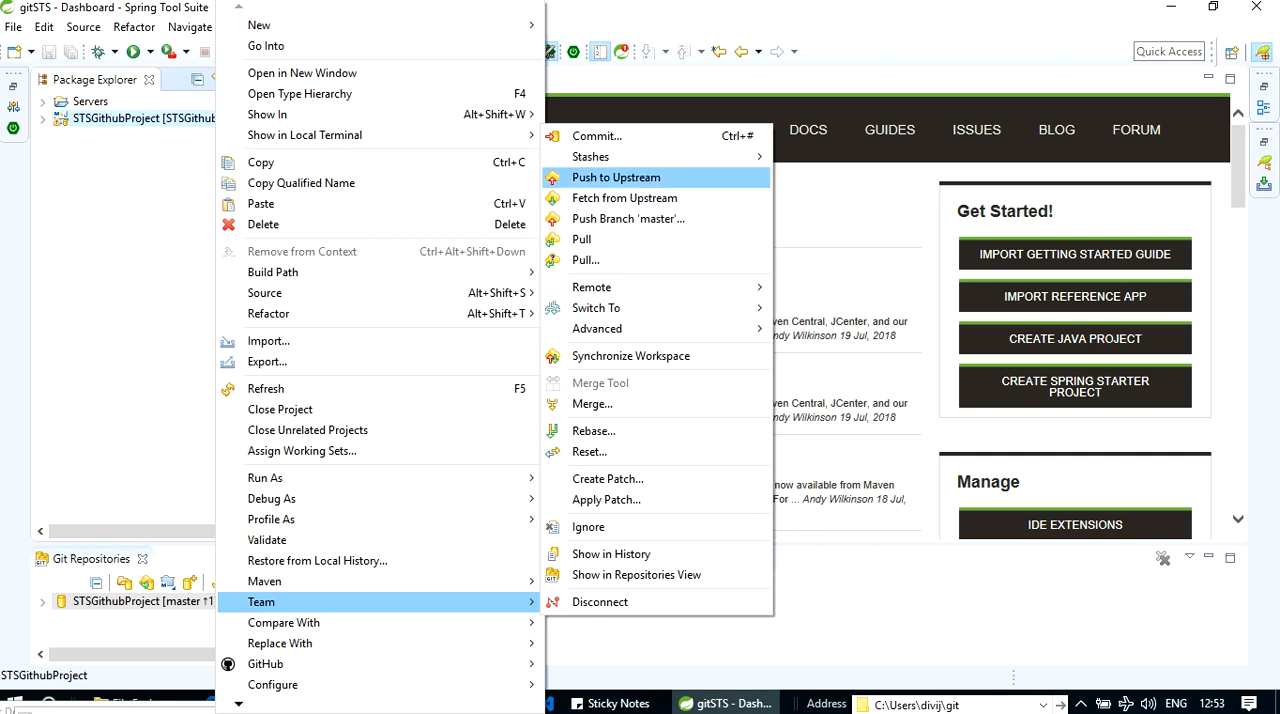
Step: Push 'First Commit.' to origin with Push to Upstream and close the results
click(616, 177)
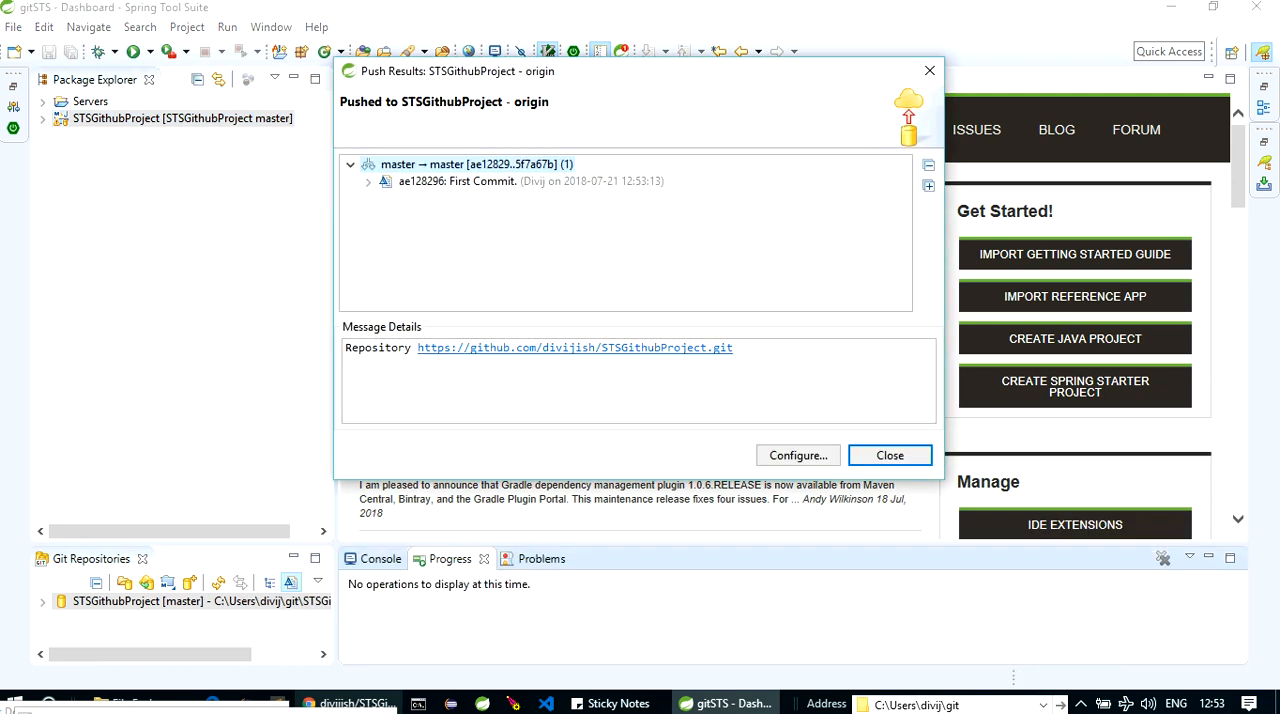
click(889, 455)
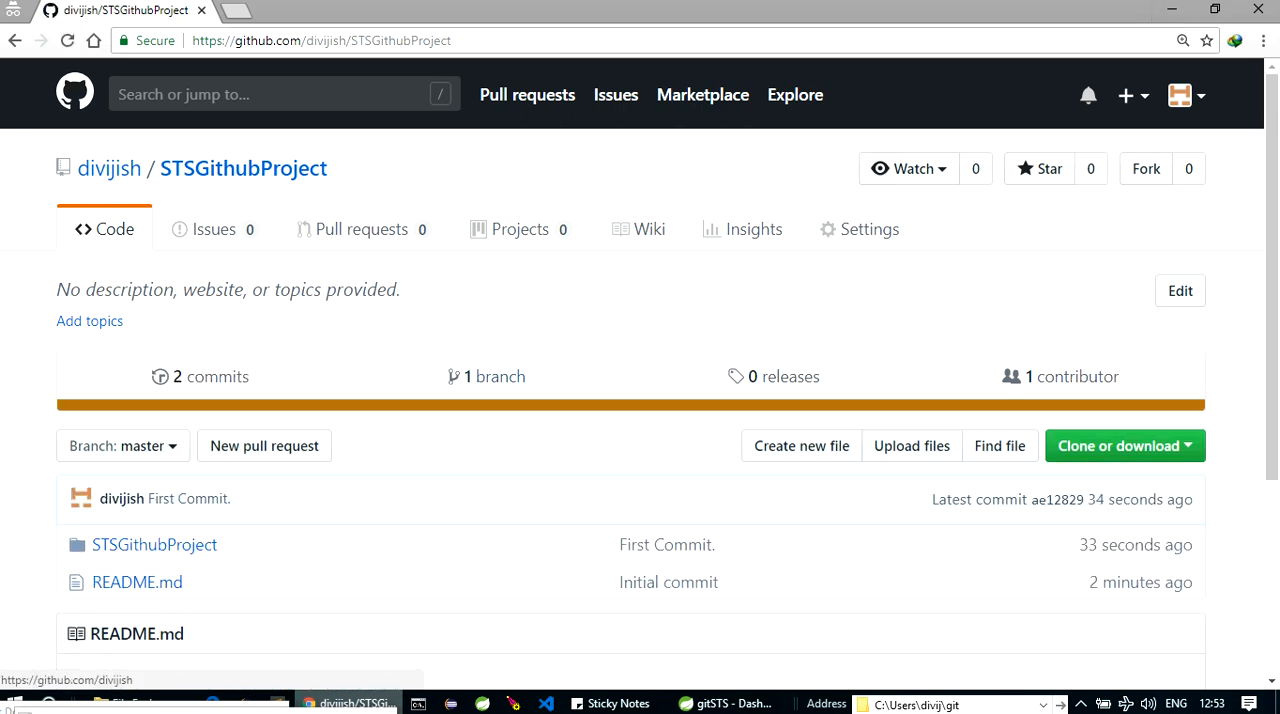
Step: Refresh the GitHub repository page and begin typing a new branch name 'Fi' in the branch dropdown
click(154, 544)
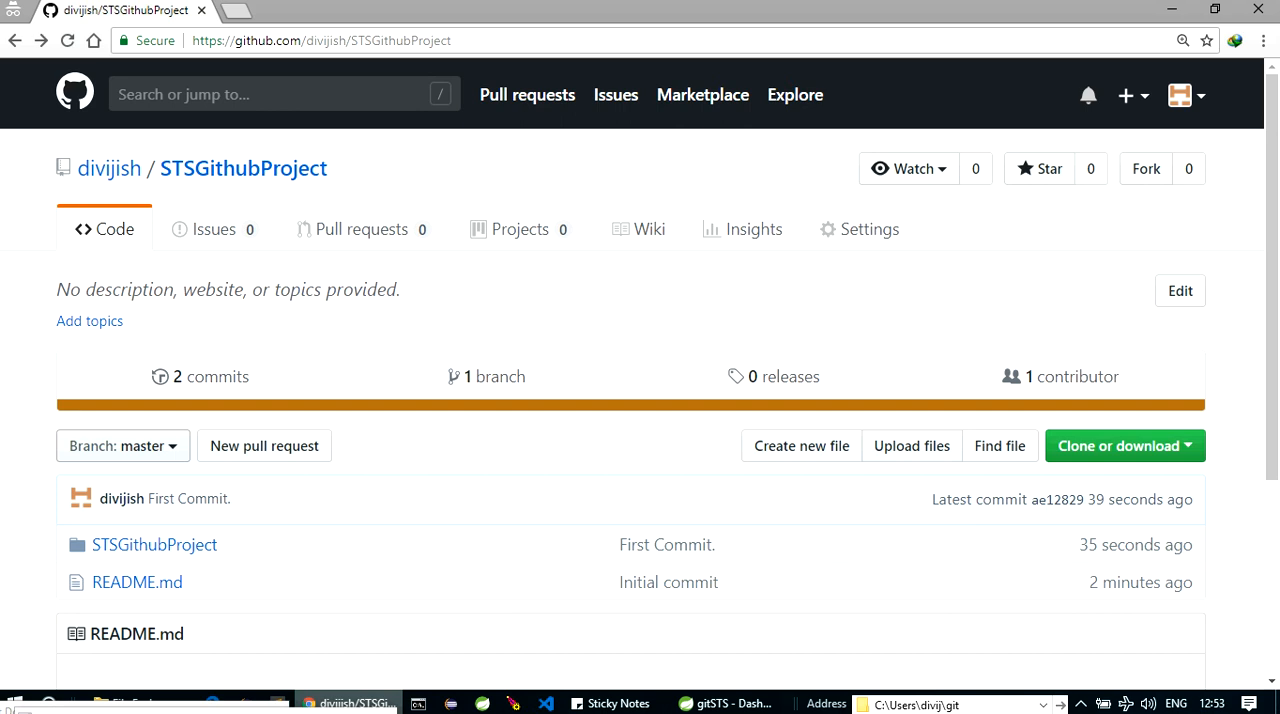
click(122, 445)
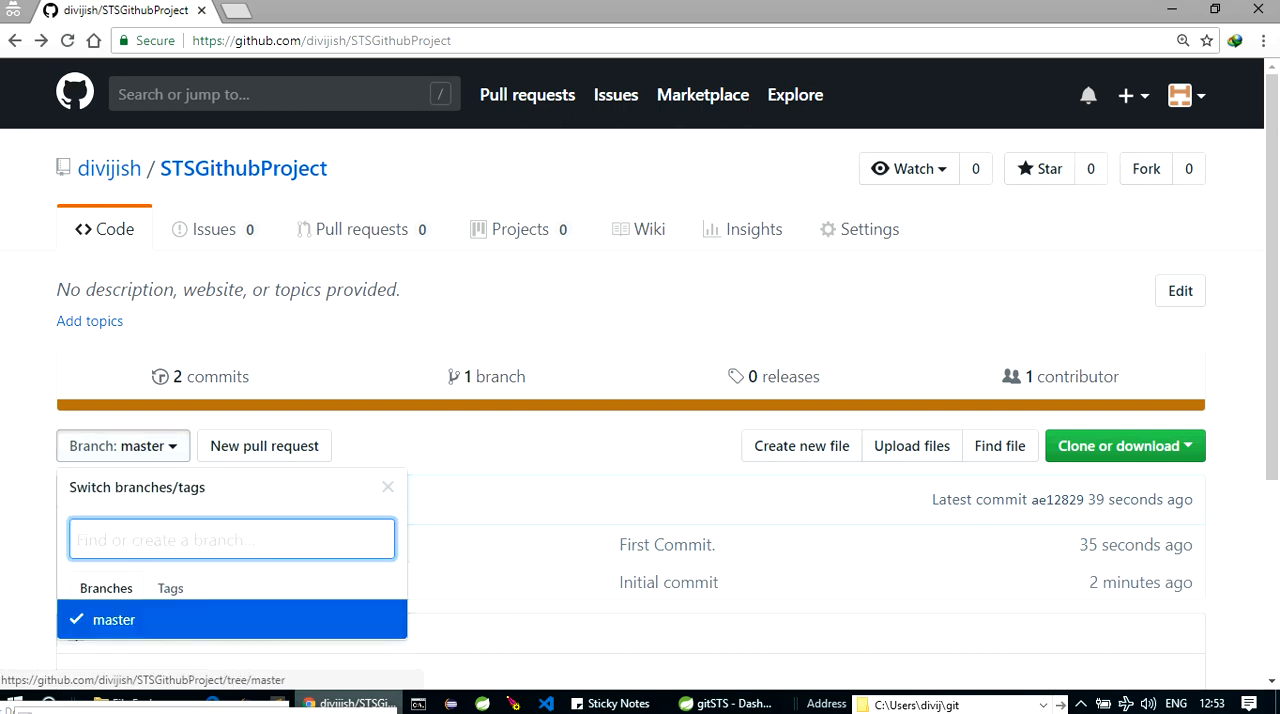
text(Fi)
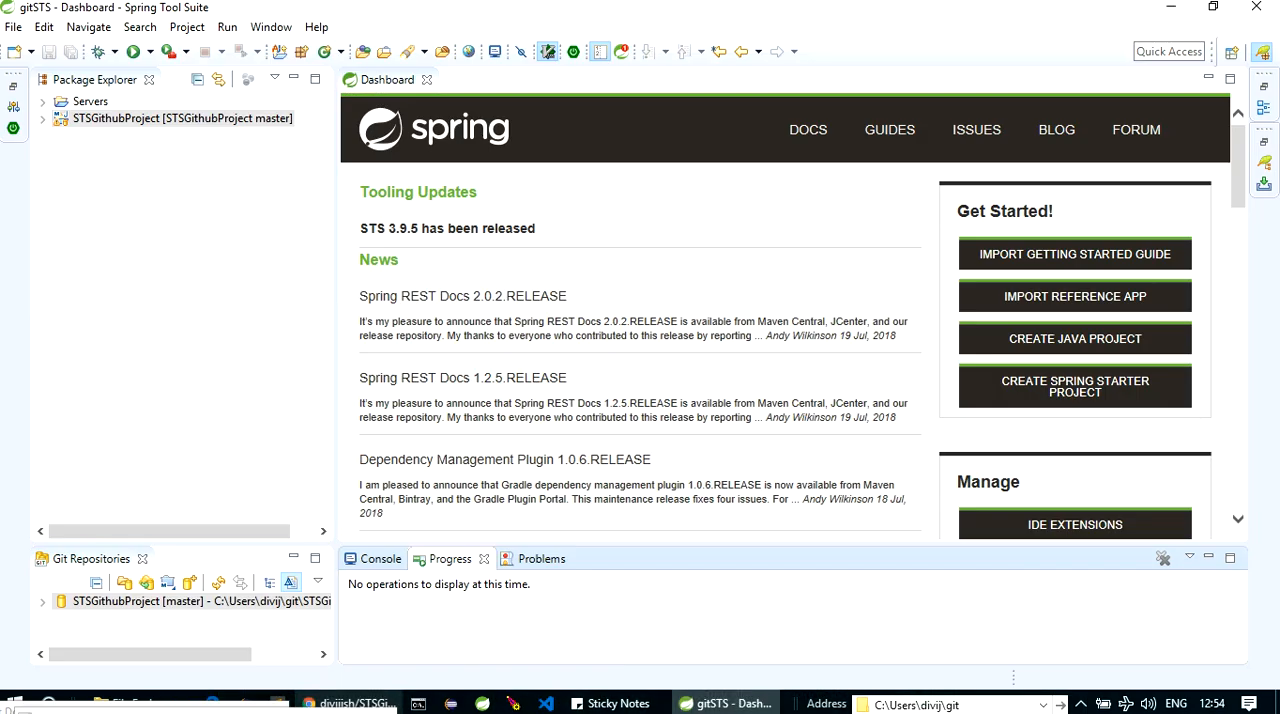
Step: Pull from origin master via Team > Pull and close the Pull Result dialog
right_click(182, 118)
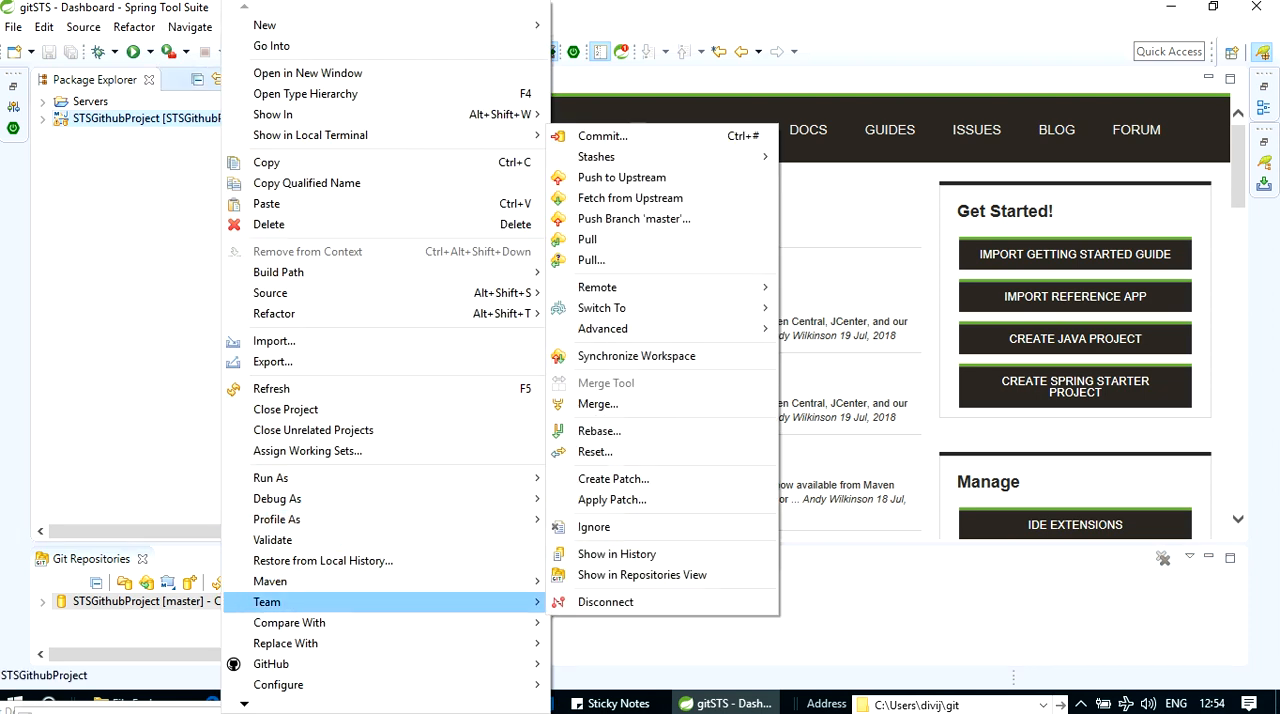
mouse_move(591, 260)
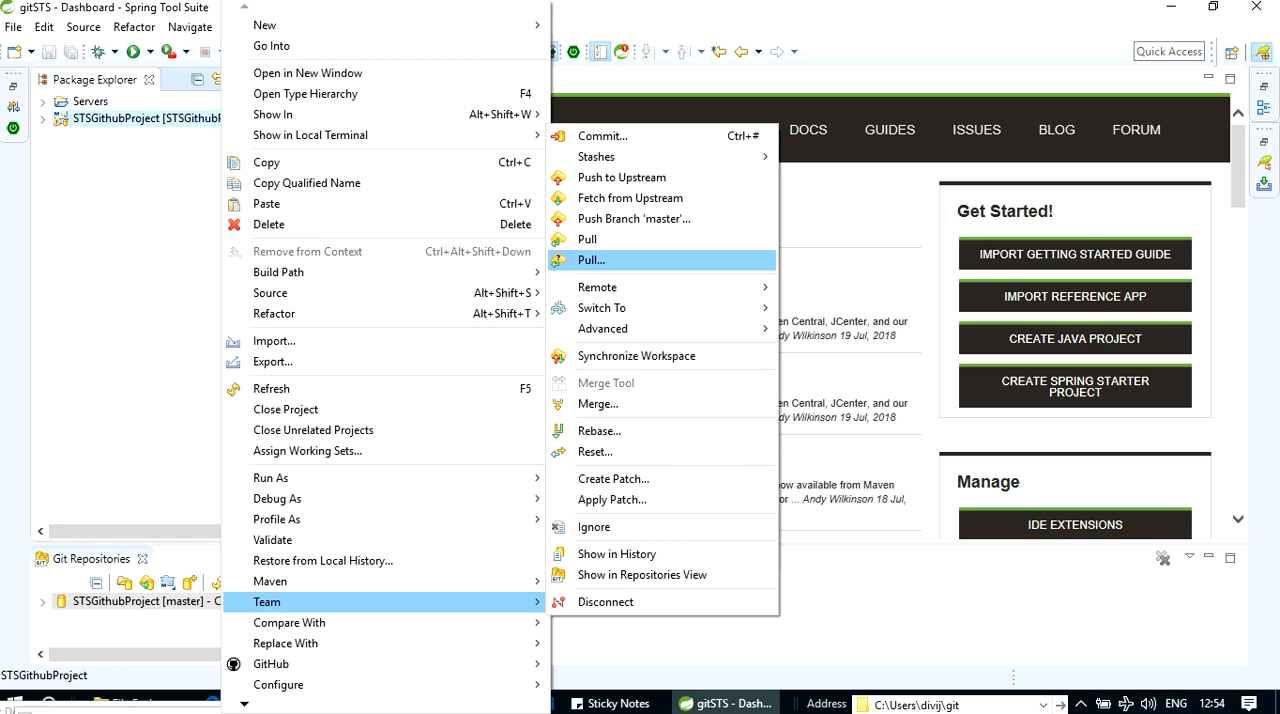
click(591, 259)
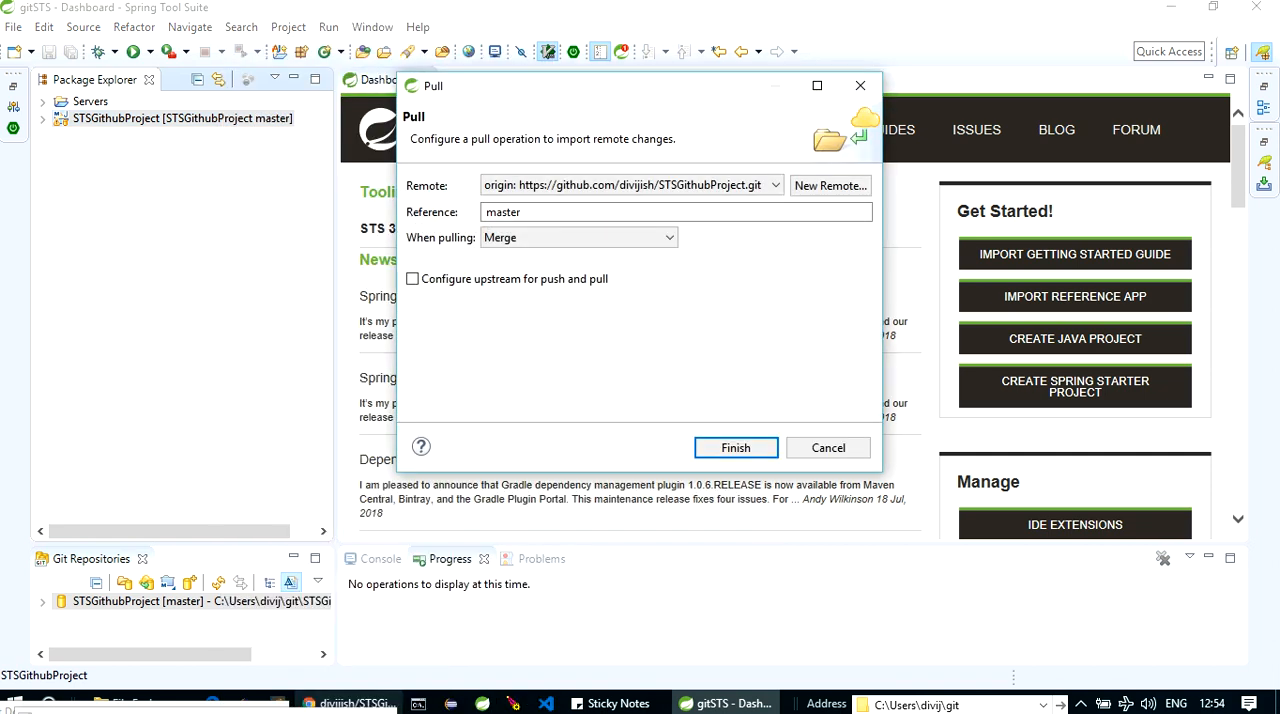
click(735, 447)
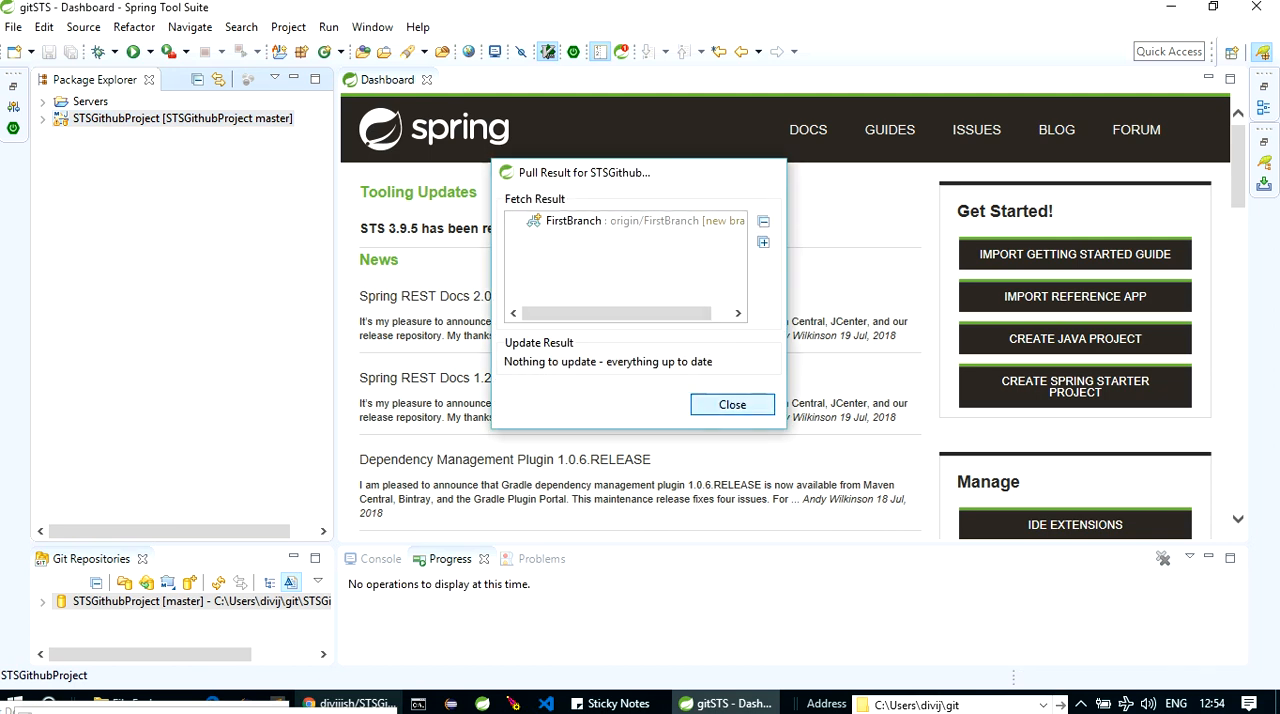
click(732, 404)
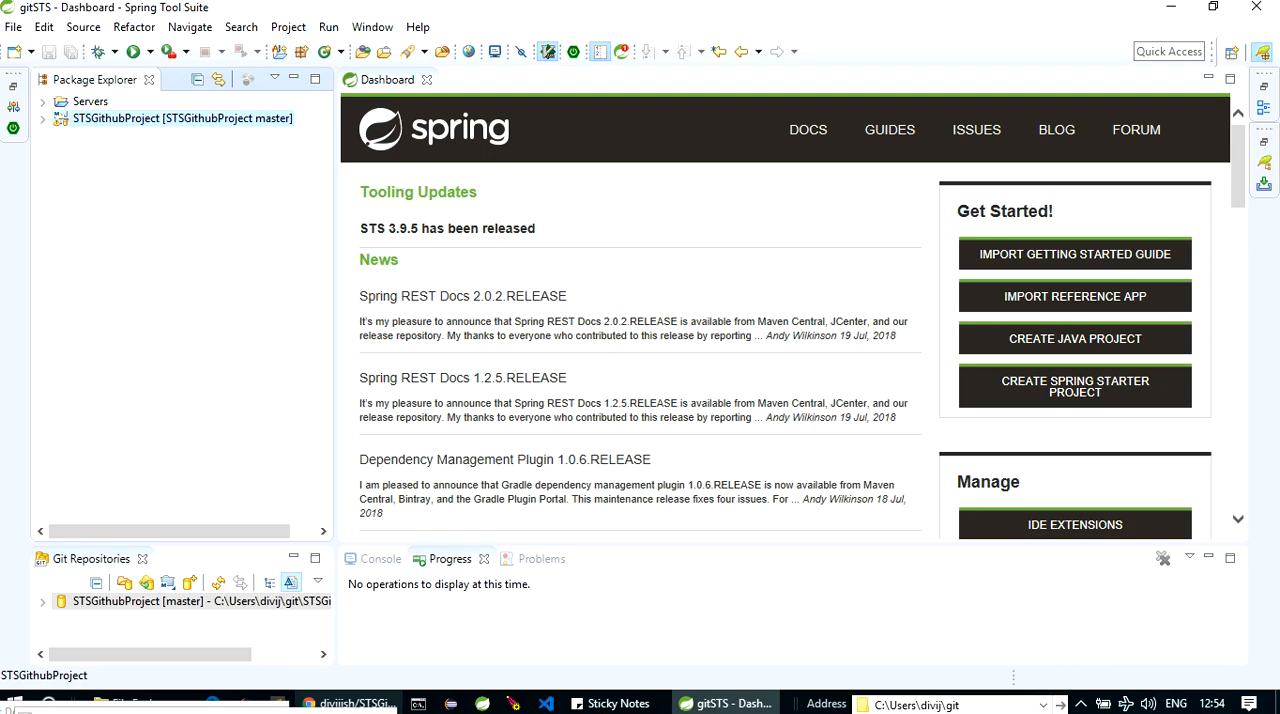
Step: Create local branch FirstBranch from origin/FirstBranch and check it out
right_click(150, 118)
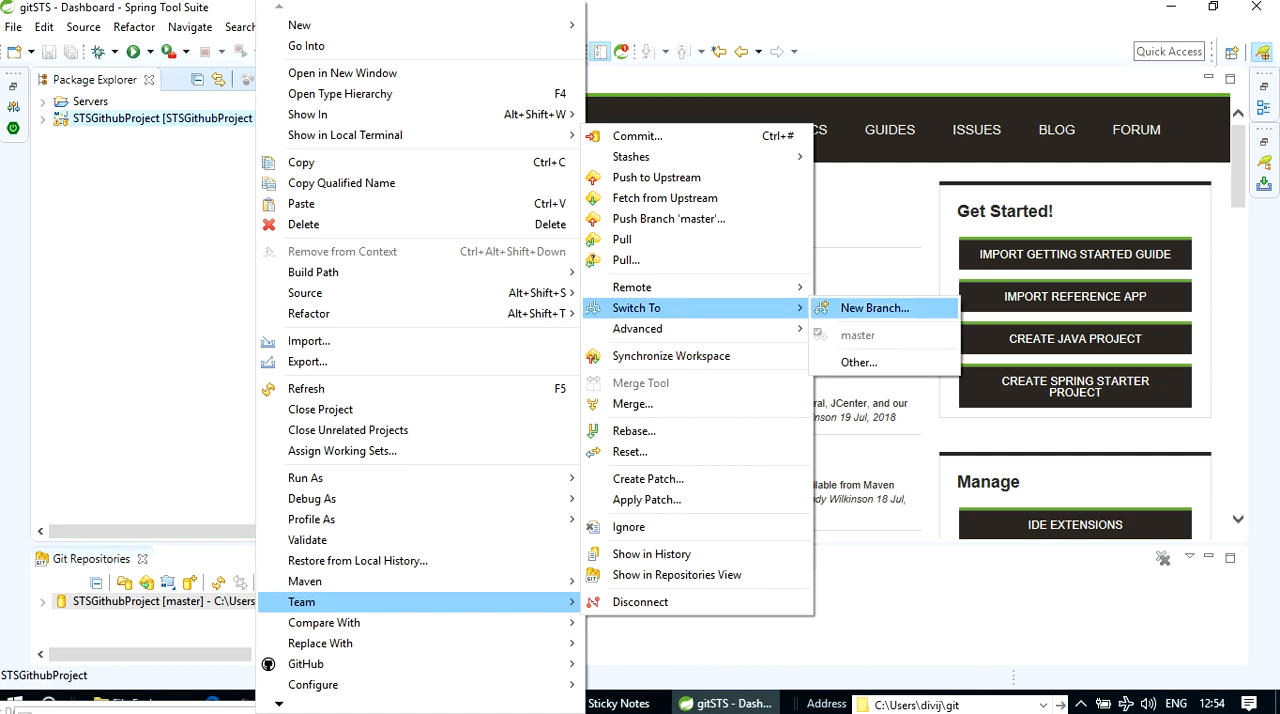
click(873, 307)
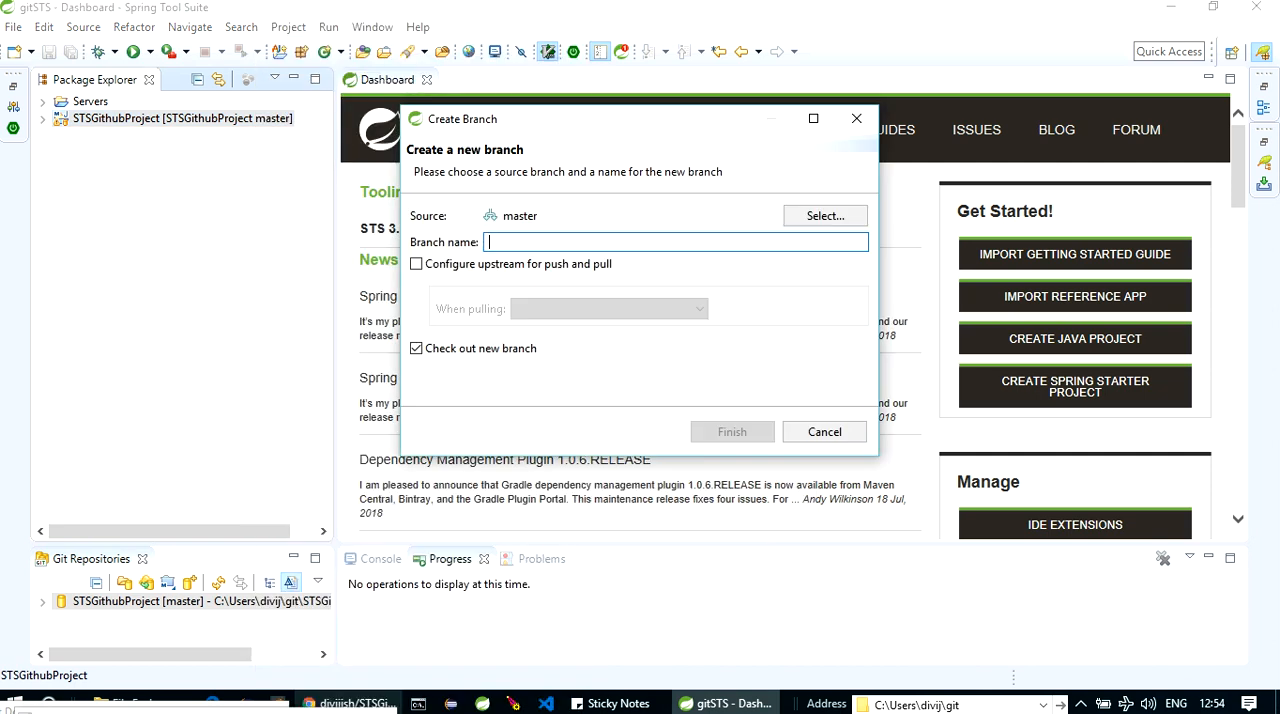
click(824, 215)
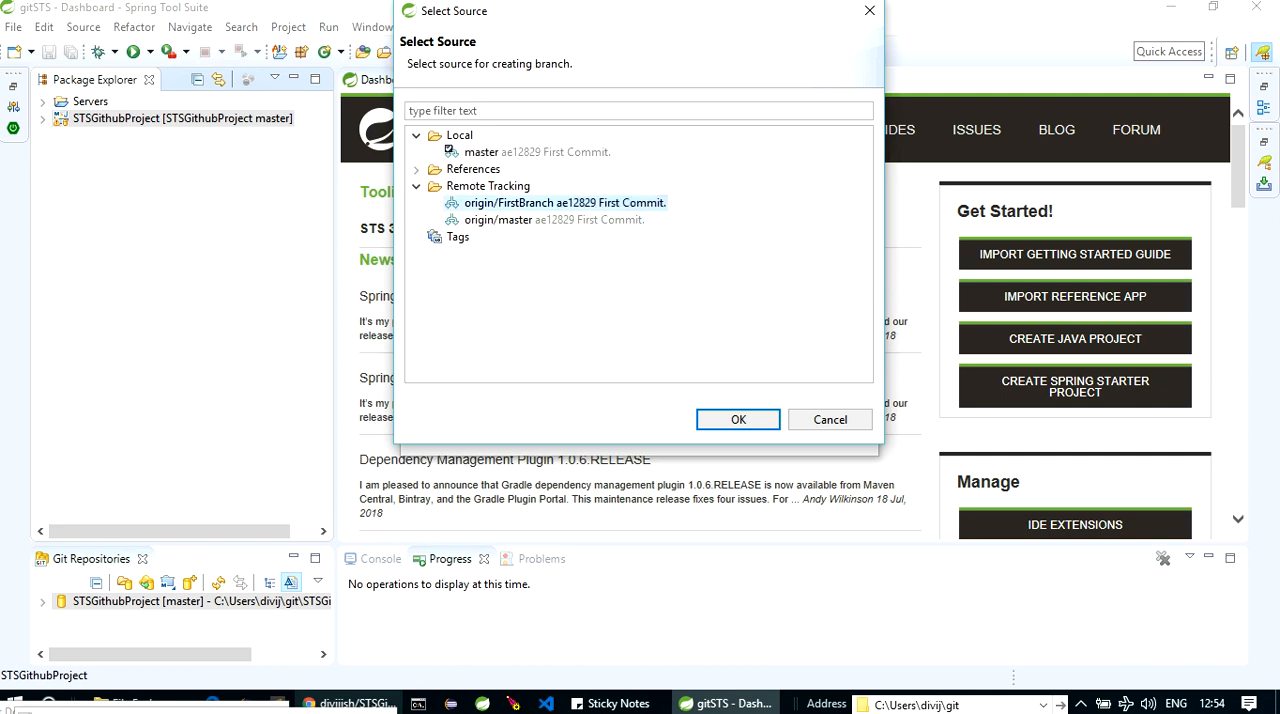
click(738, 419)
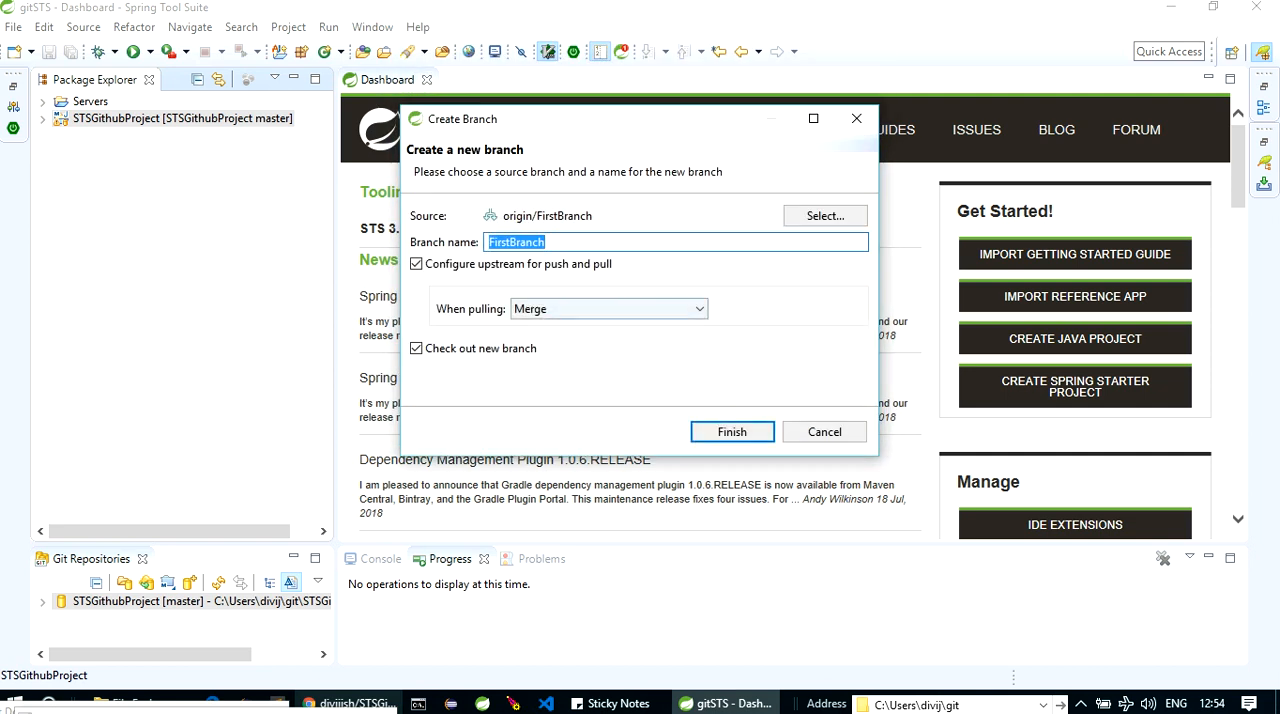
click(675, 241)
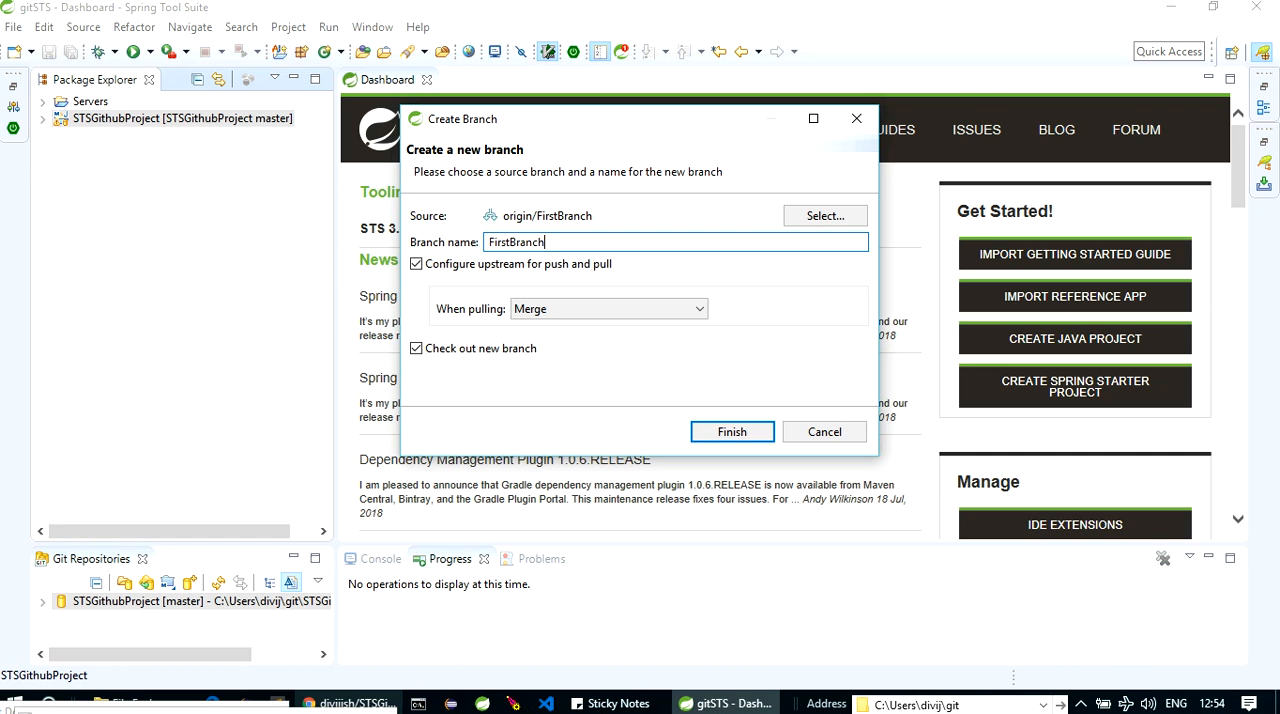
click(731, 431)
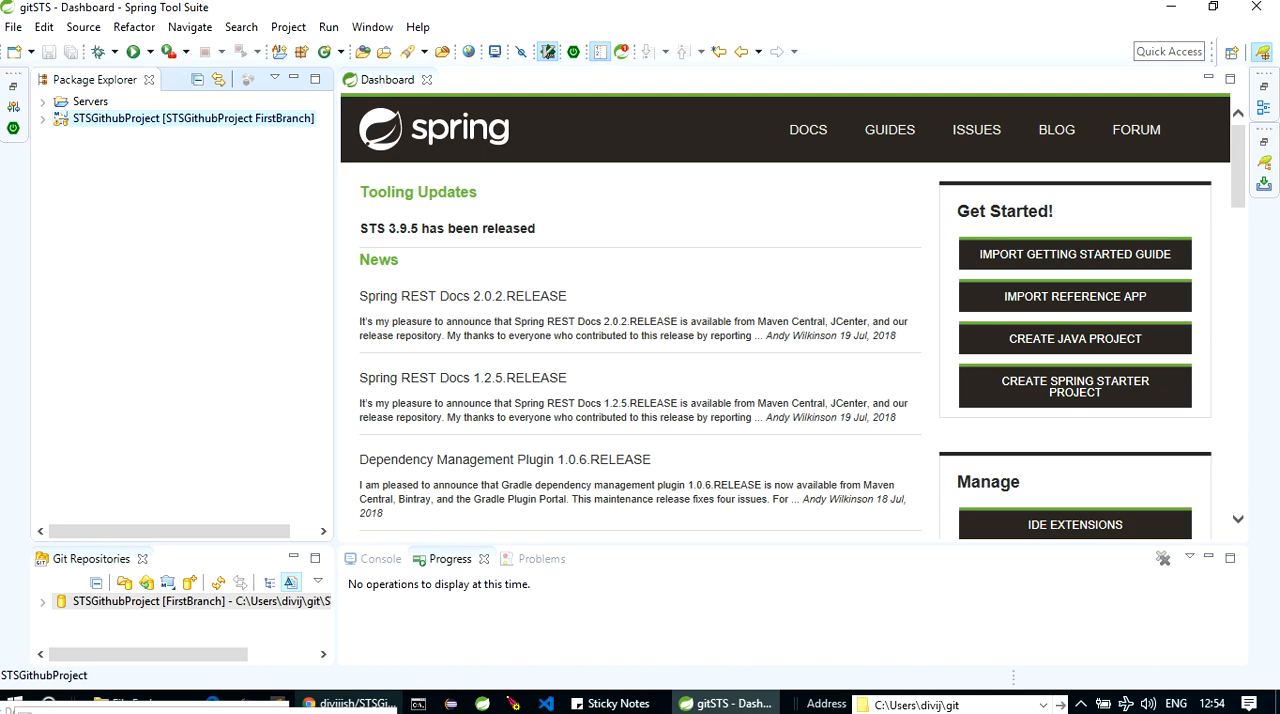
Step: Create a new branch named SecondBranch from FirstBranch and check it out
right_click(190, 118)
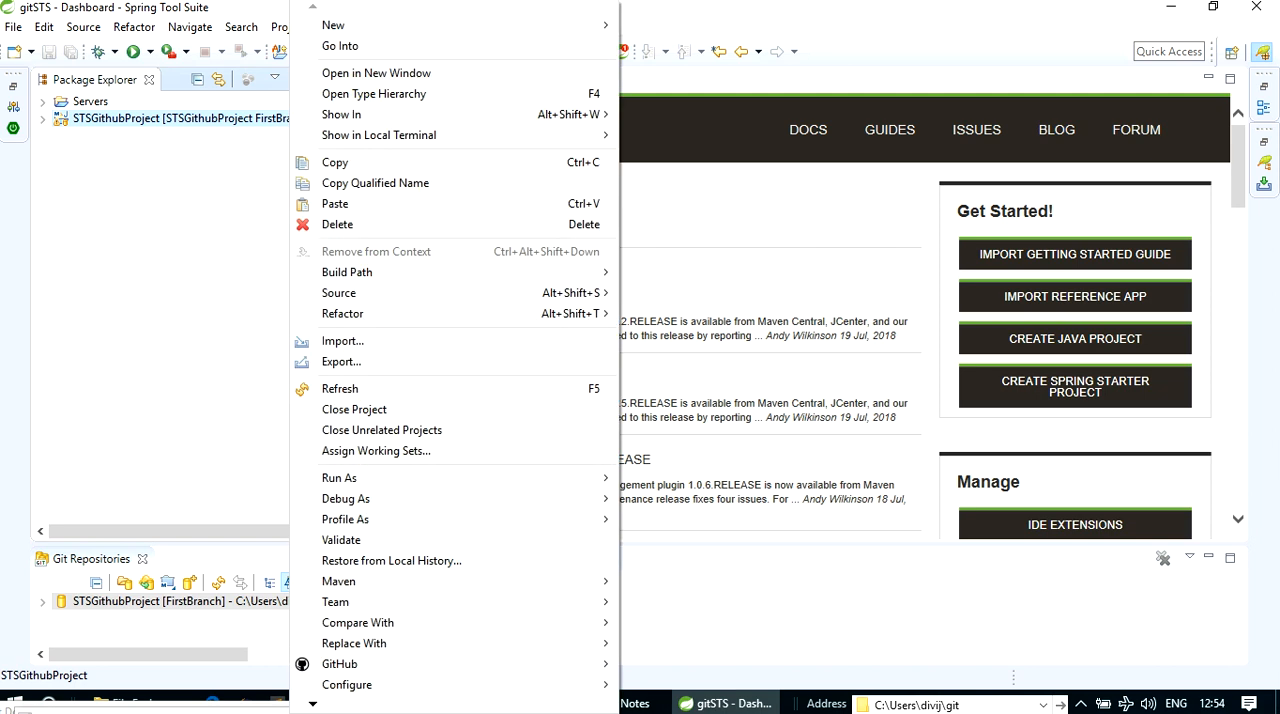
mouse_move(335, 601)
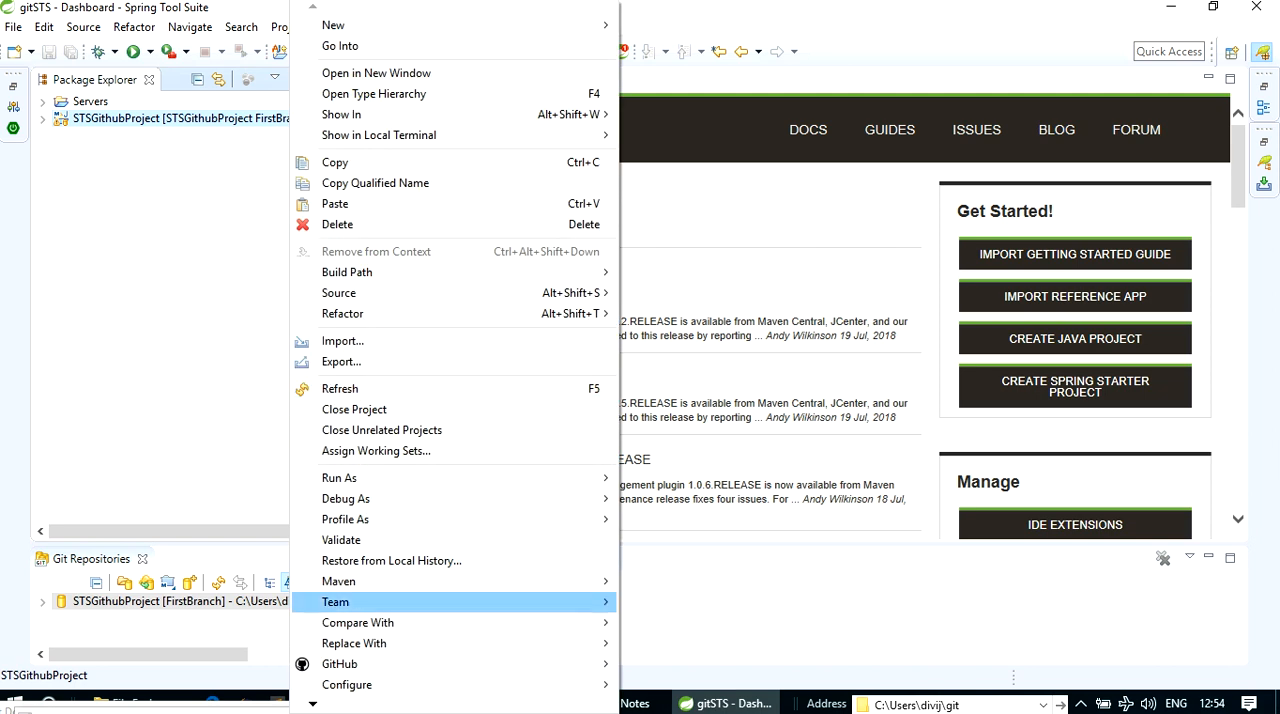
click(335, 601)
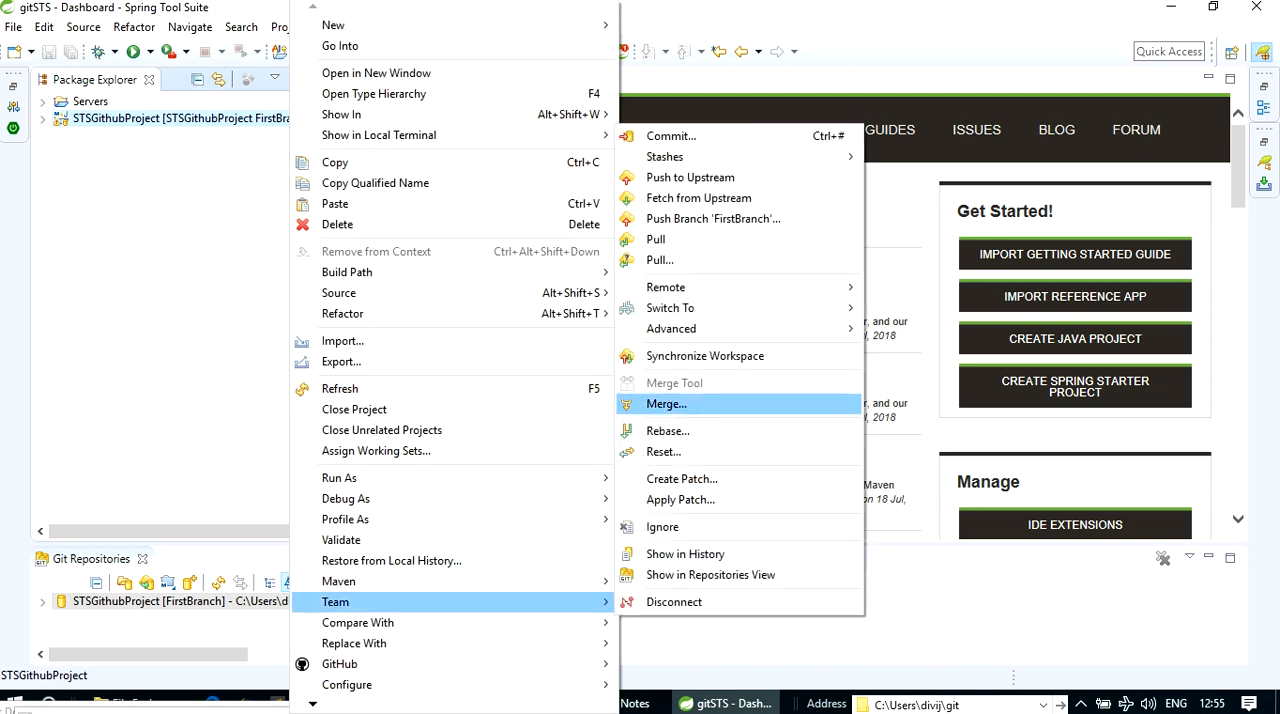
mouse_move(670, 307)
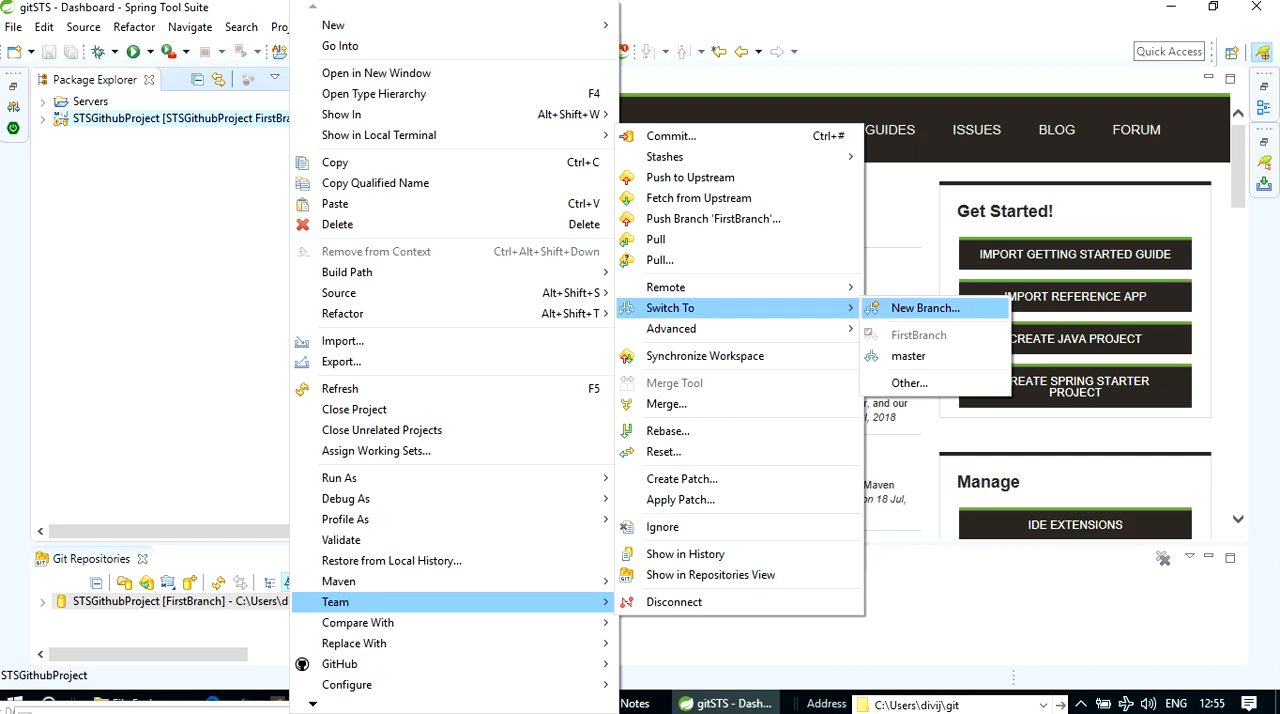
click(924, 307)
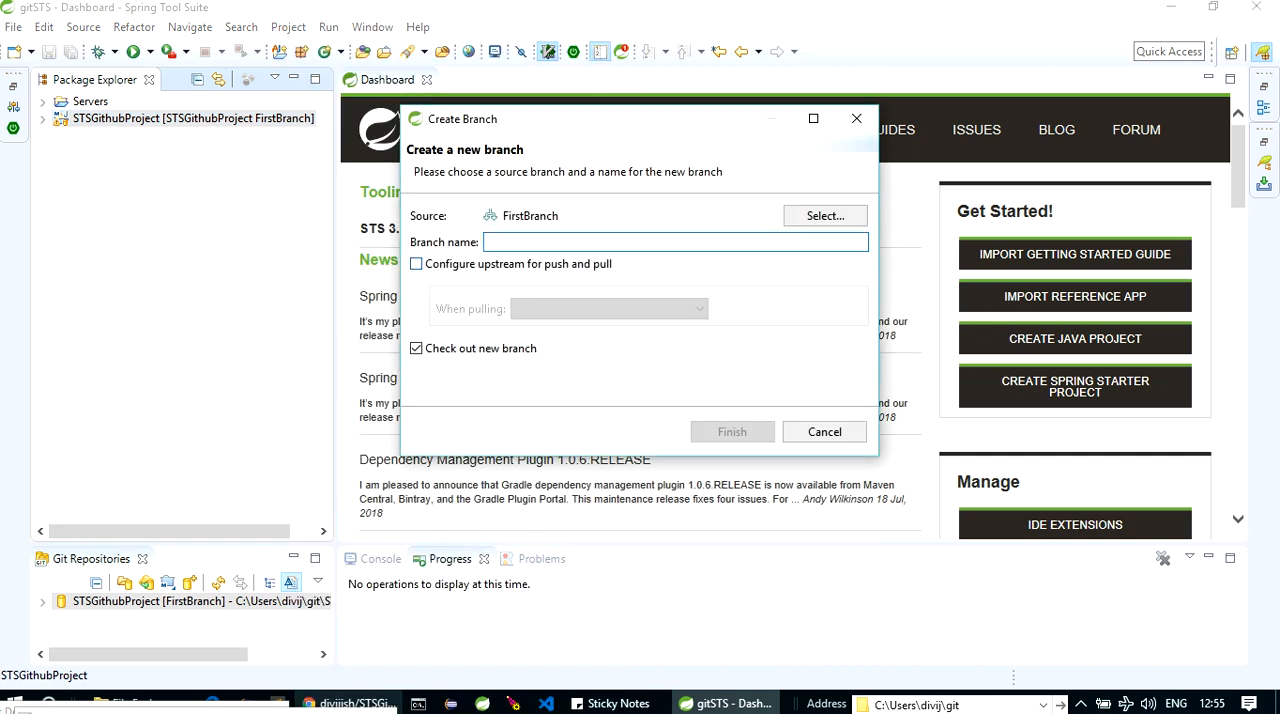
text(S)
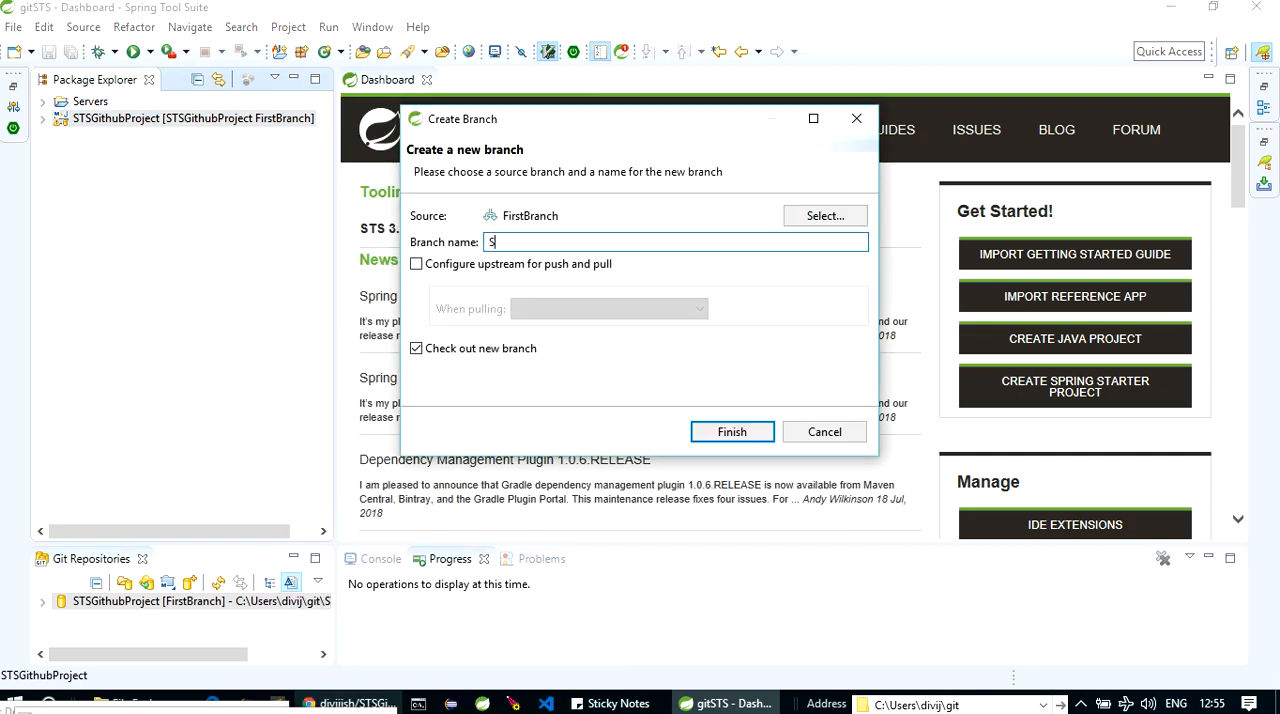
text(ecn)
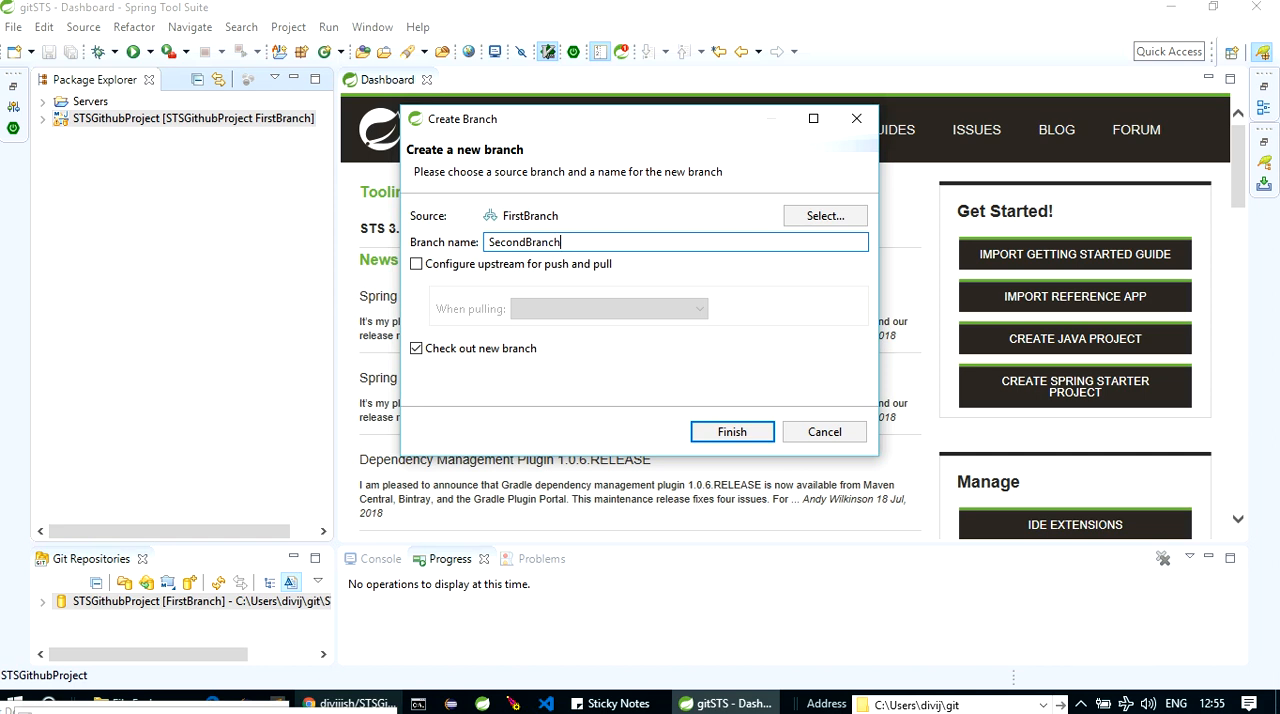
click(731, 431)
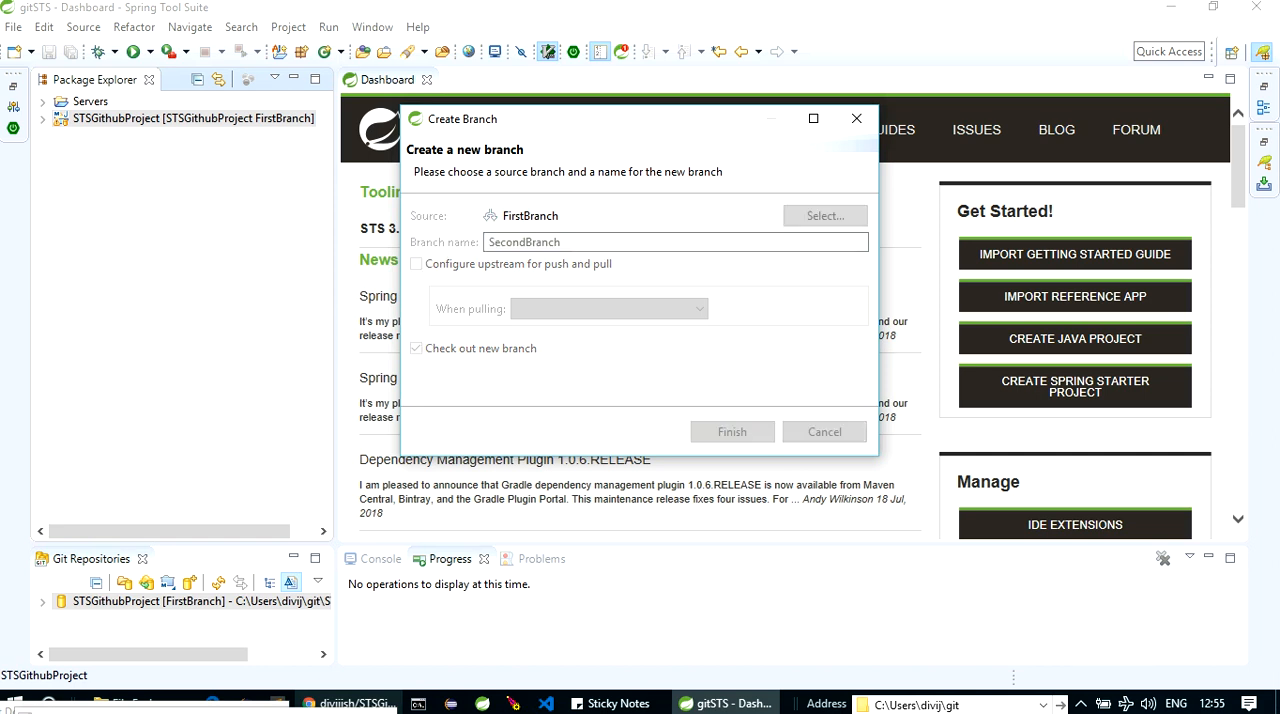
click(732, 431)
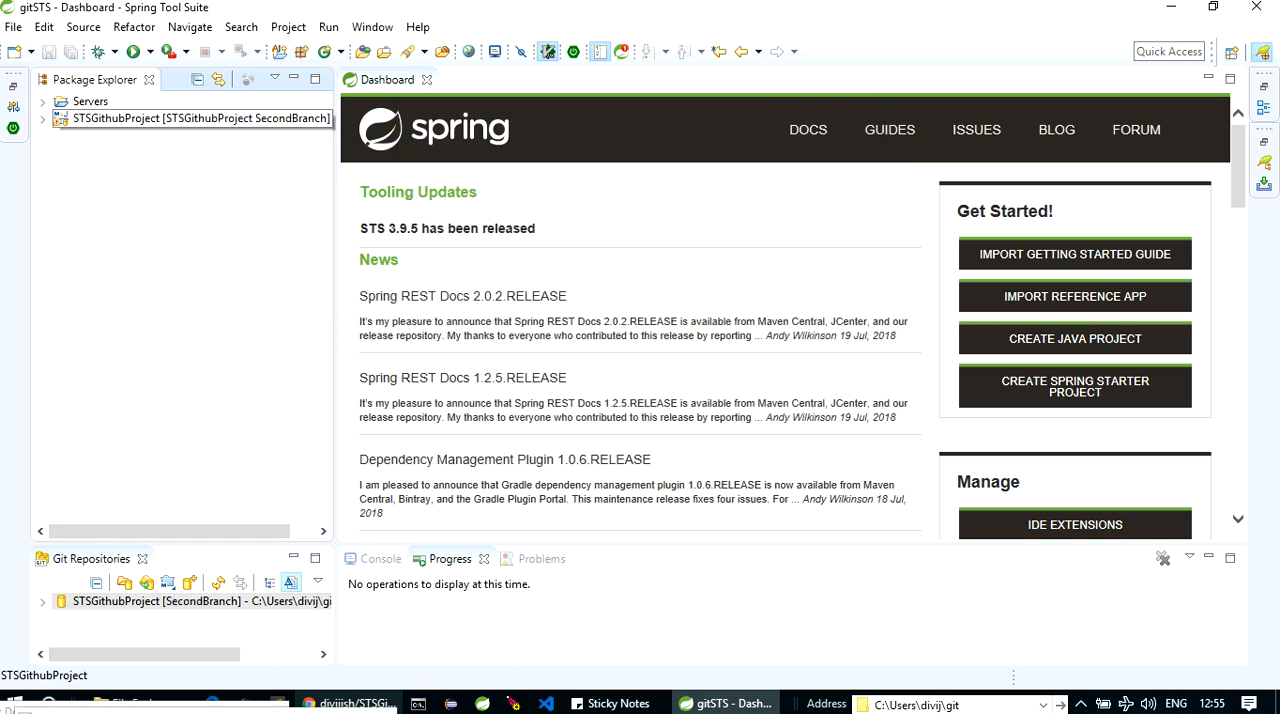
Step: Push SecondBranch to origin as a new remote branch after previewing the result
right_click(200, 118)
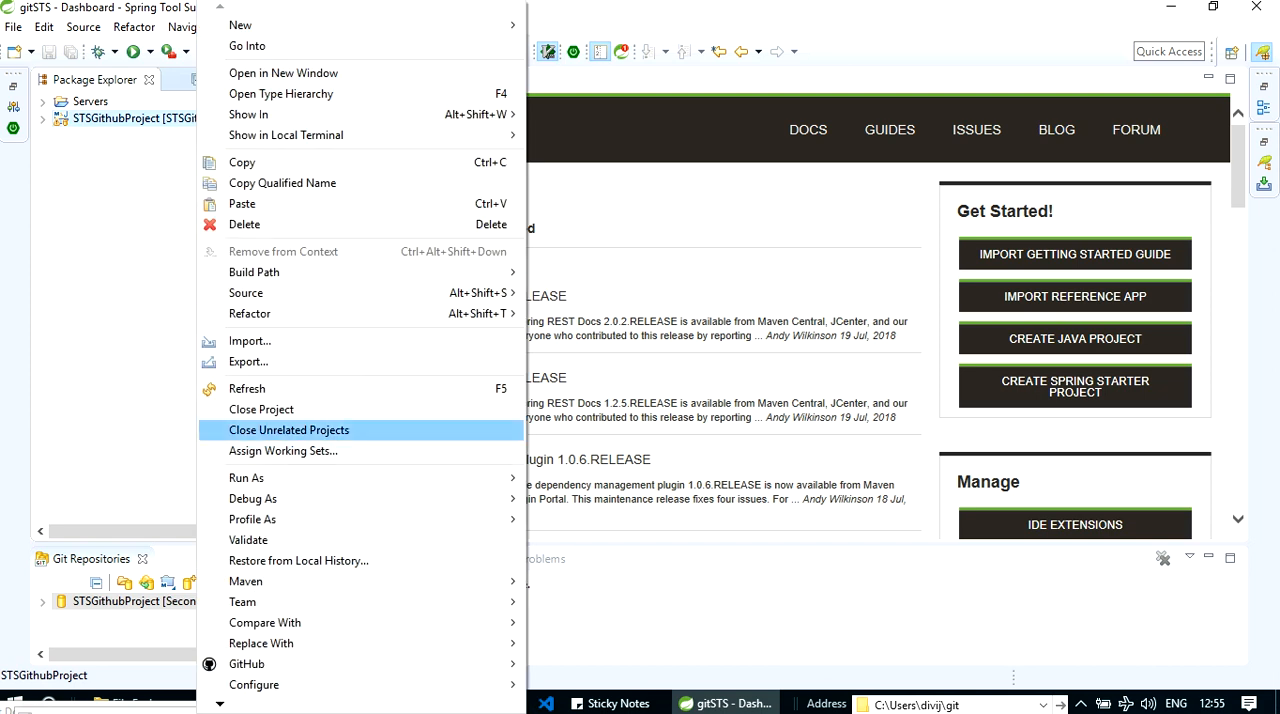
mouse_move(242, 601)
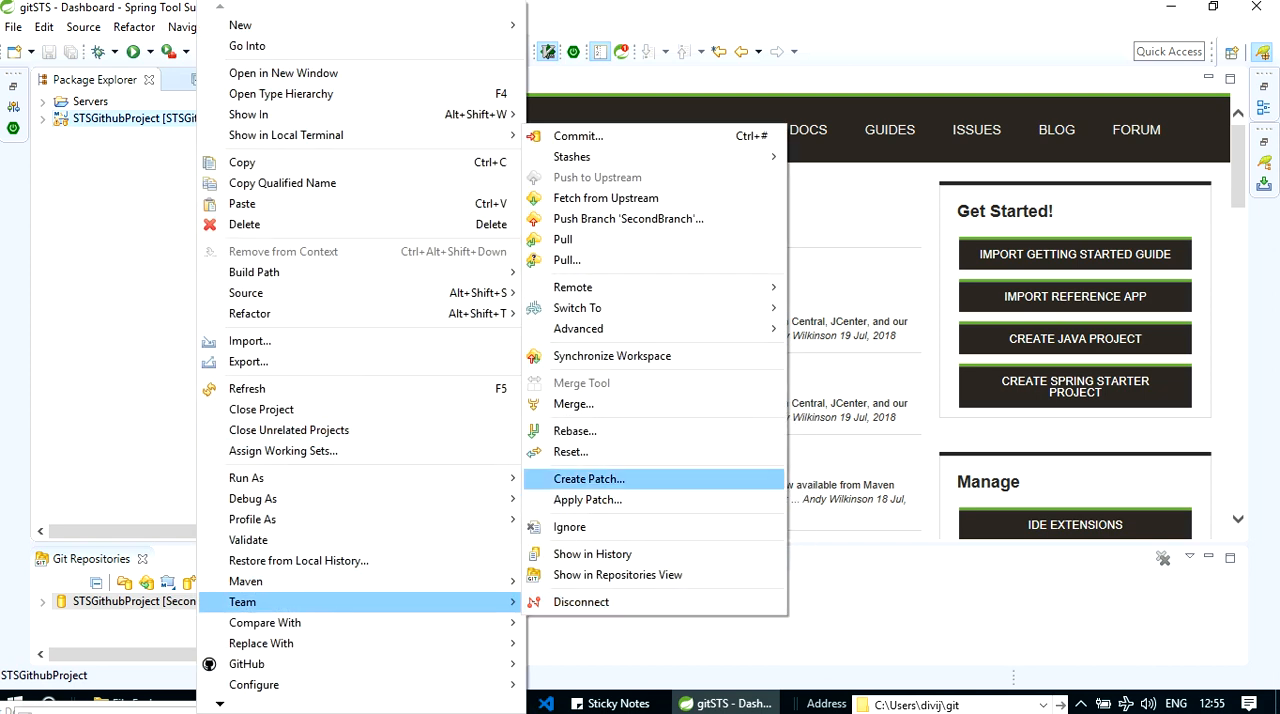
mouse_move(628, 218)
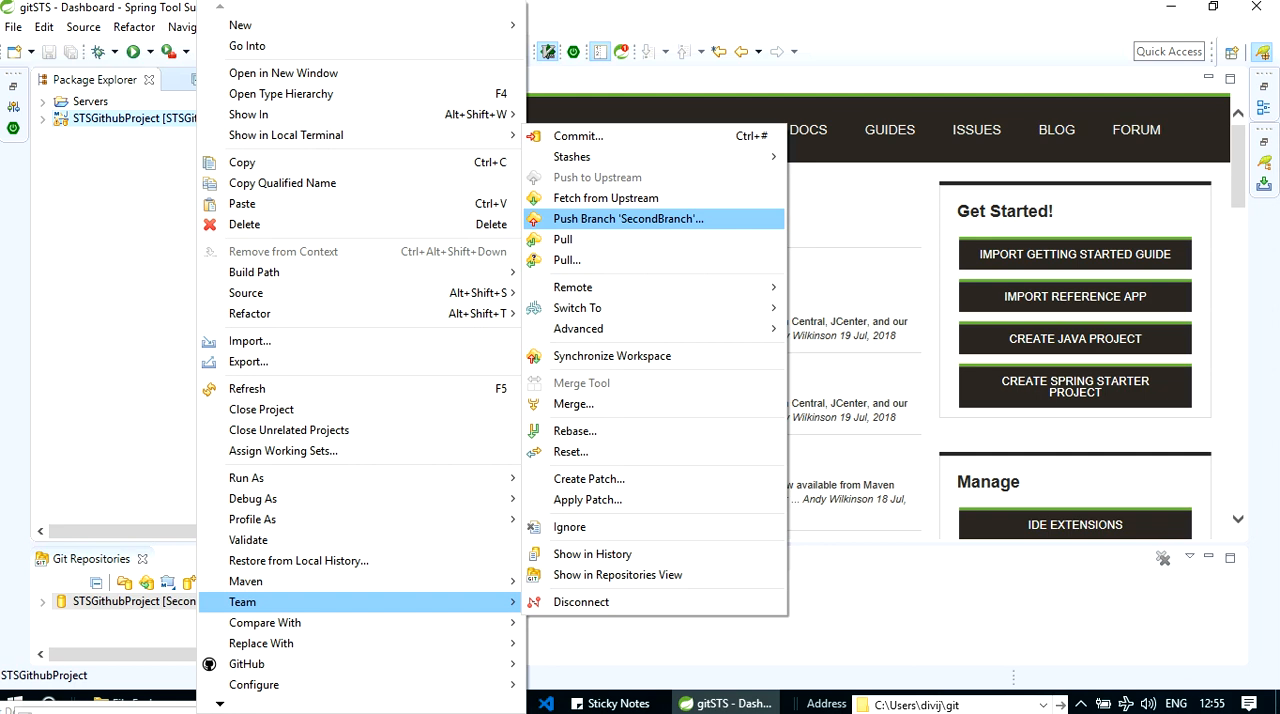
click(628, 218)
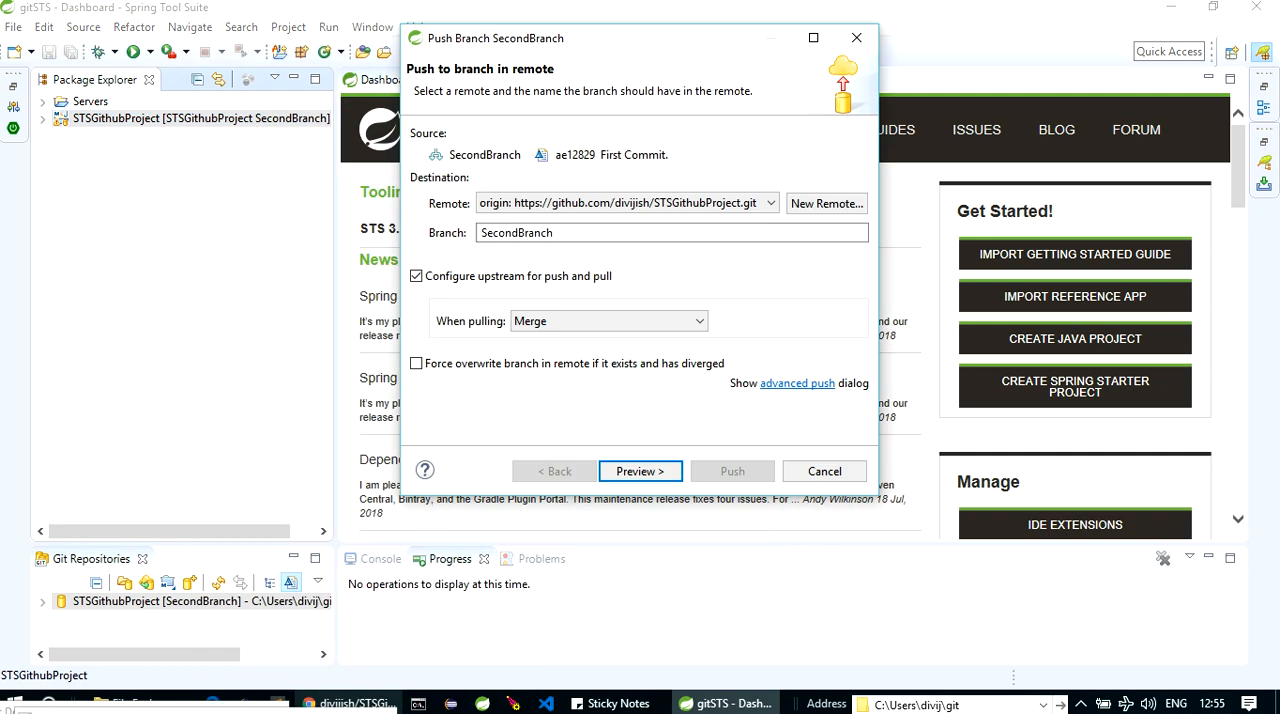
click(640, 471)
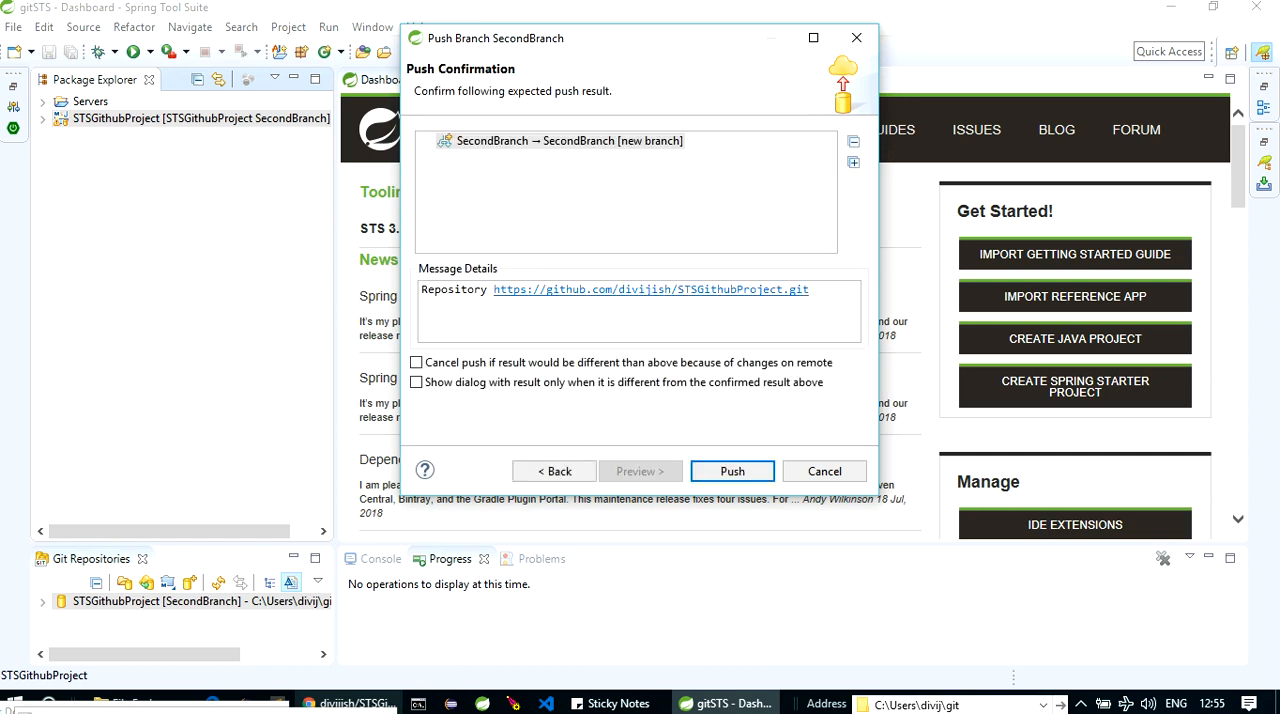
click(732, 471)
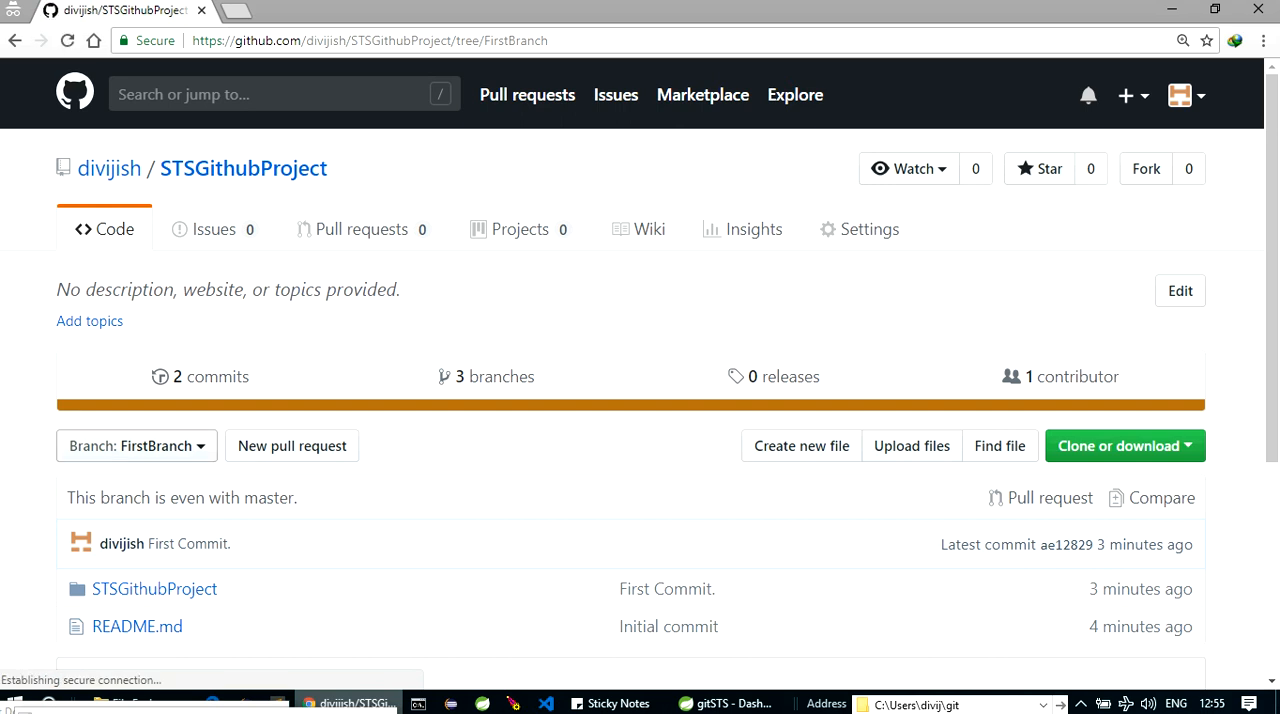
click(135, 445)
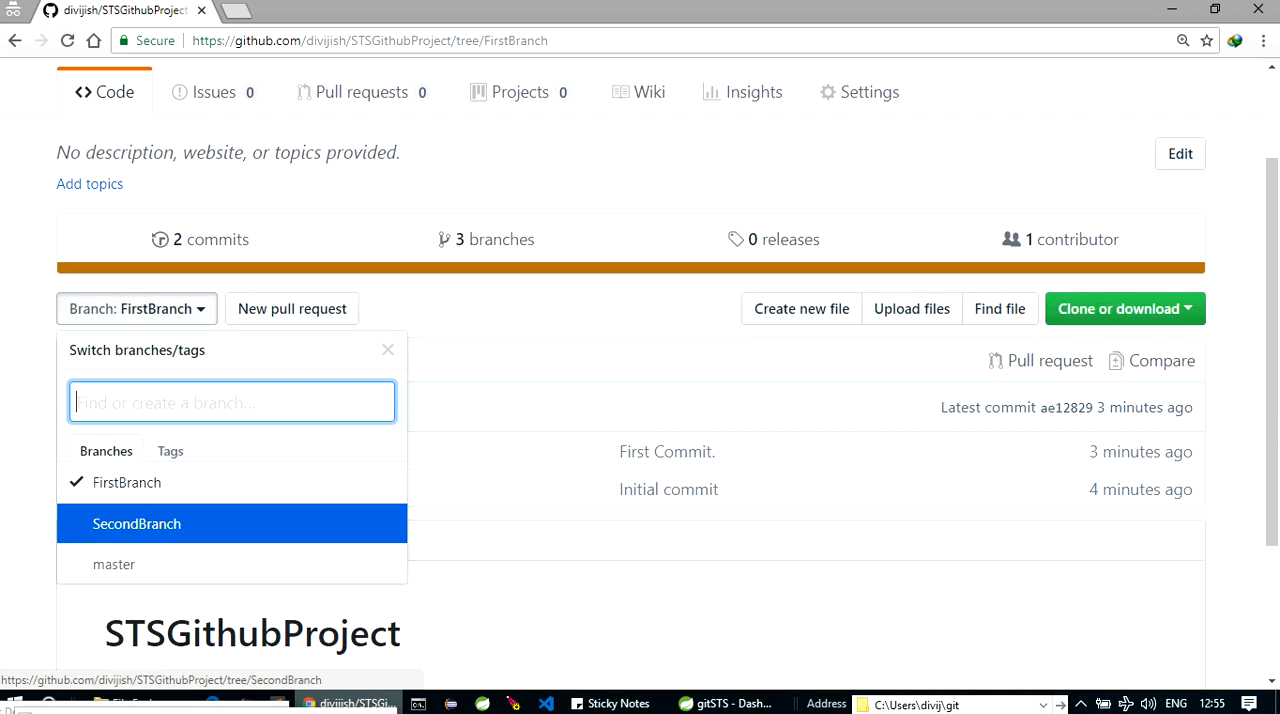
mouse_move(127, 482)
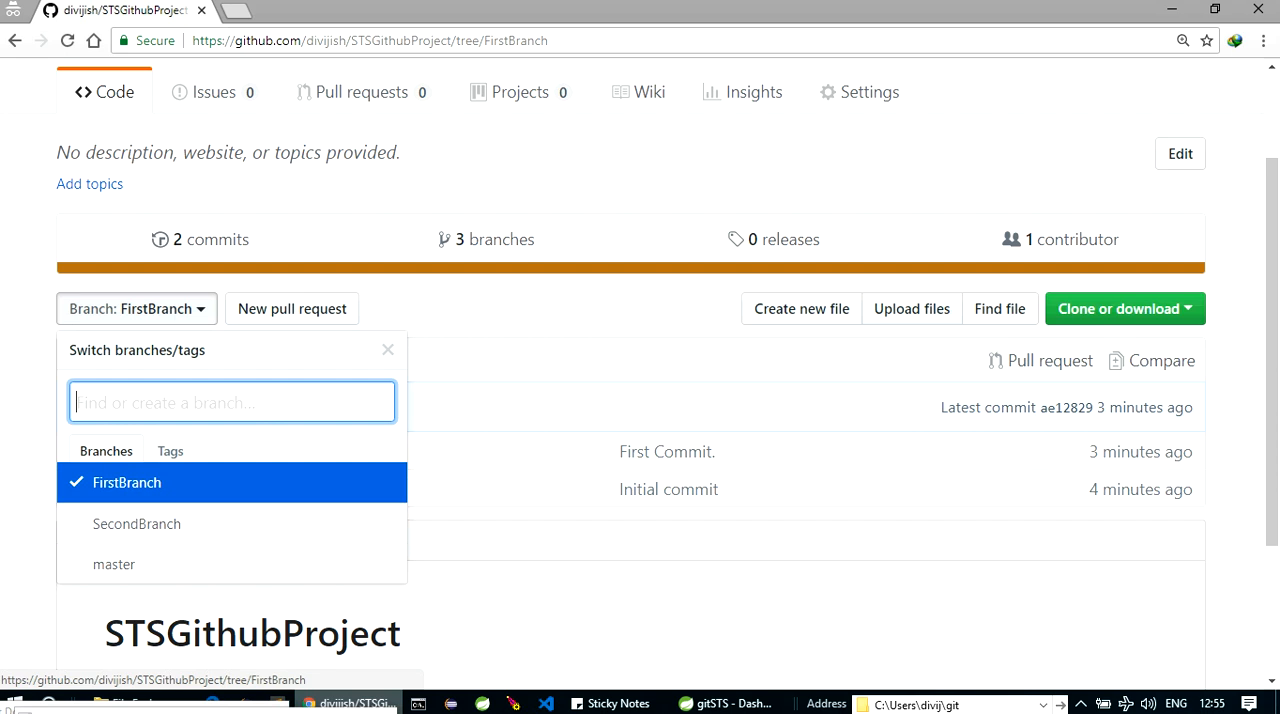
click(127, 482)
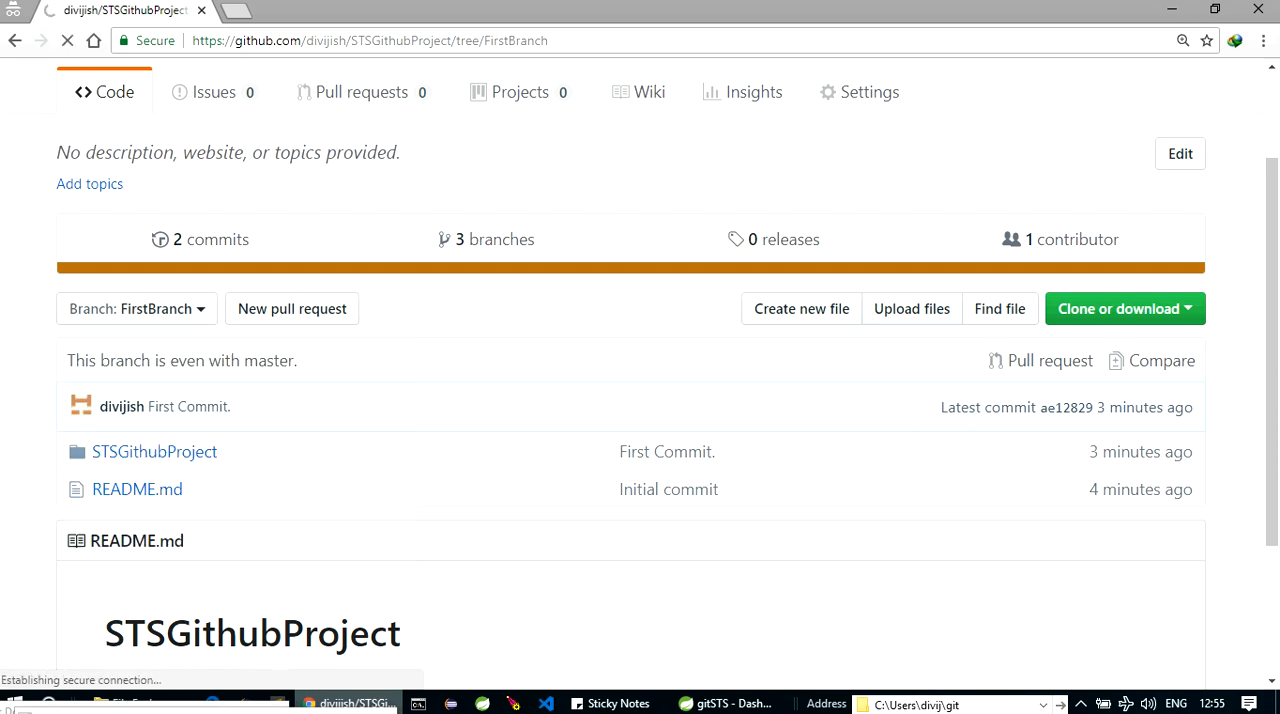